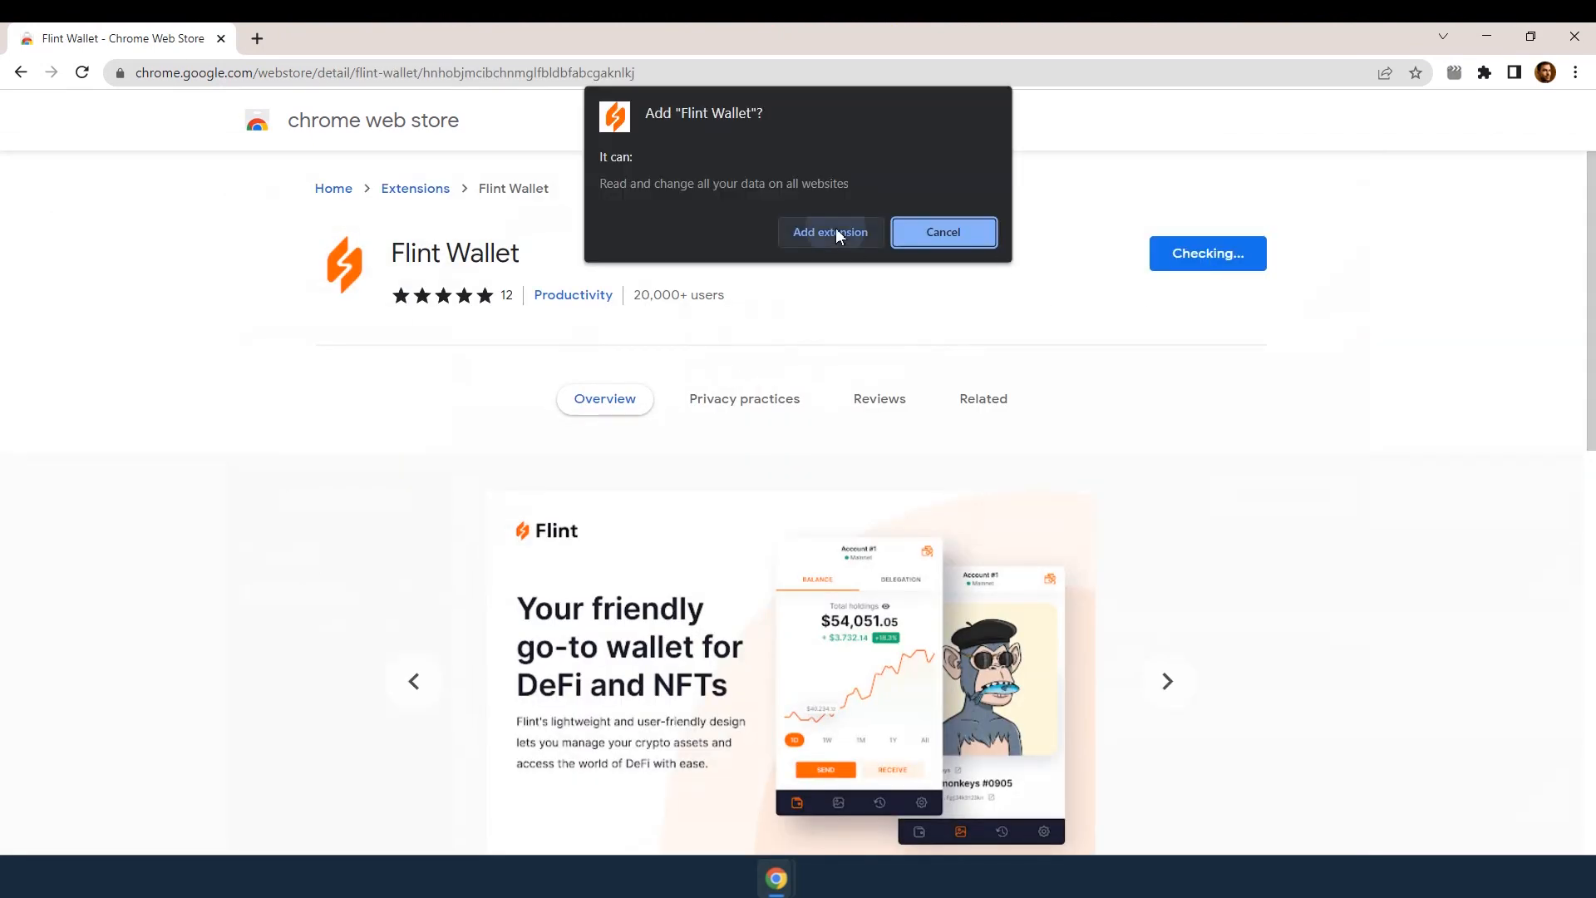
Confirm adding Flint Wallet to Chrome and launch the new extension.
{"action": "left_click", "coordinate": [828, 233]}
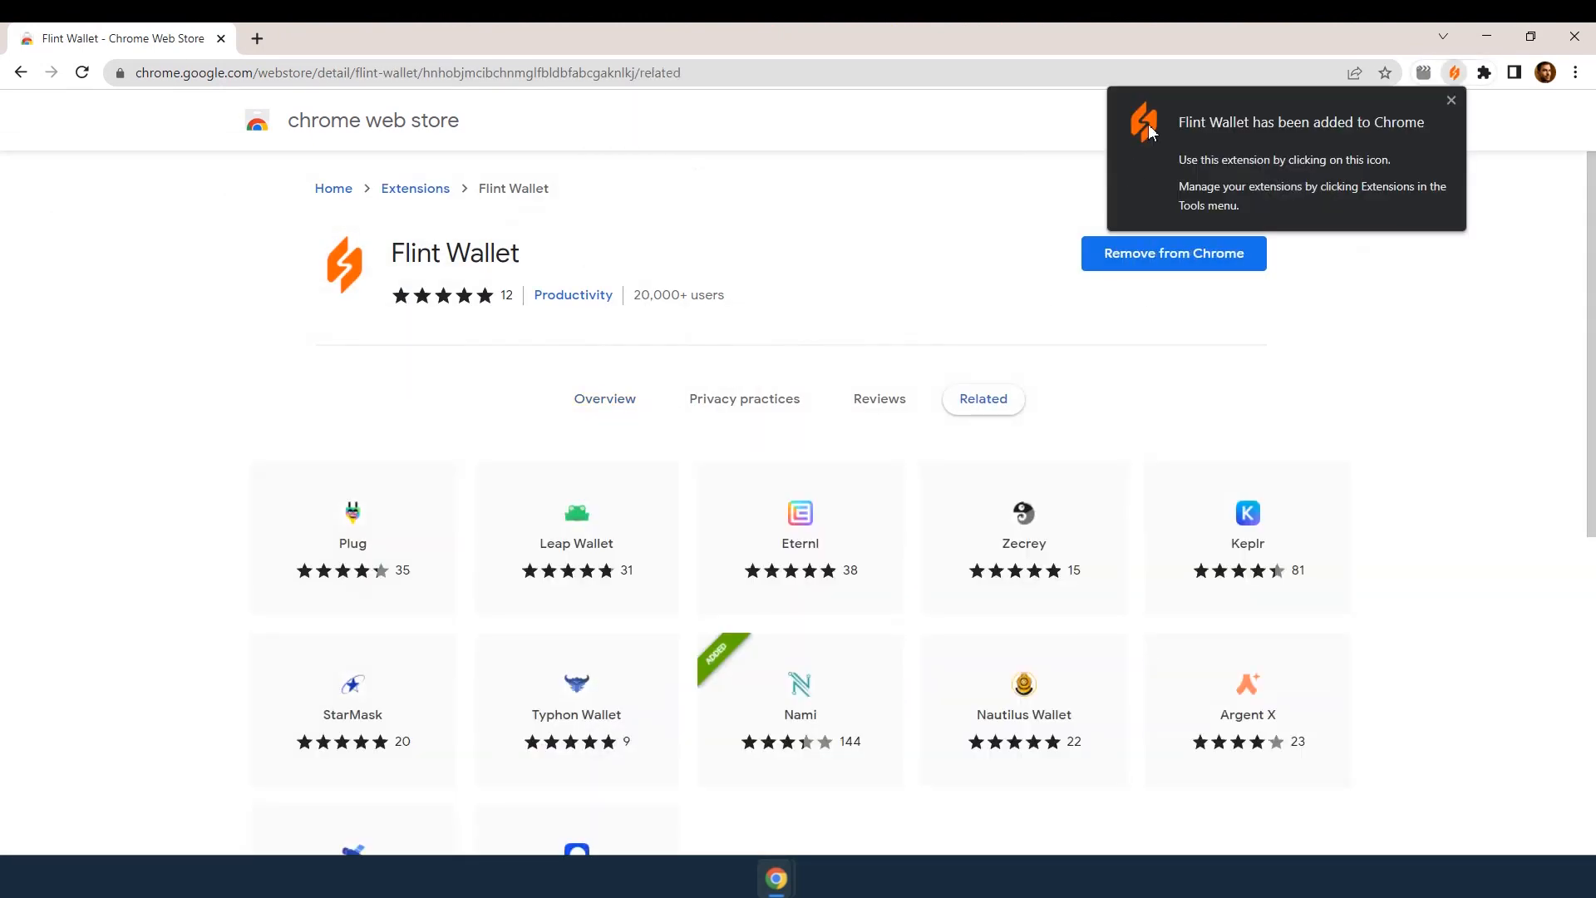
{"action": "left_click", "coordinate": [1454, 71]}
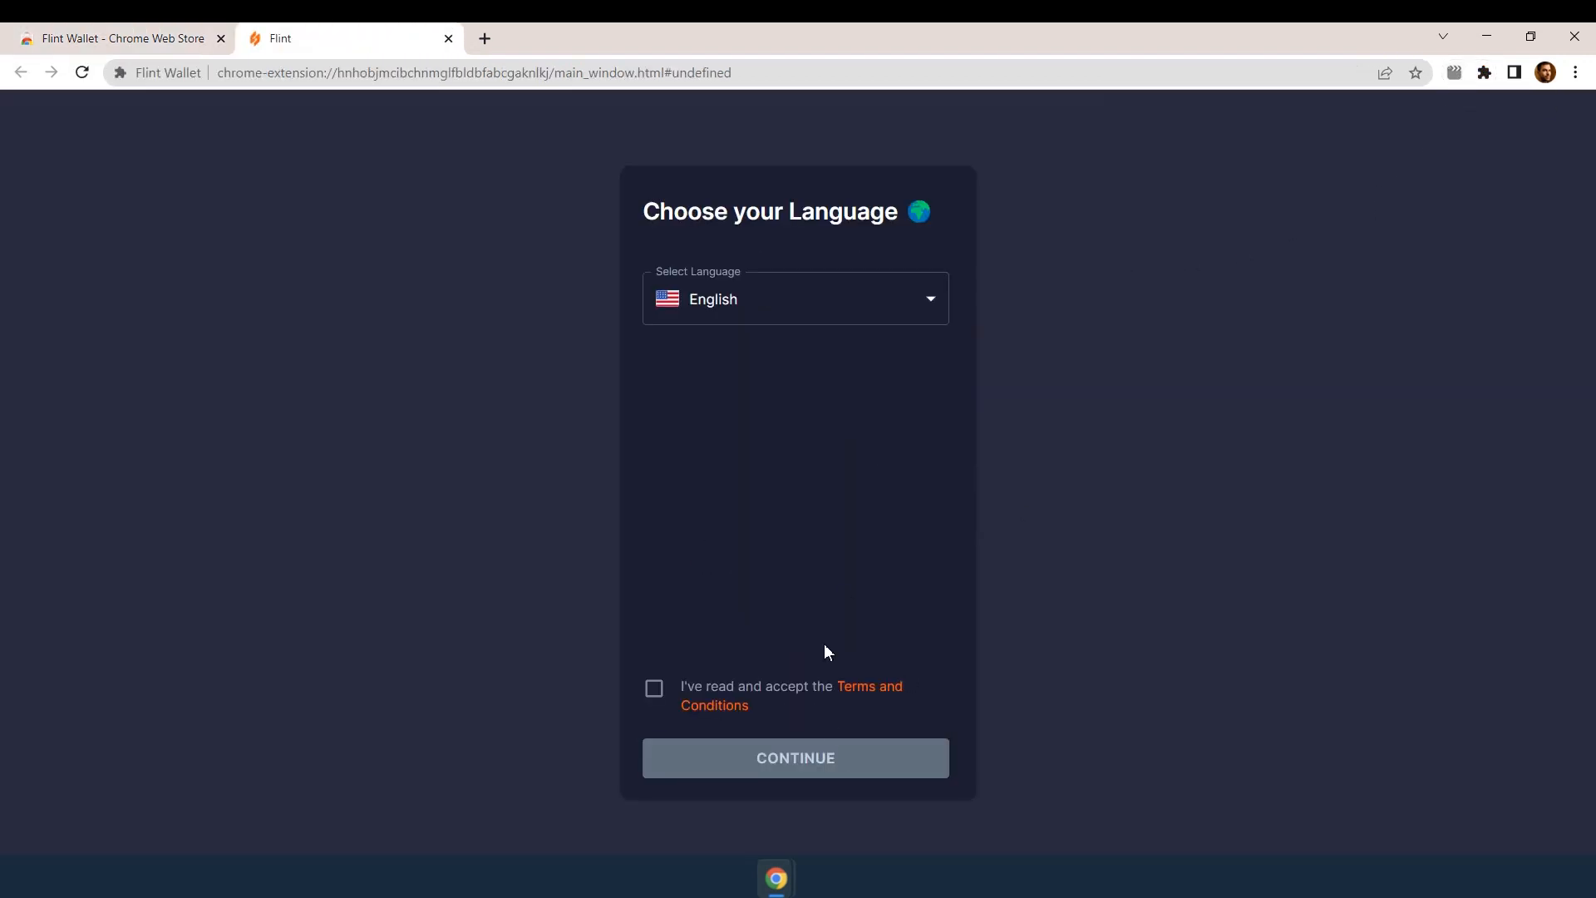
Accept the terms, create a new Flint wallet, confirm the recovery phrase is saved, set the password and skip the app passcode.
{"action": "left_click", "coordinate": [795, 759]}
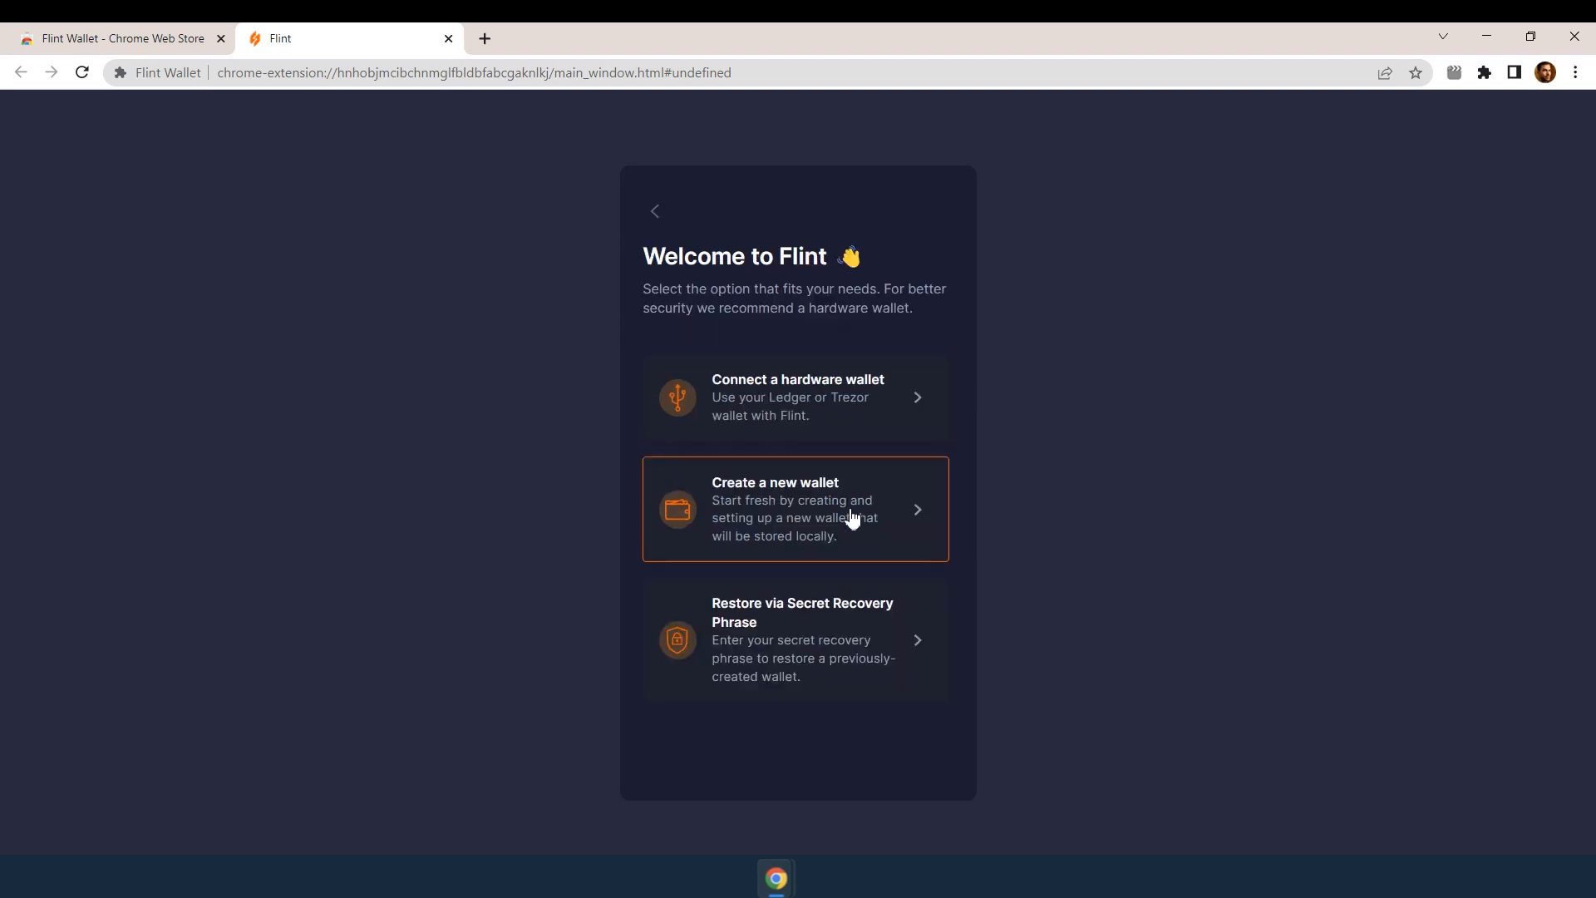
{"action": "left_click", "coordinate": [795, 509]}
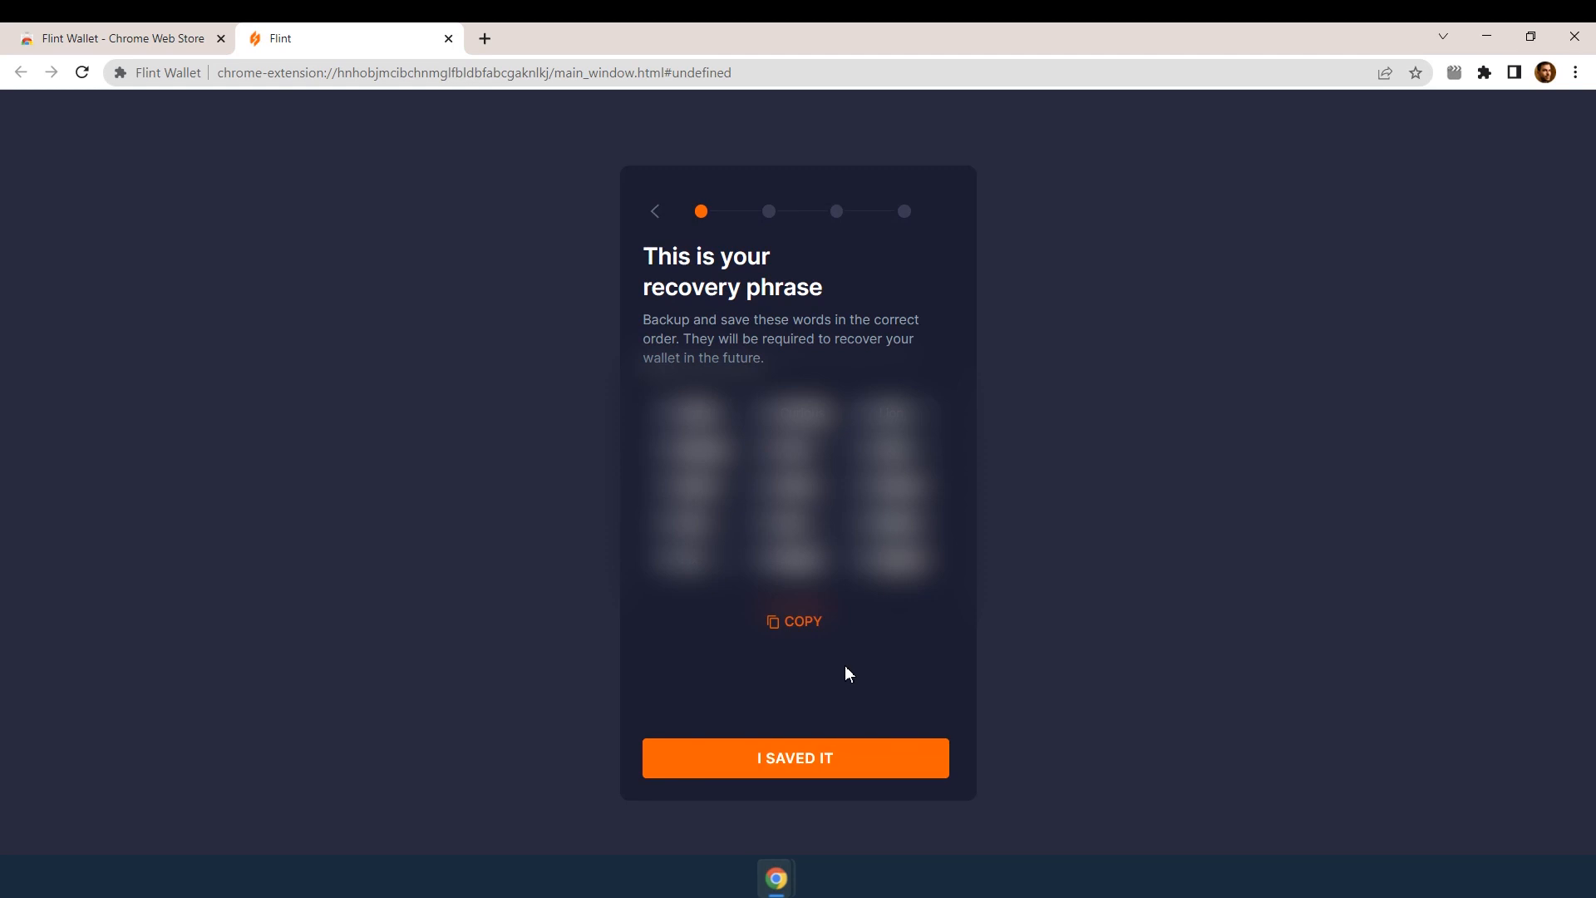
{"action": "left_click", "coordinate": [795, 759]}
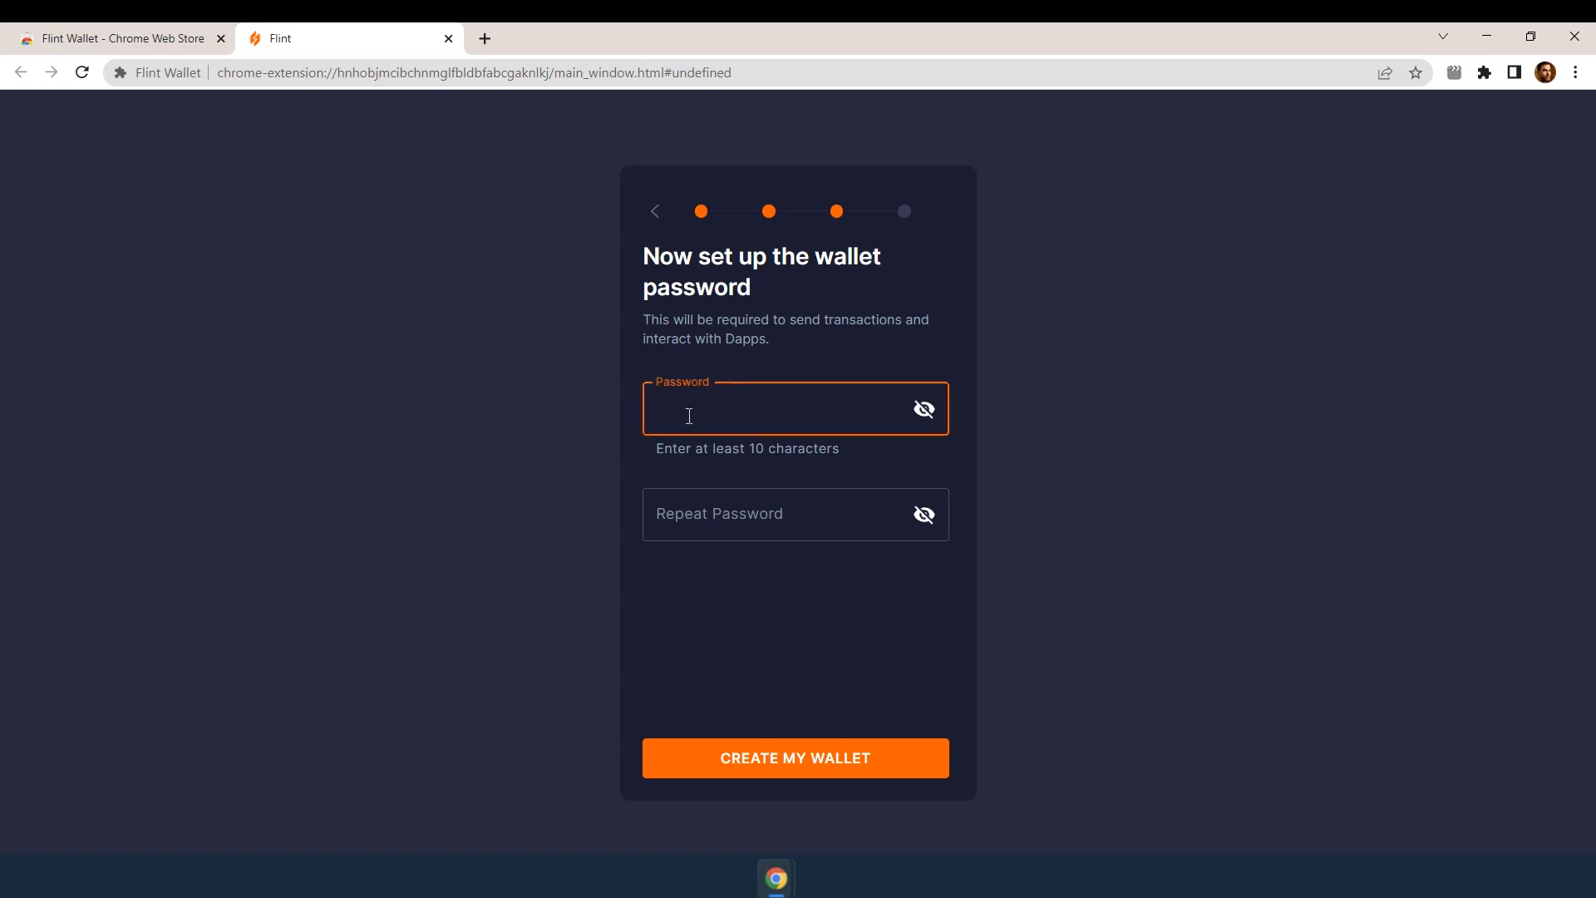
{"action": "left_click", "coordinate": [795, 758]}
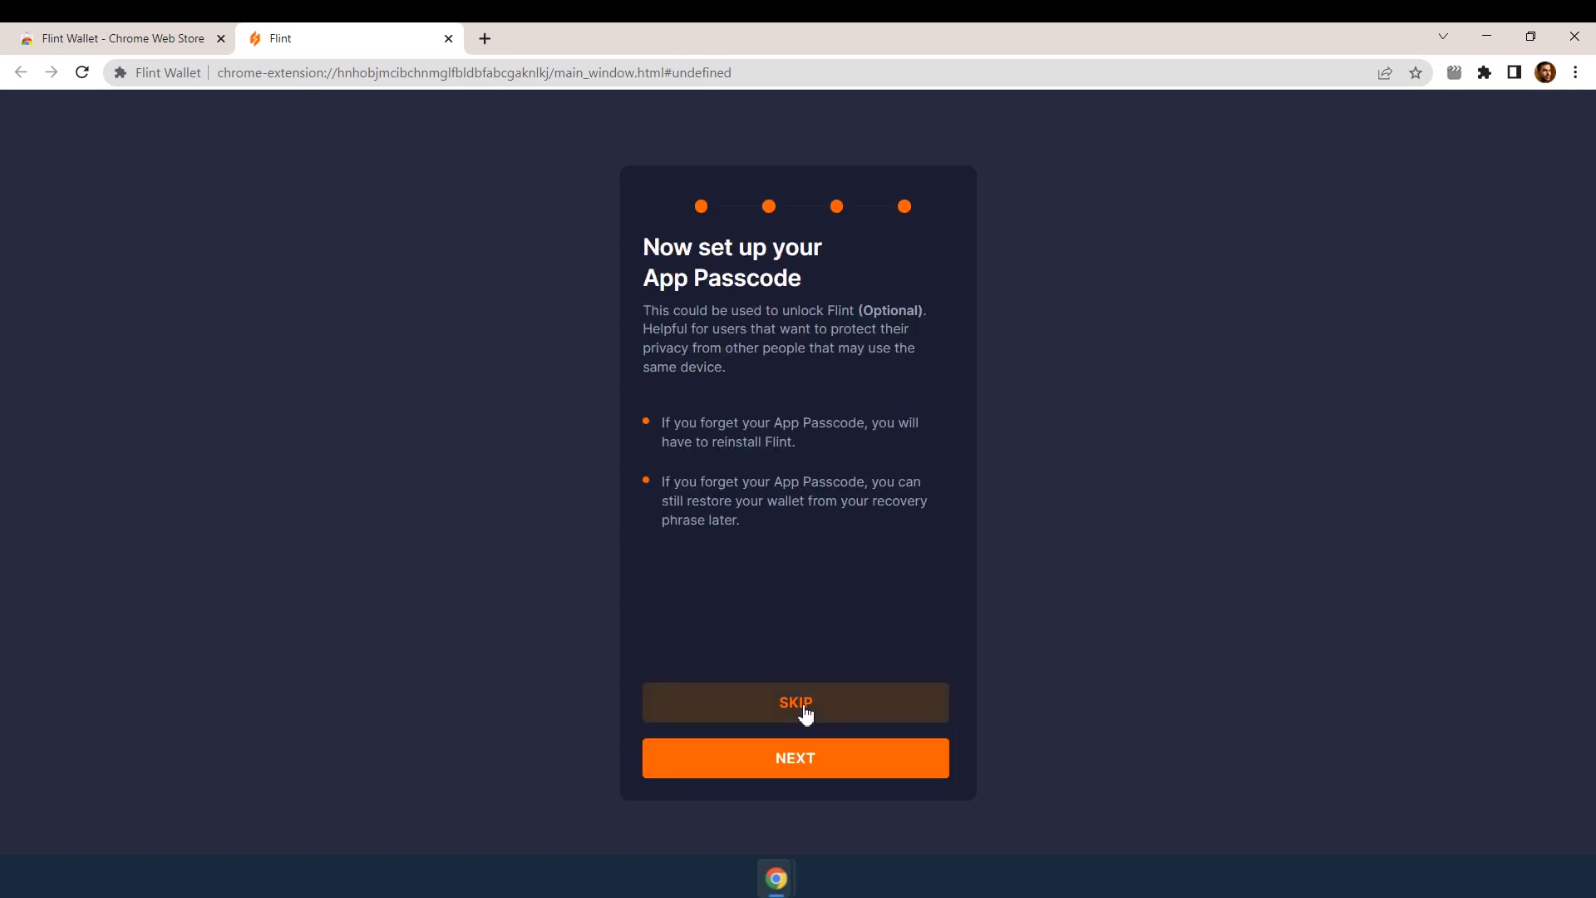
{"action": "left_click", "coordinate": [795, 702]}
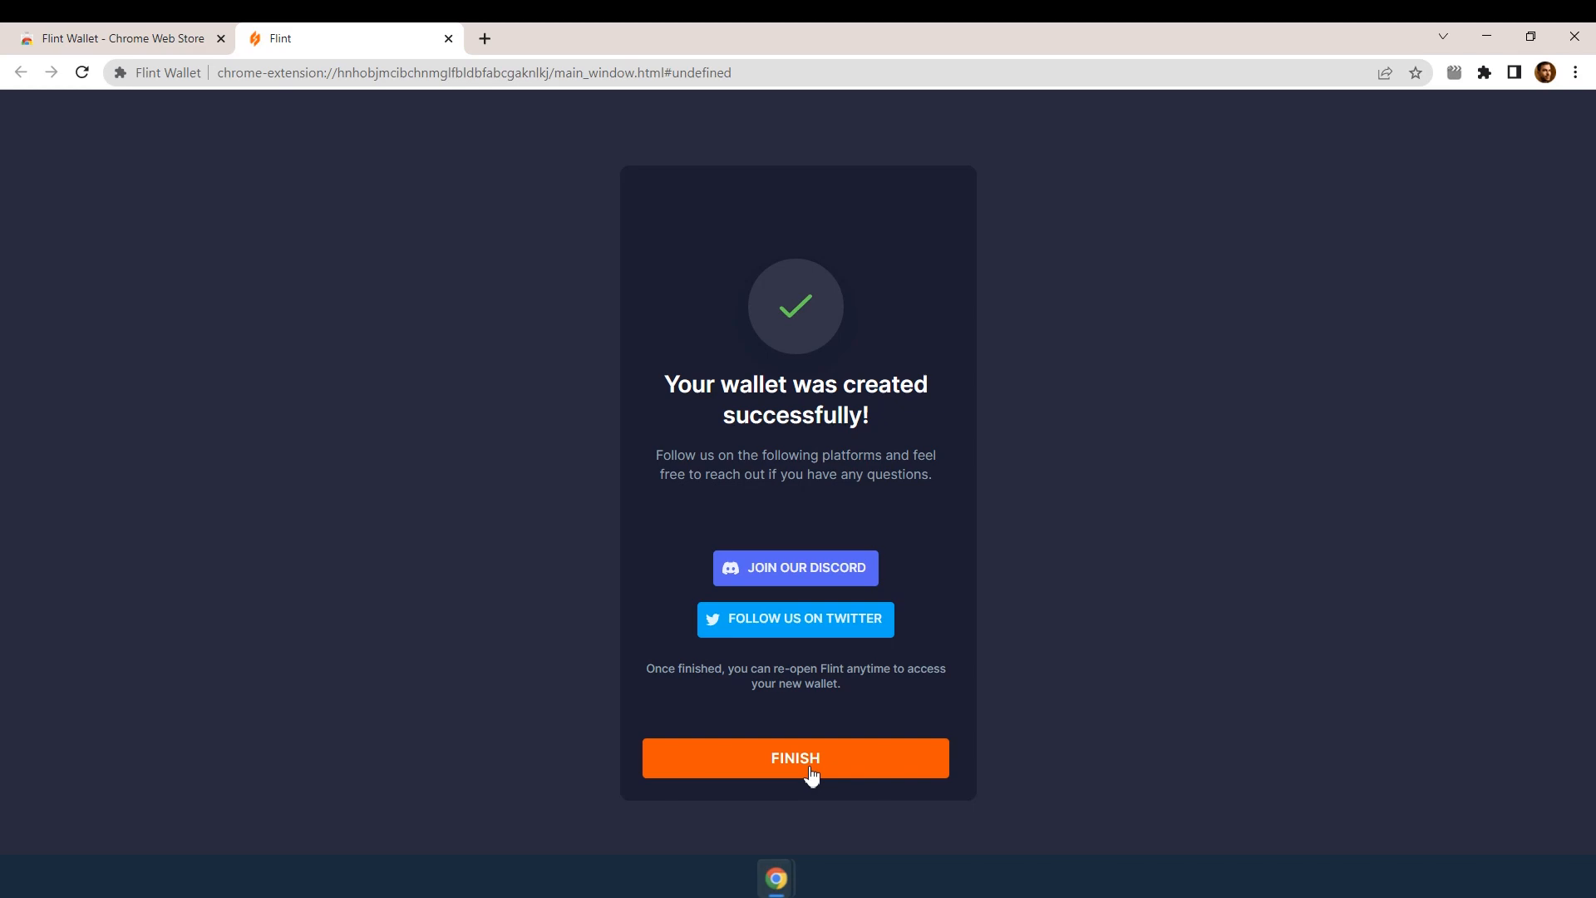
Finish Flint setup, then add the MetaMask extension to Chrome and confirm it.
{"action": "left_click", "coordinate": [795, 758]}
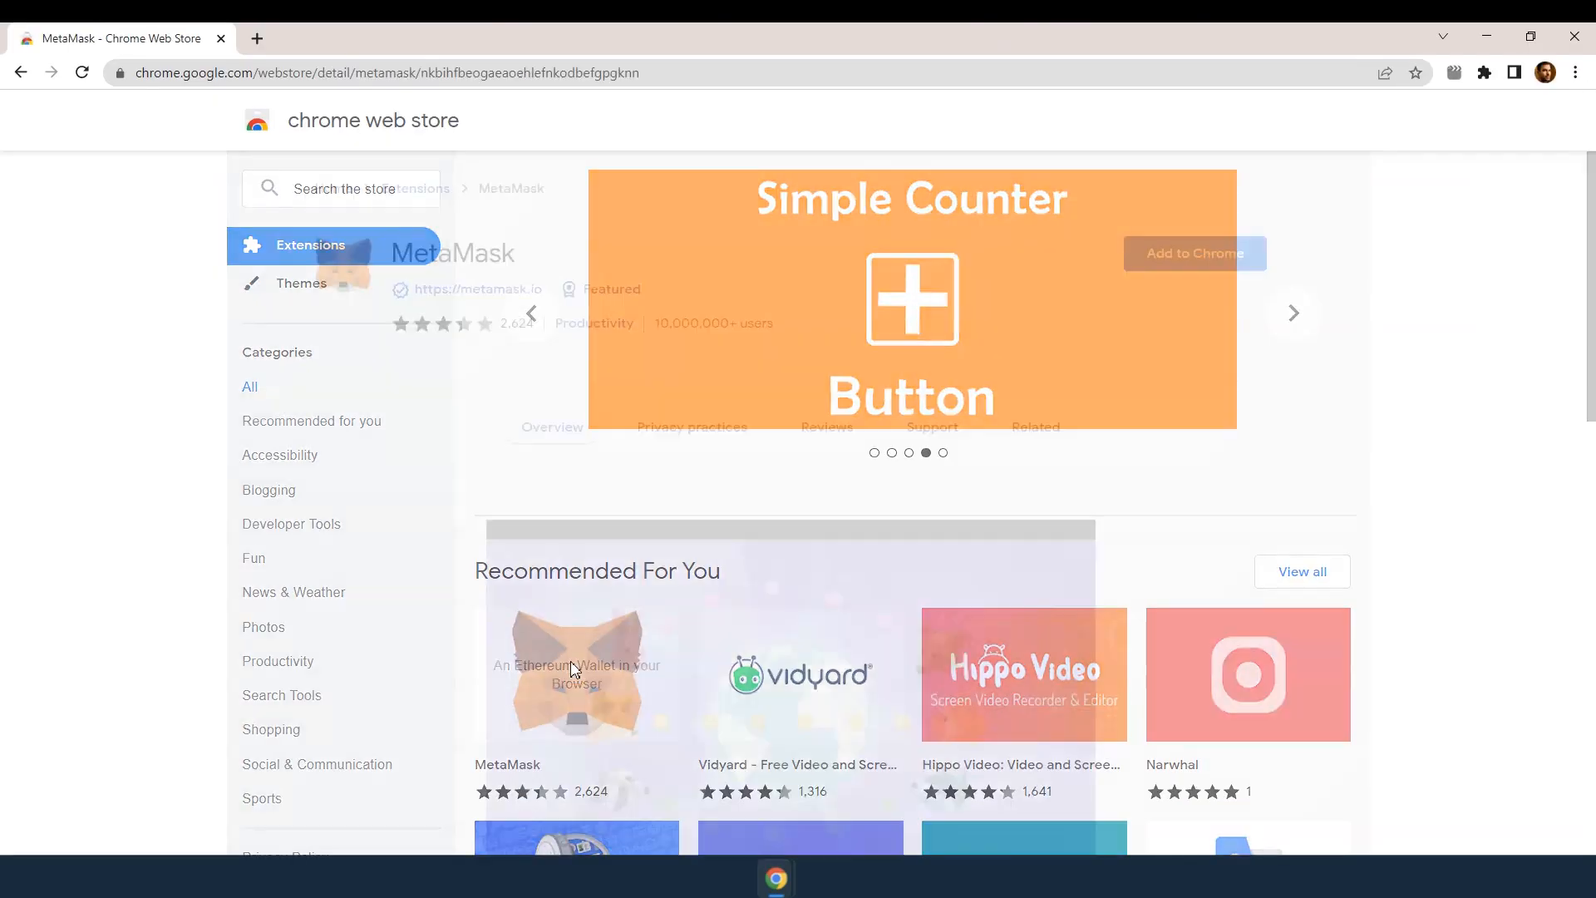
{"action": "left_click", "coordinate": [1194, 253]}
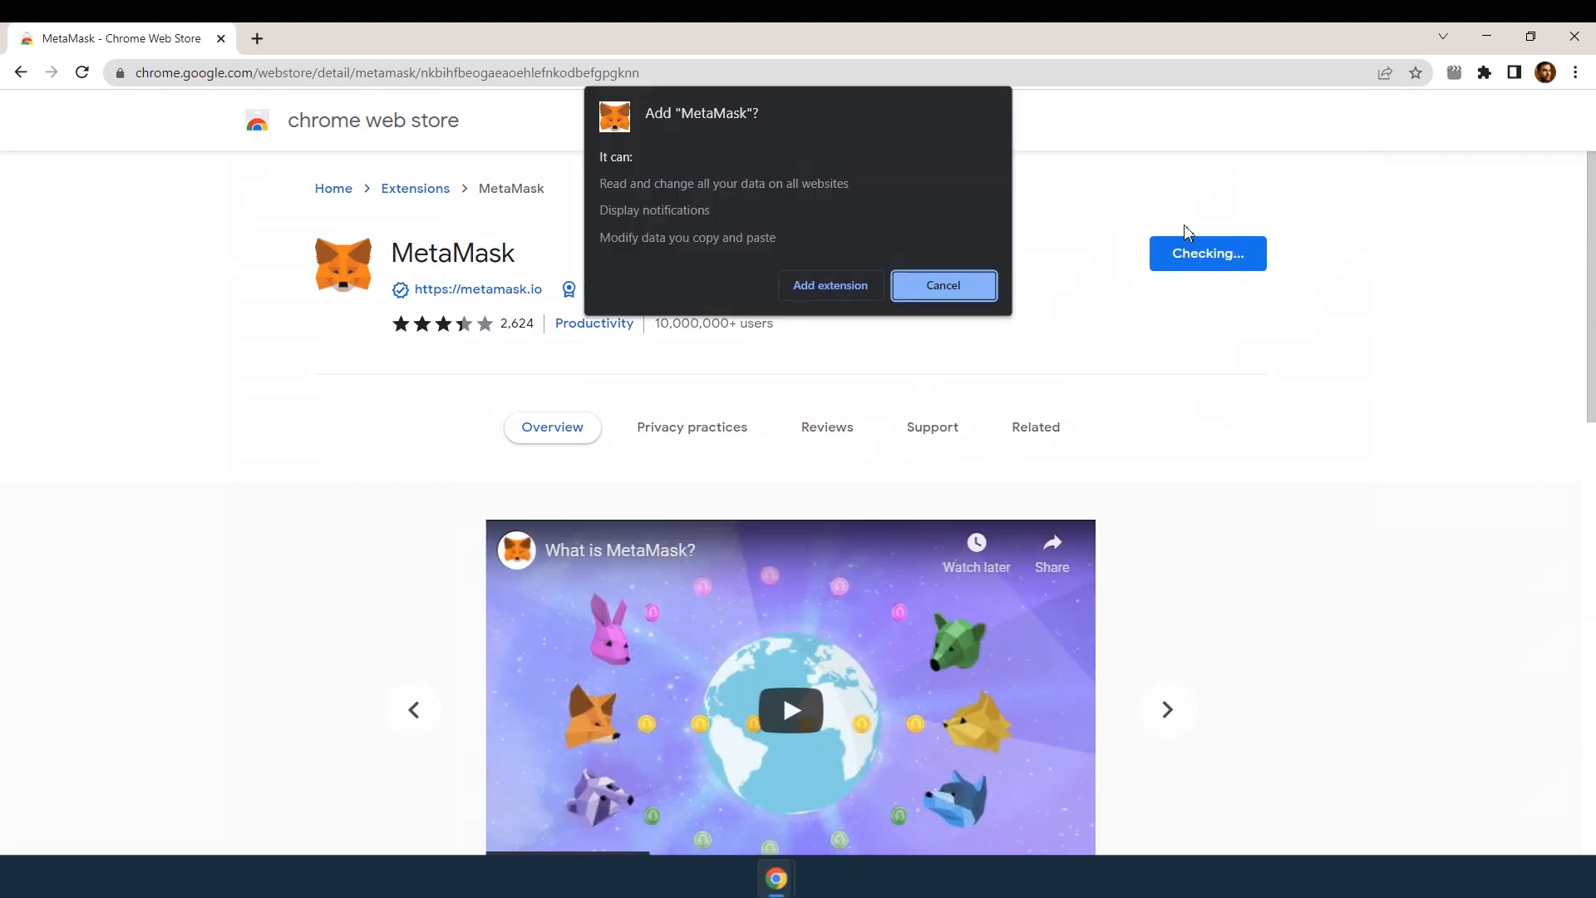
{"action": "left_click", "coordinate": [828, 285]}
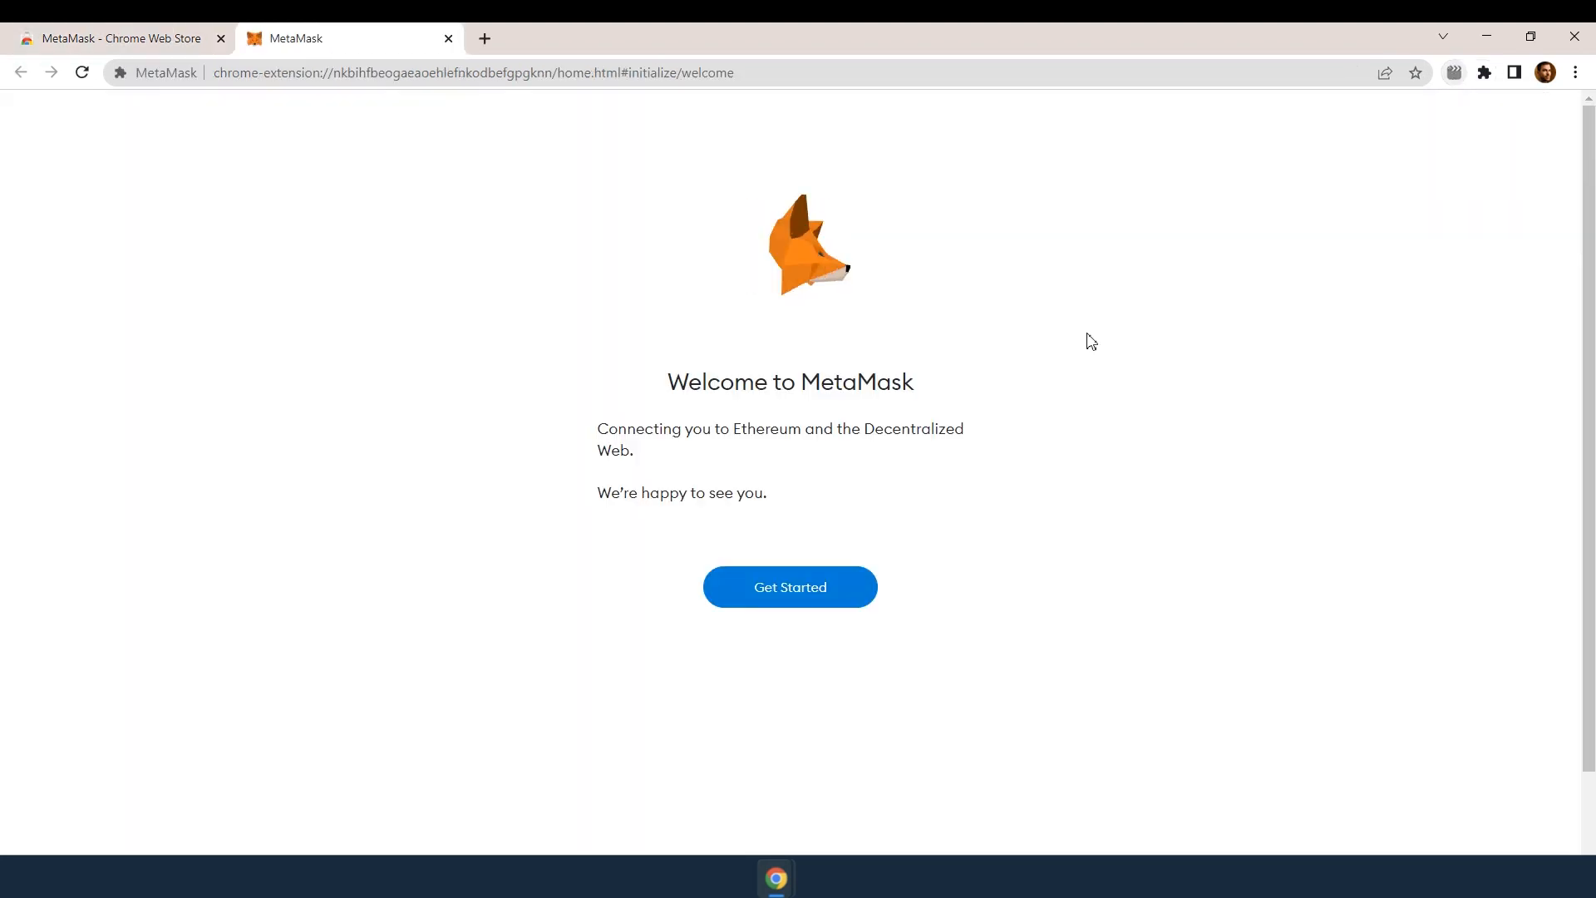
Get started, agree to usage data, create the password-protected wallet and confirm the recovery phrase words in order.
{"action": "left_click", "coordinate": [788, 587]}
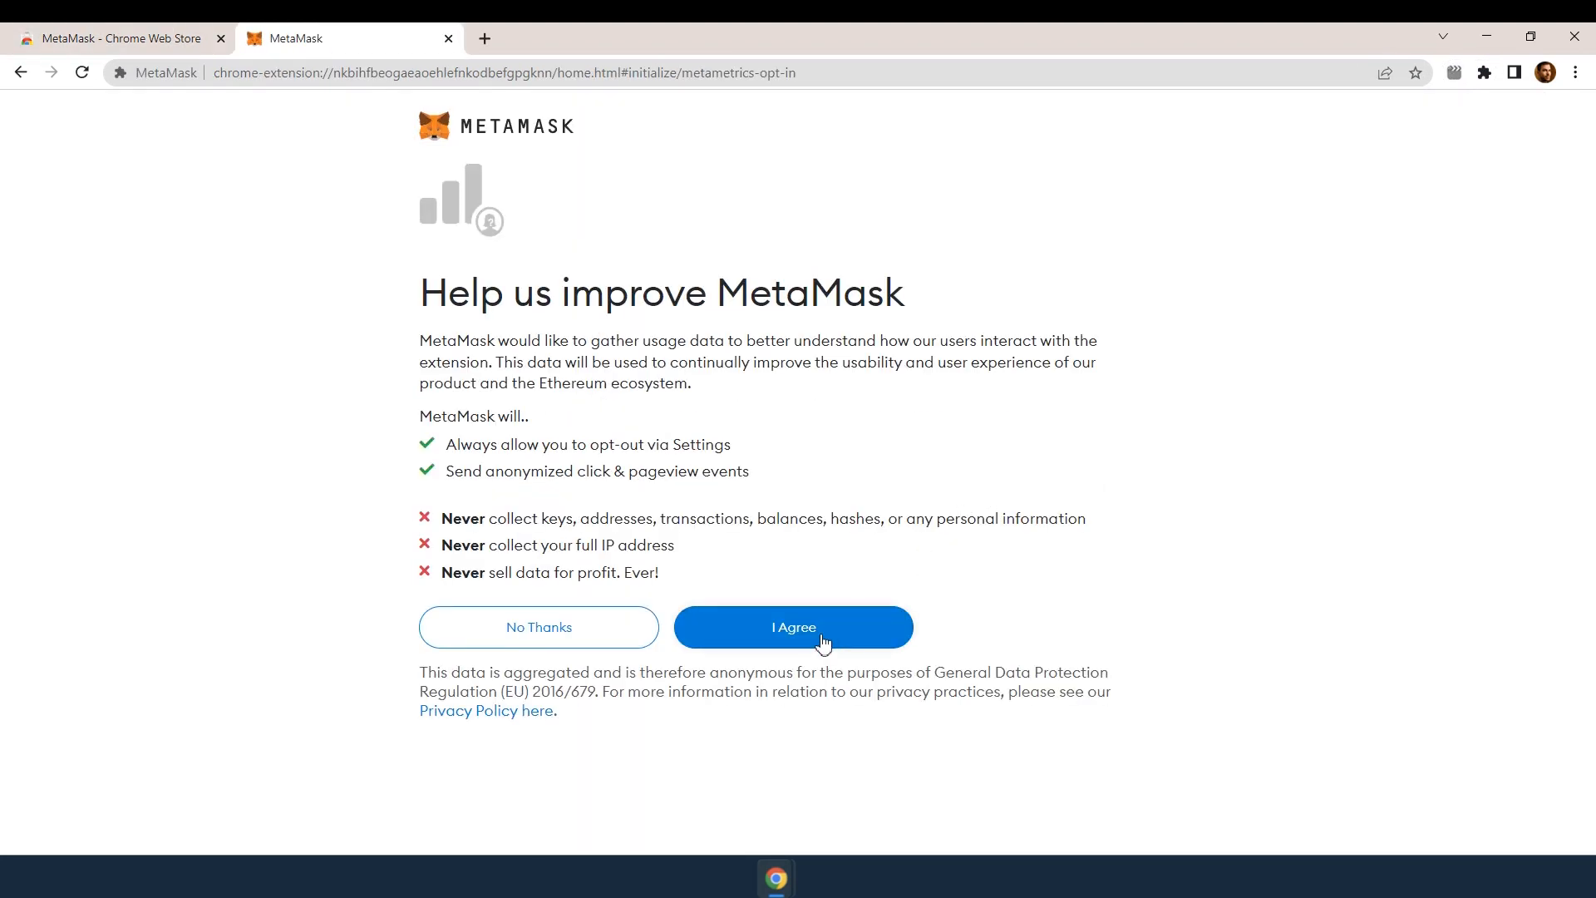
{"action": "left_click", "coordinate": [793, 627]}
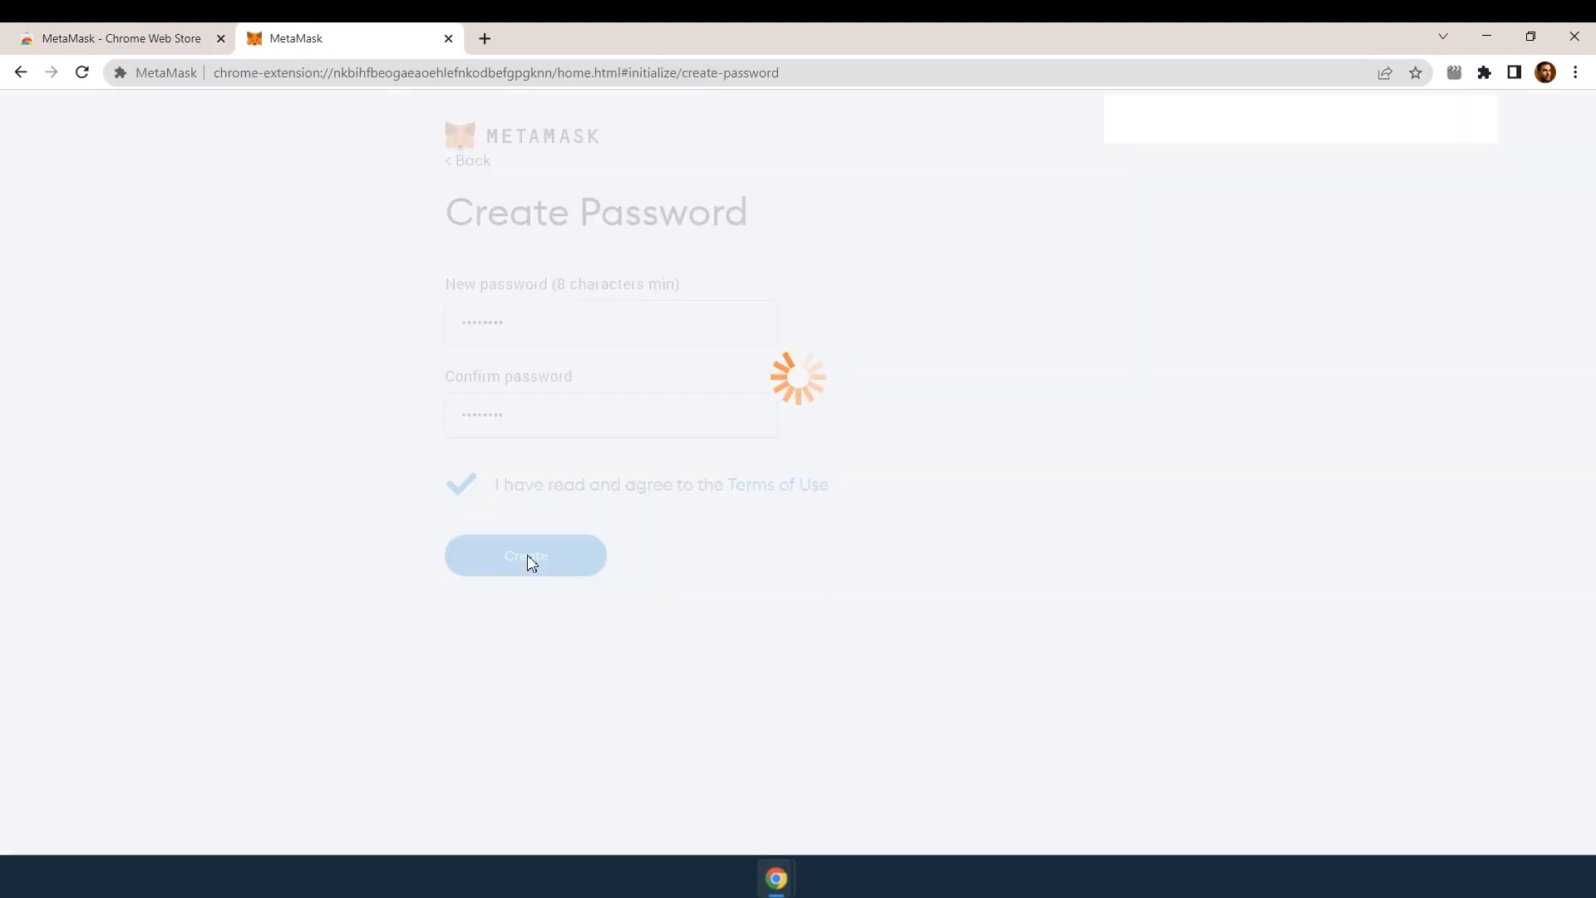
{"action": "left_click", "coordinate": [524, 555]}
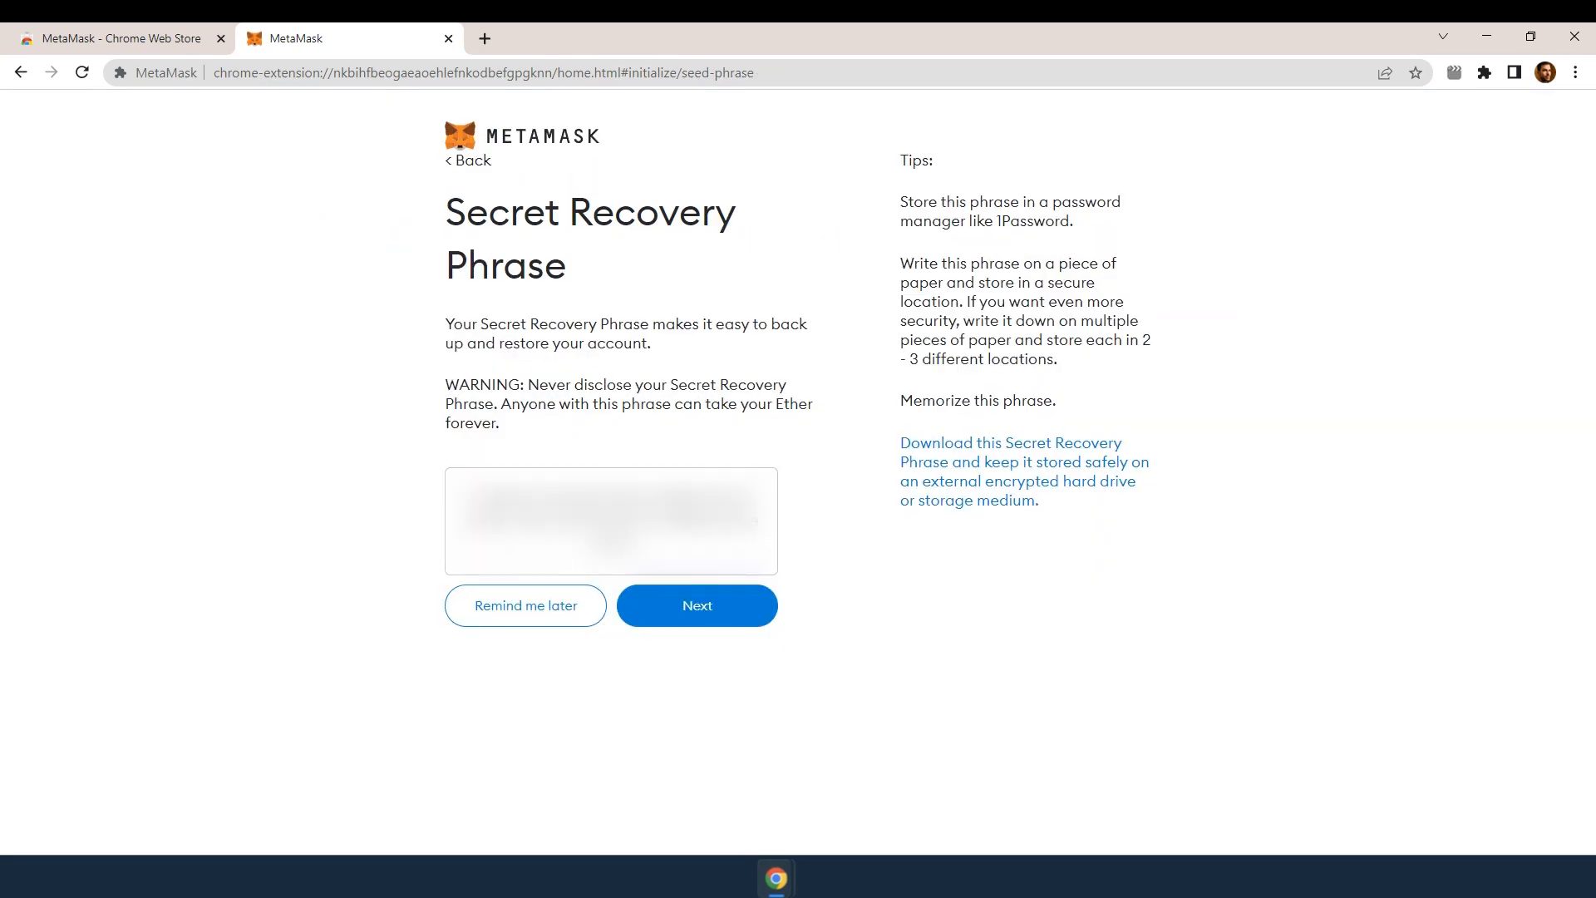
{"action": "left_click", "coordinate": [697, 605]}
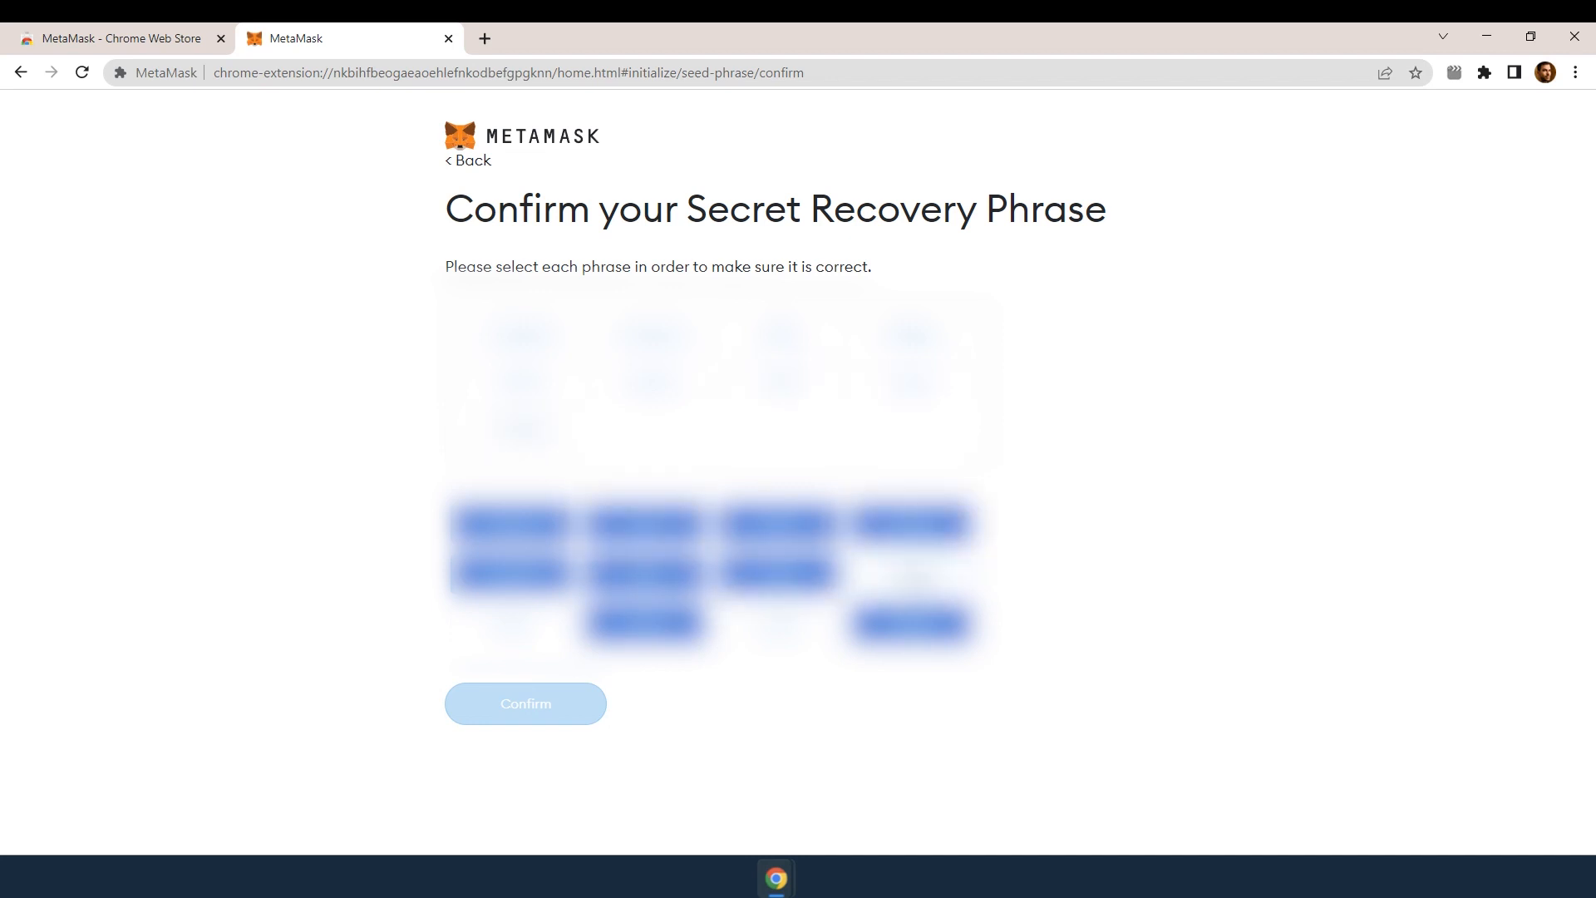
{"action": "left_click", "coordinate": [526, 704]}
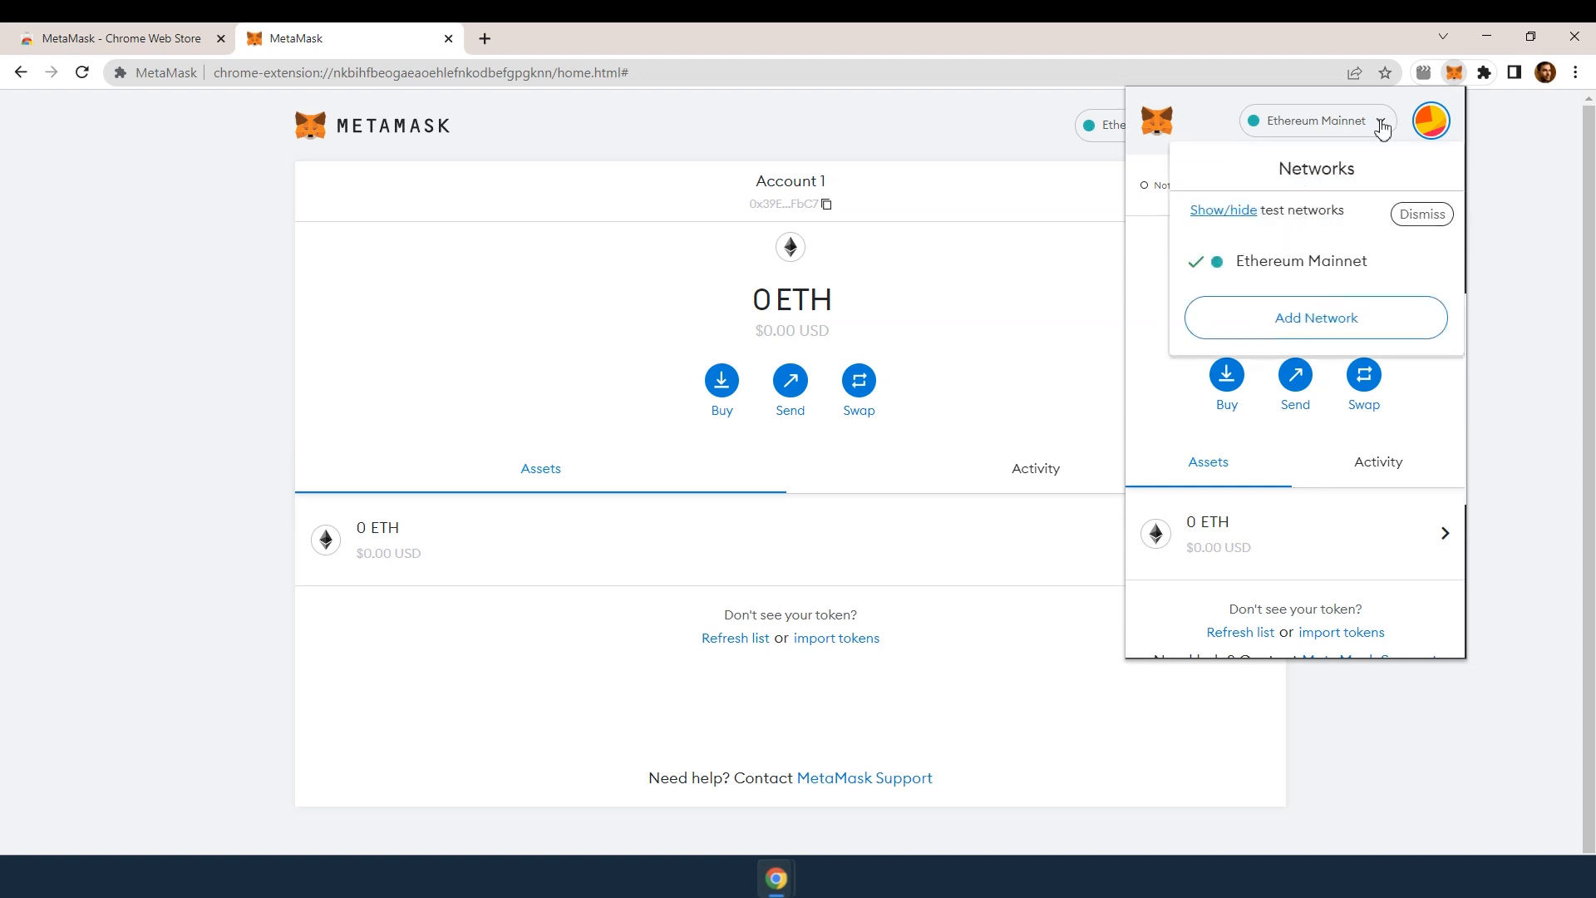
Add a custom network named 'Milkomeda Cardano (C1)' with chain ID 2001 and MilkADA currency, and save it.
{"action": "left_click", "coordinate": [1316, 316]}
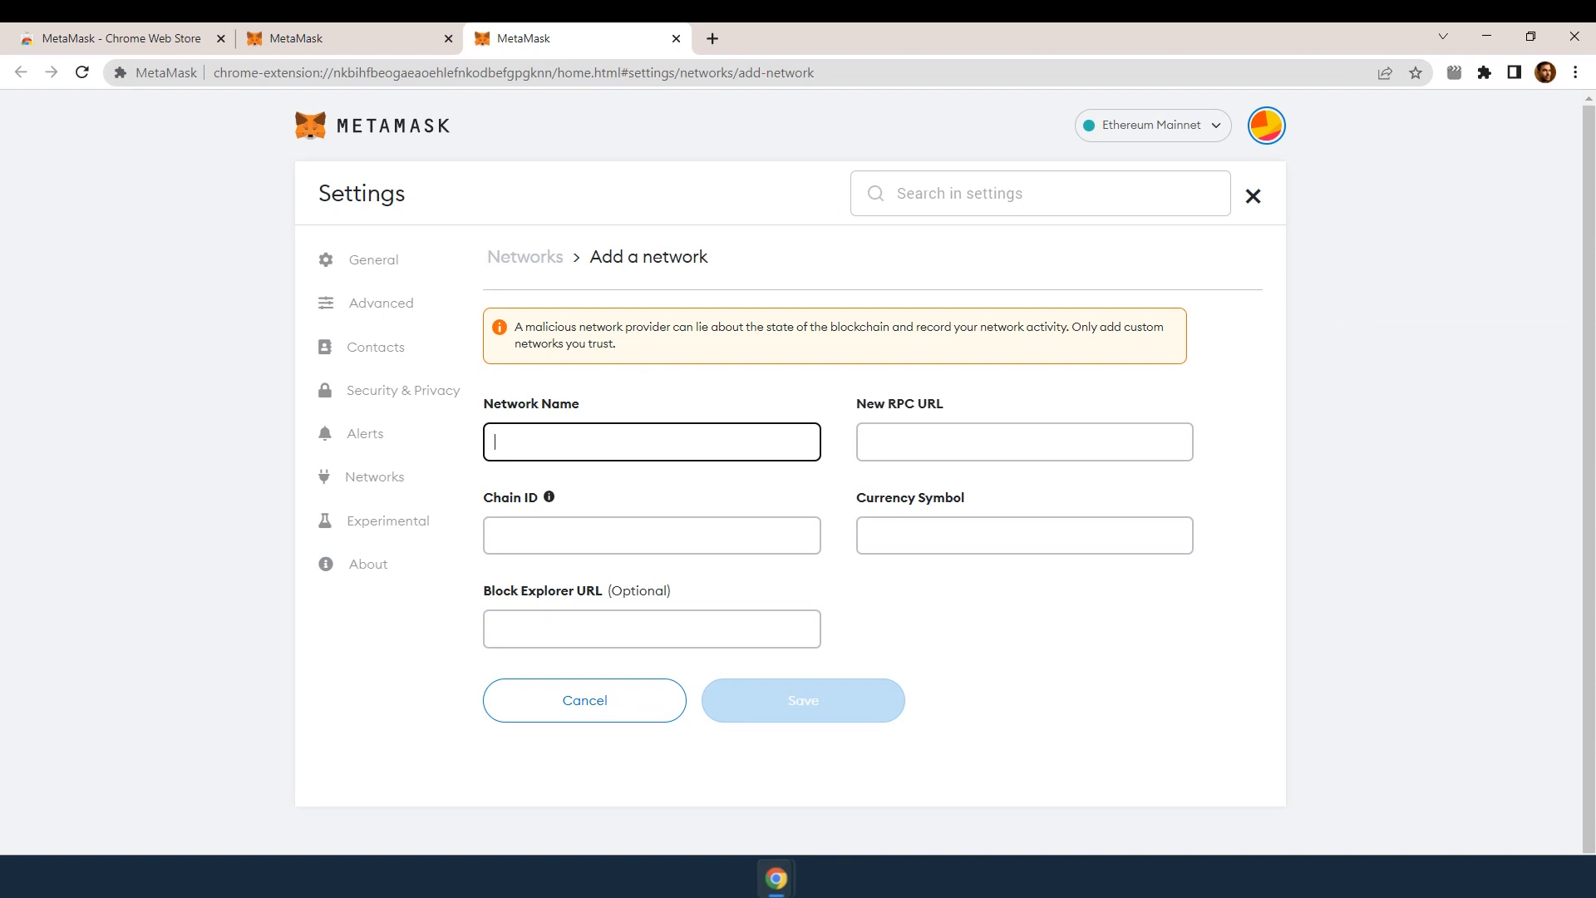
{"action": "type", "text": "Milkomeda Cardano (C1)"}
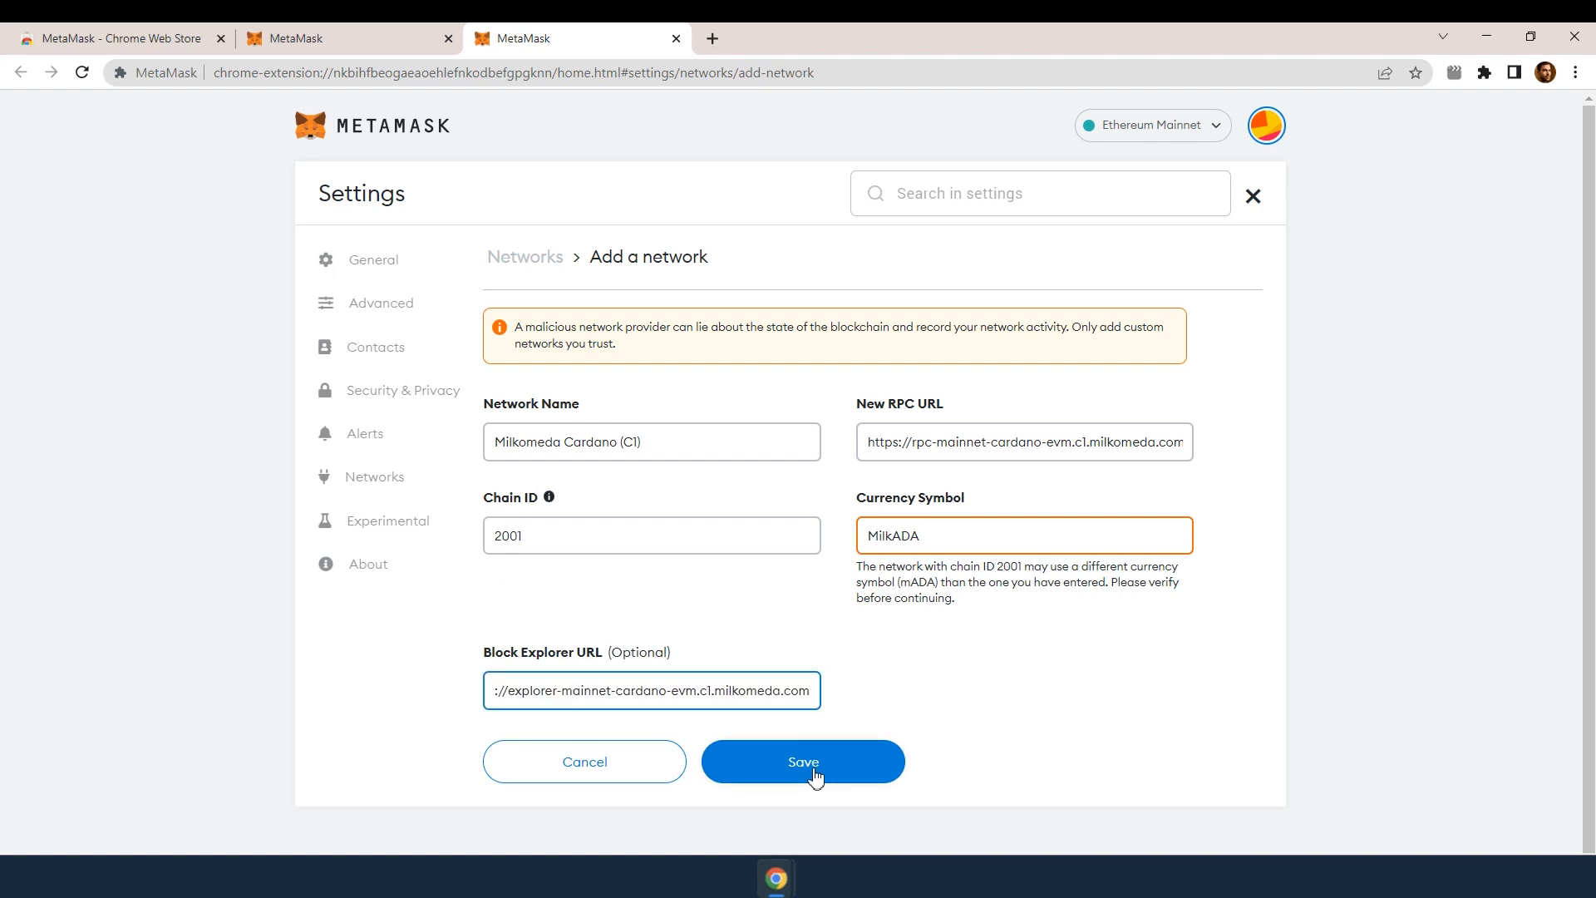
{"action": "left_click", "coordinate": [801, 762]}
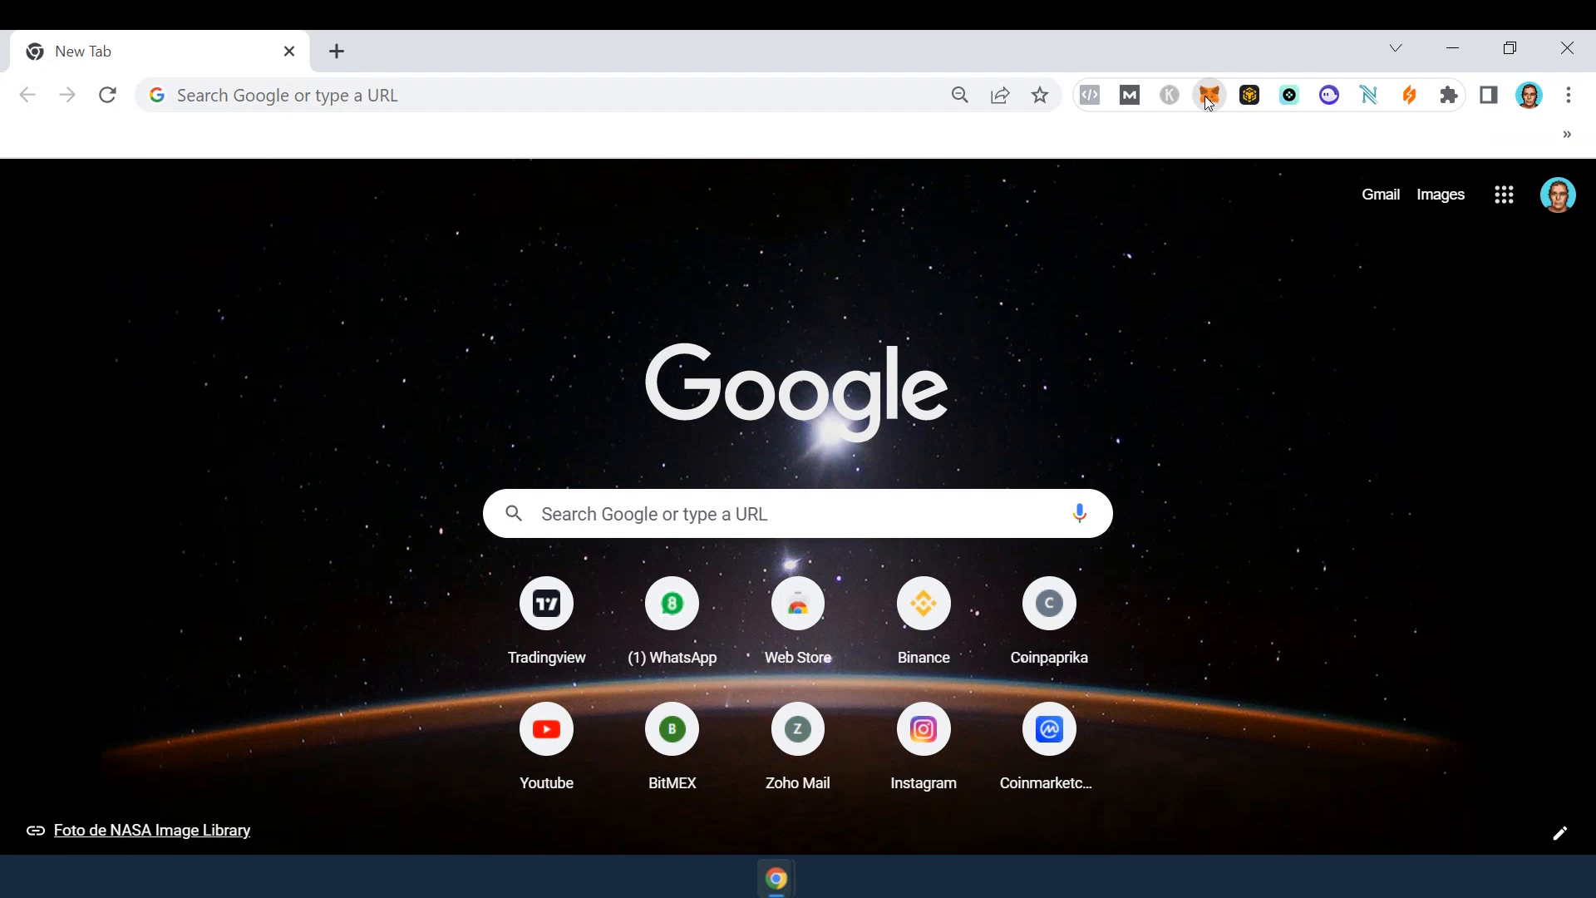
Show the MetaMask account on Milkomeda Cardano (C1) with 50.7035 MILKADA and 100 USDT.
{"action": "left_click", "coordinate": [1208, 95]}
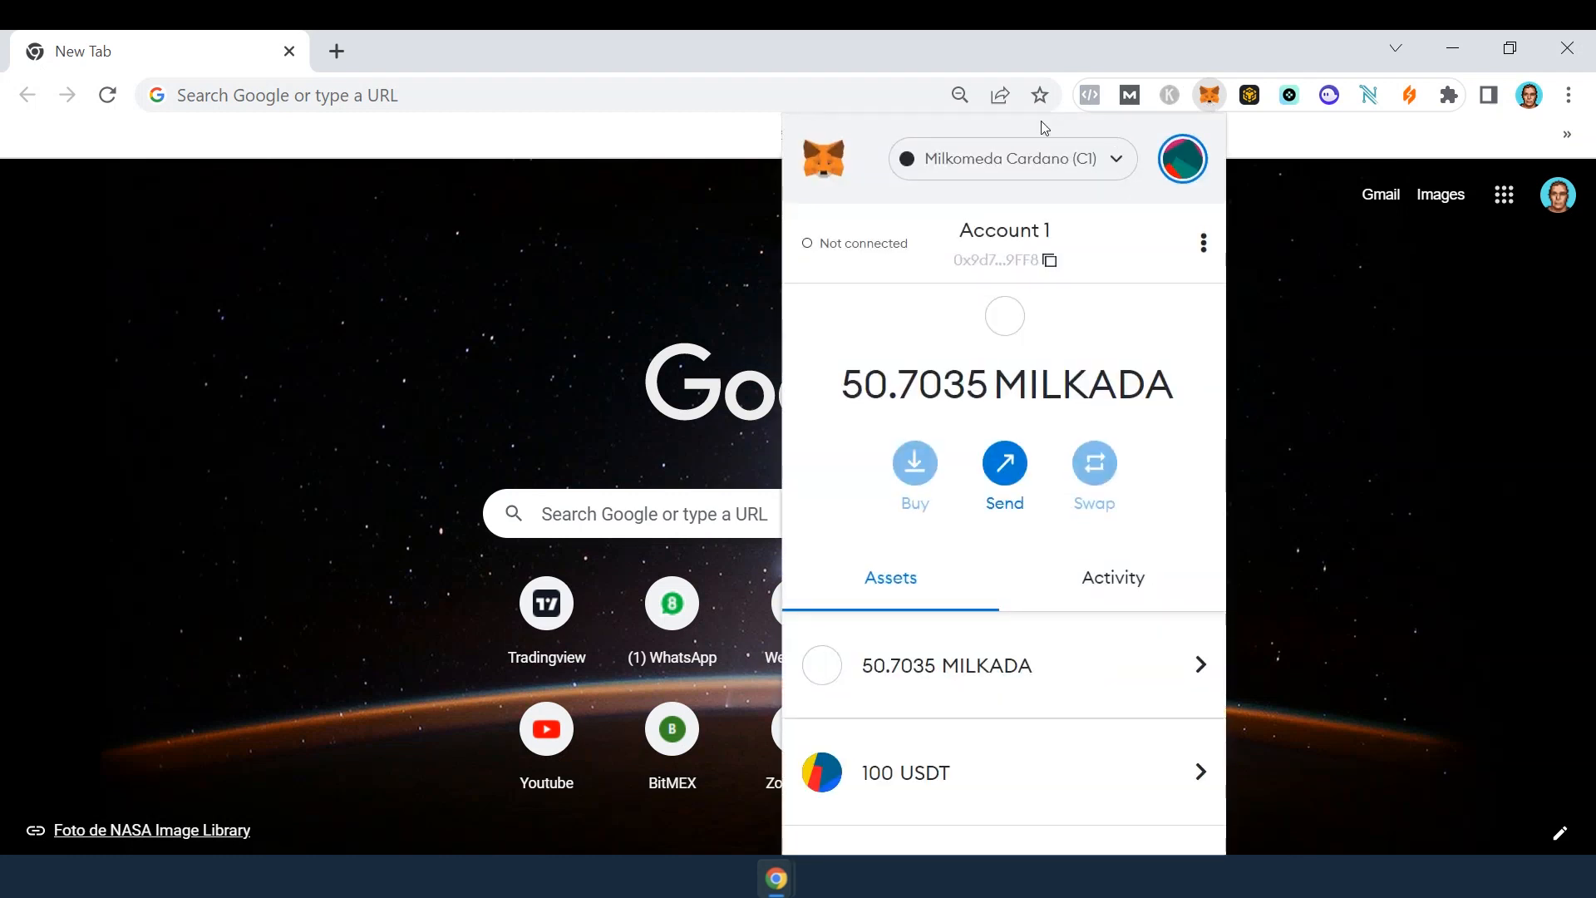
{"action": "left_click", "coordinate": [1049, 261]}
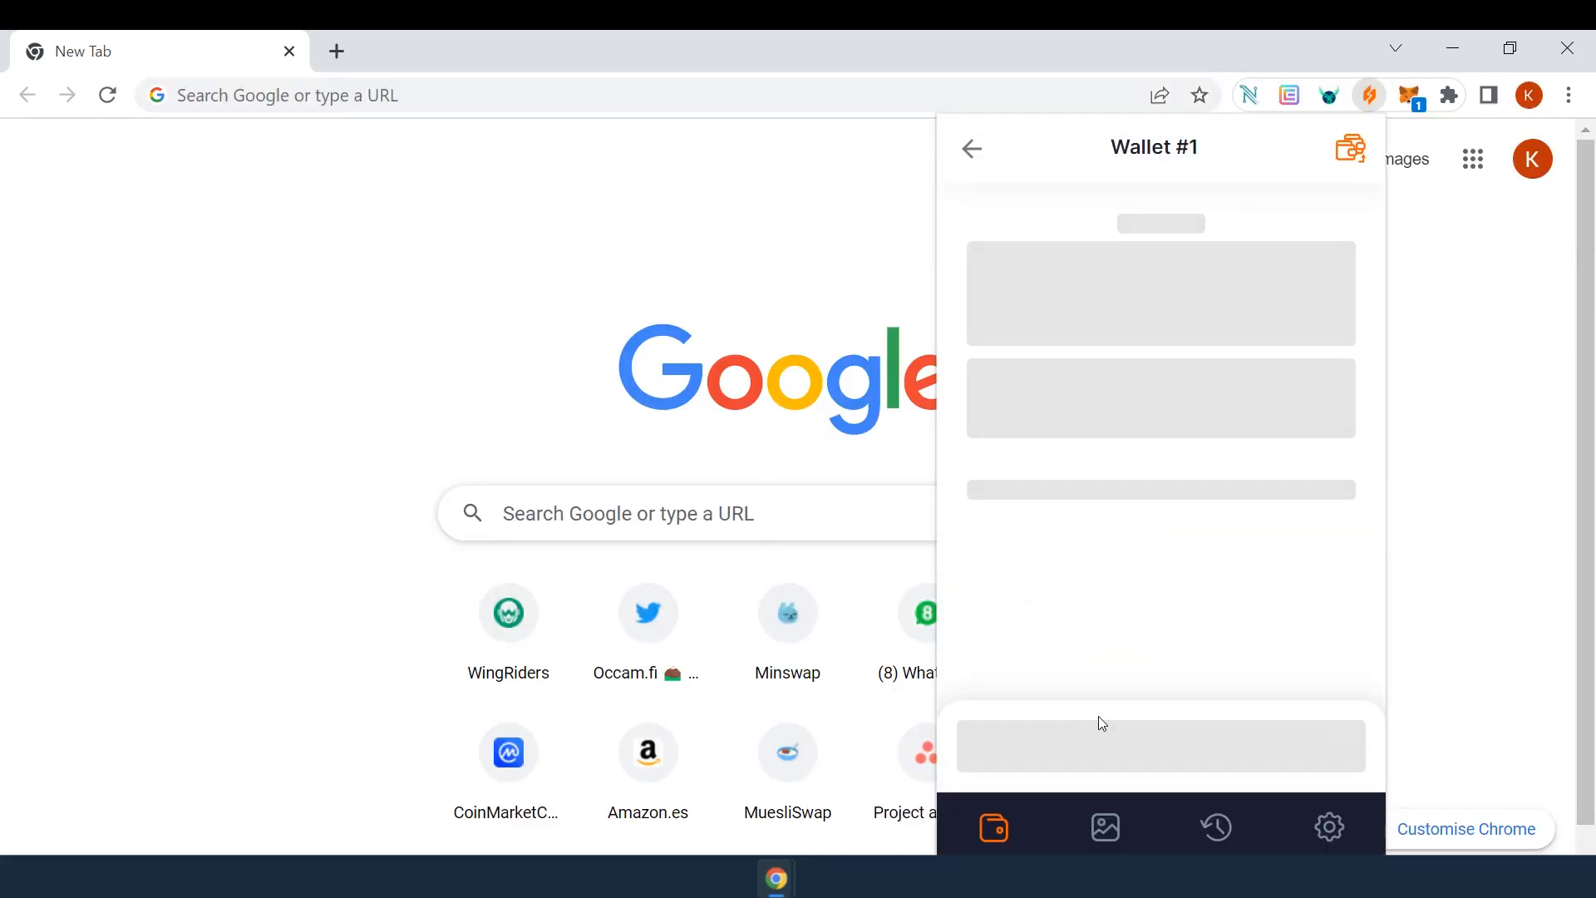
Send 10 ADA in Milkomeda Mode to the MetaMask address and submit the transaction.
{"action": "left_click", "coordinate": [995, 305]}
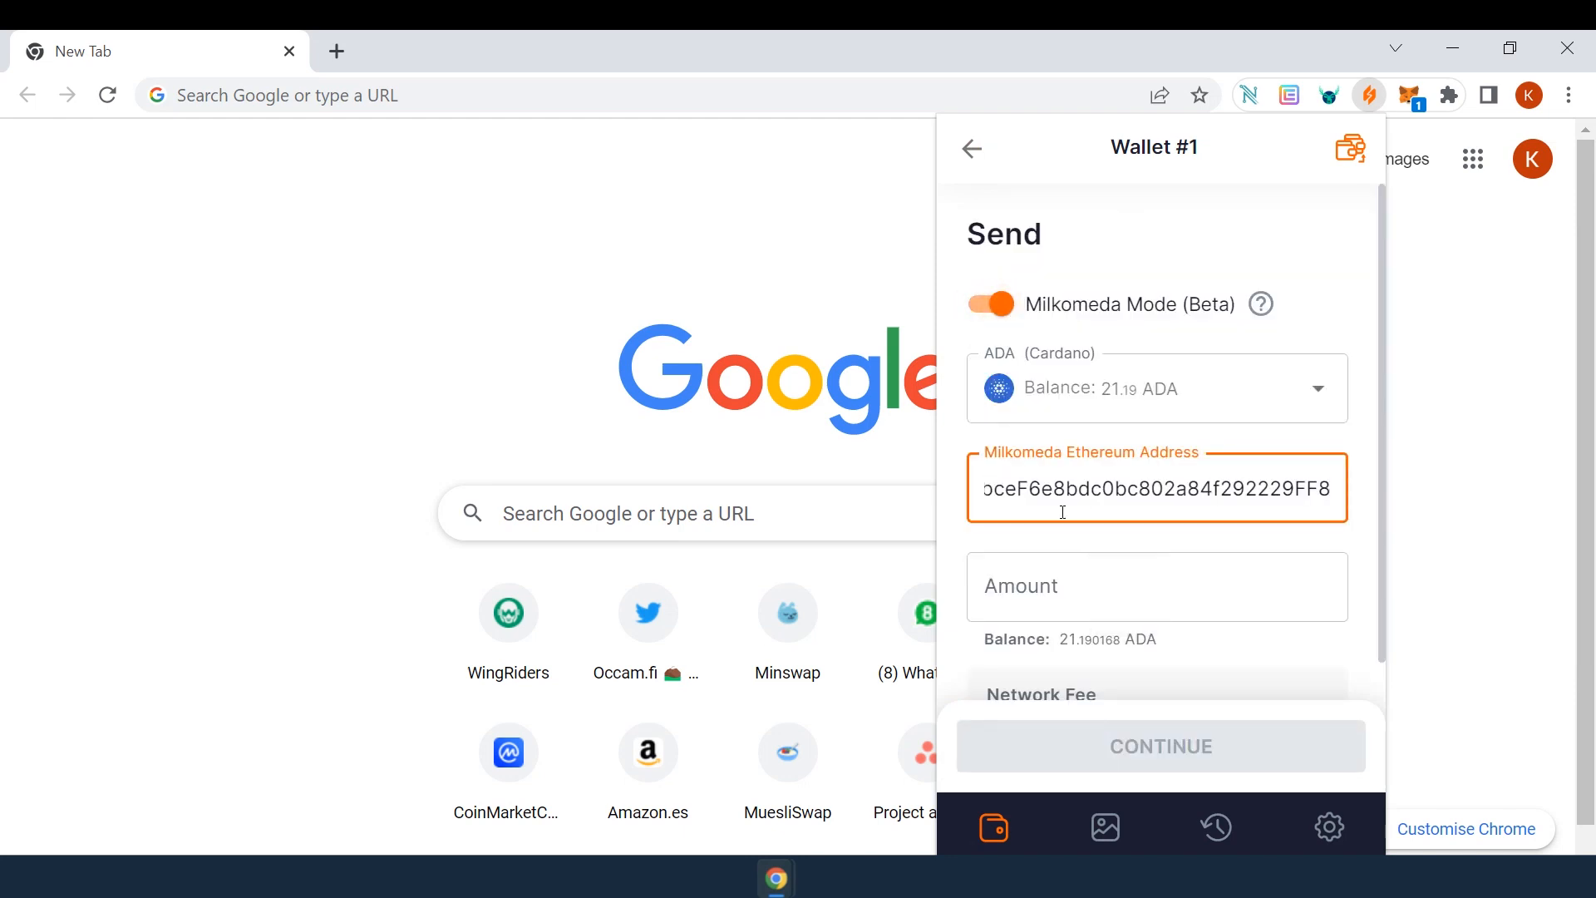
{"action": "left_click", "coordinate": [1155, 585]}
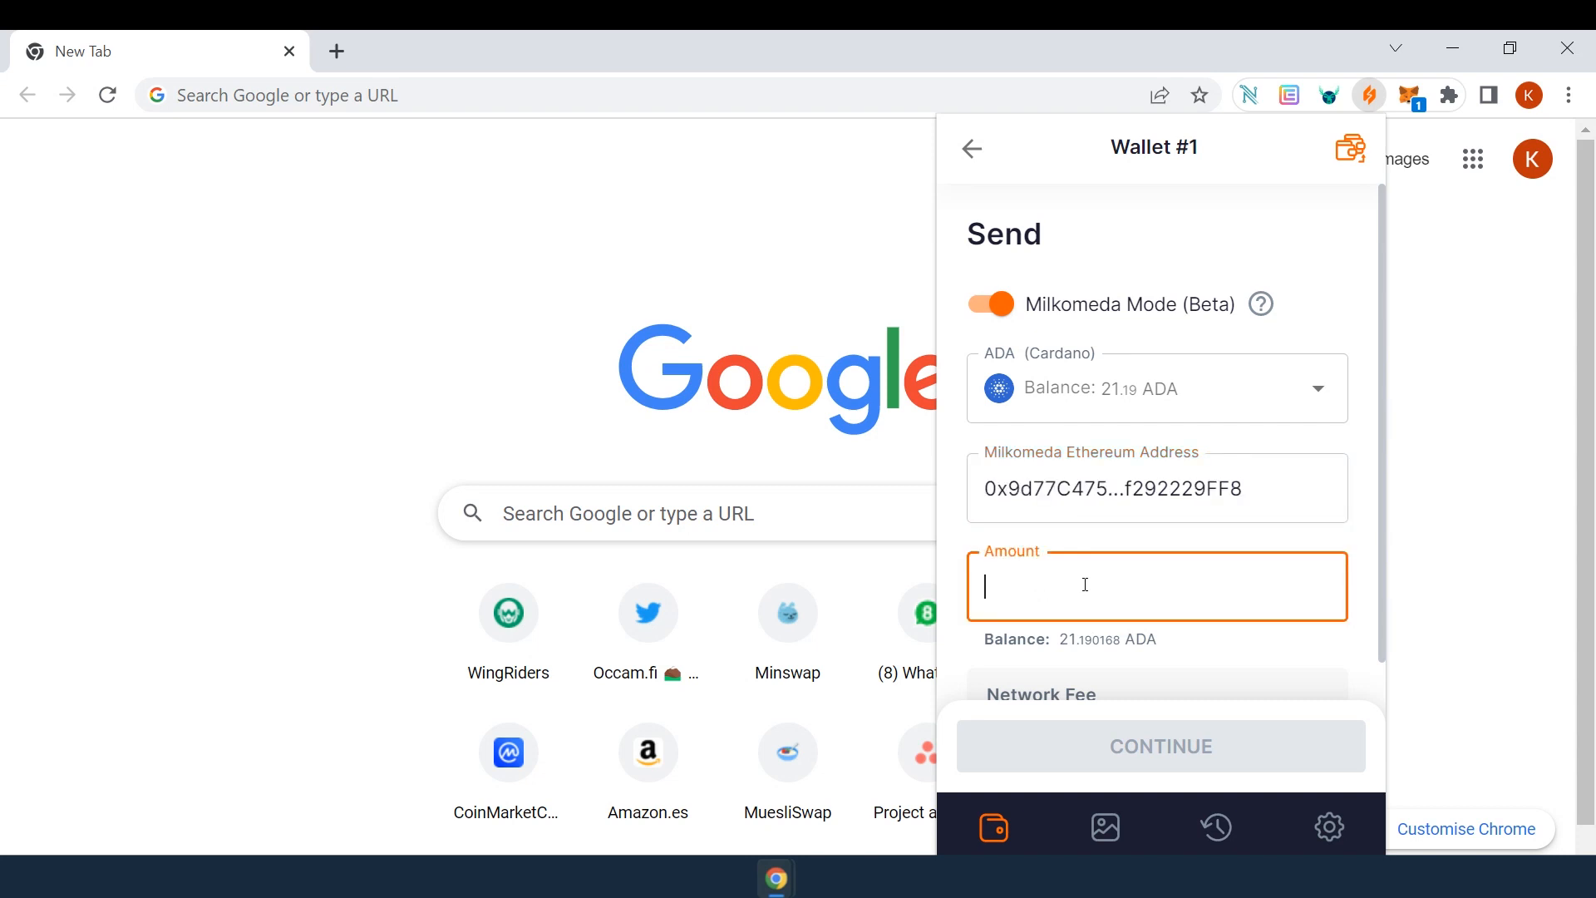
{"action": "type", "text": "10"}
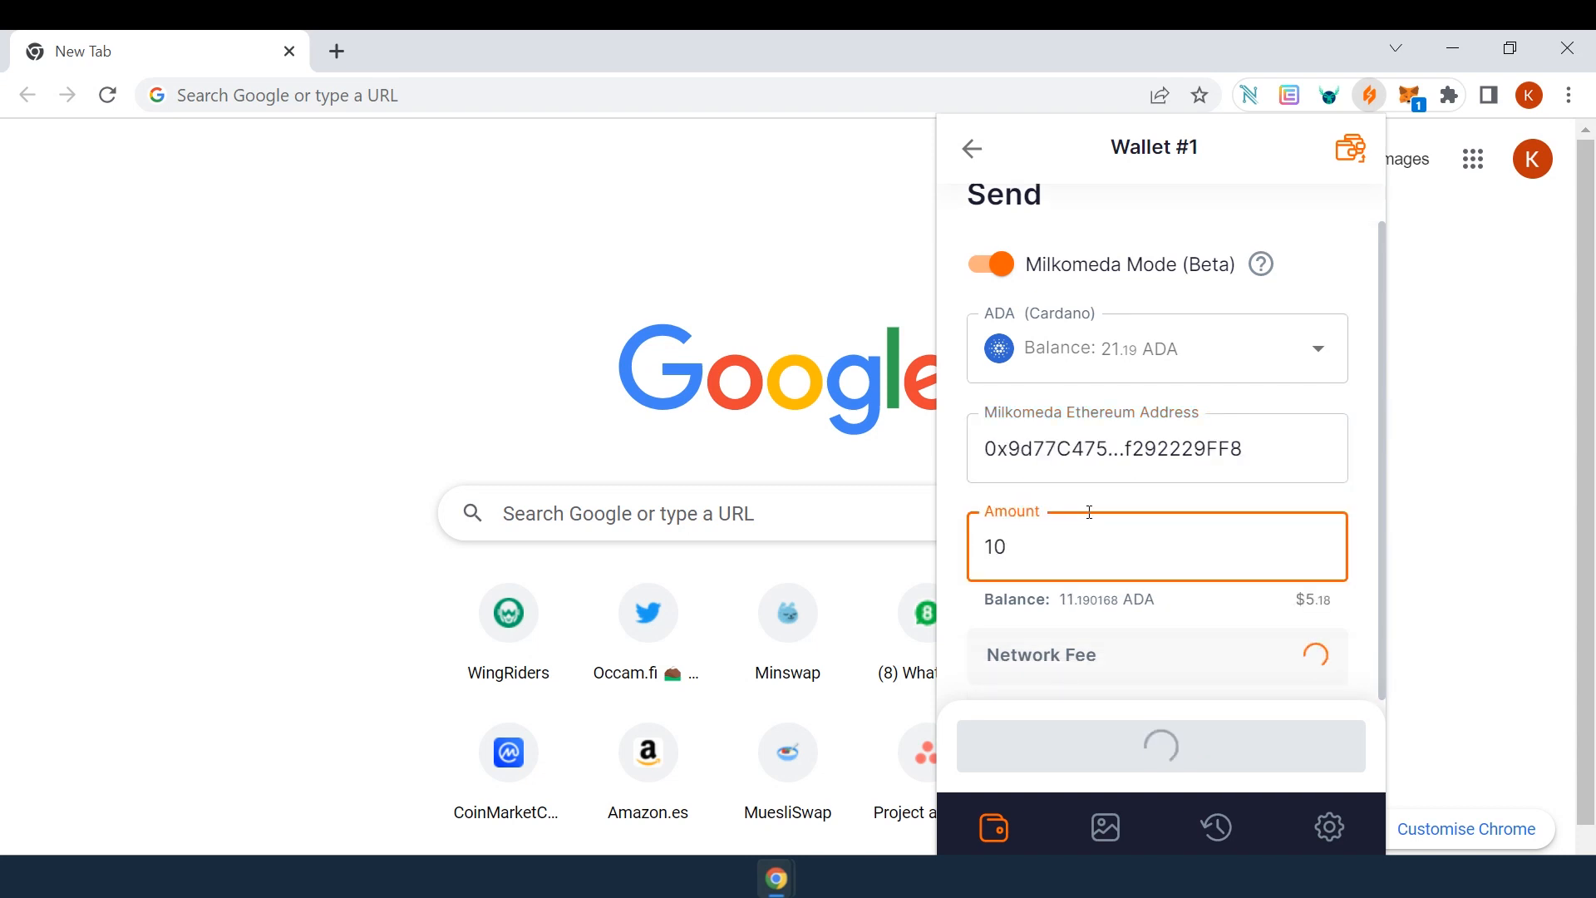
{"action": "left_click", "coordinate": [1159, 745]}
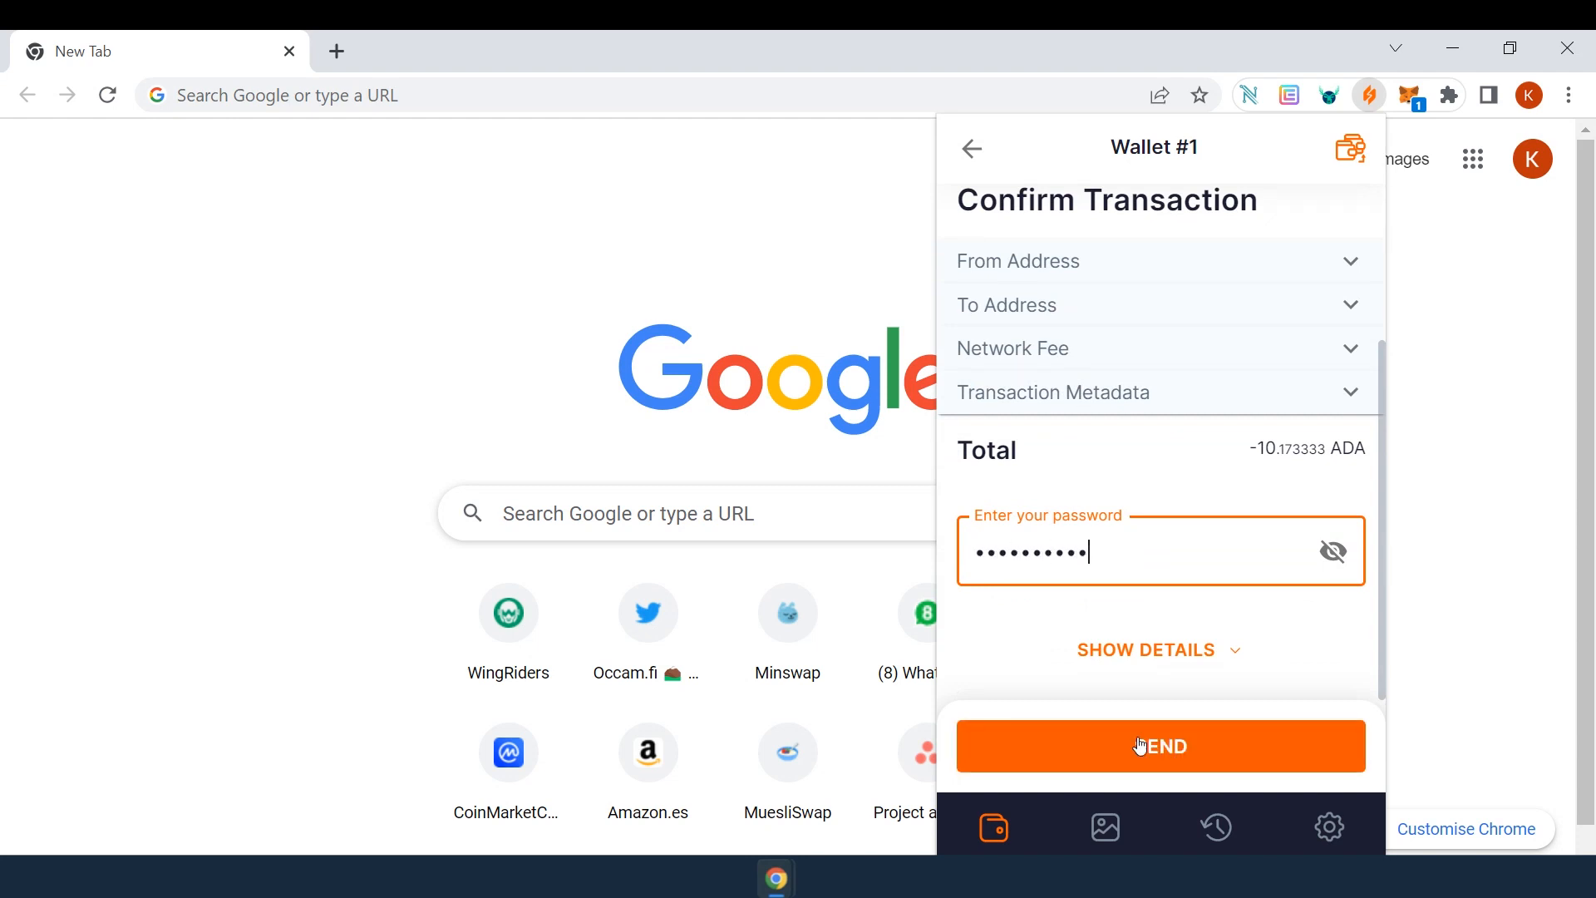
{"action": "left_click", "coordinate": [1159, 745]}
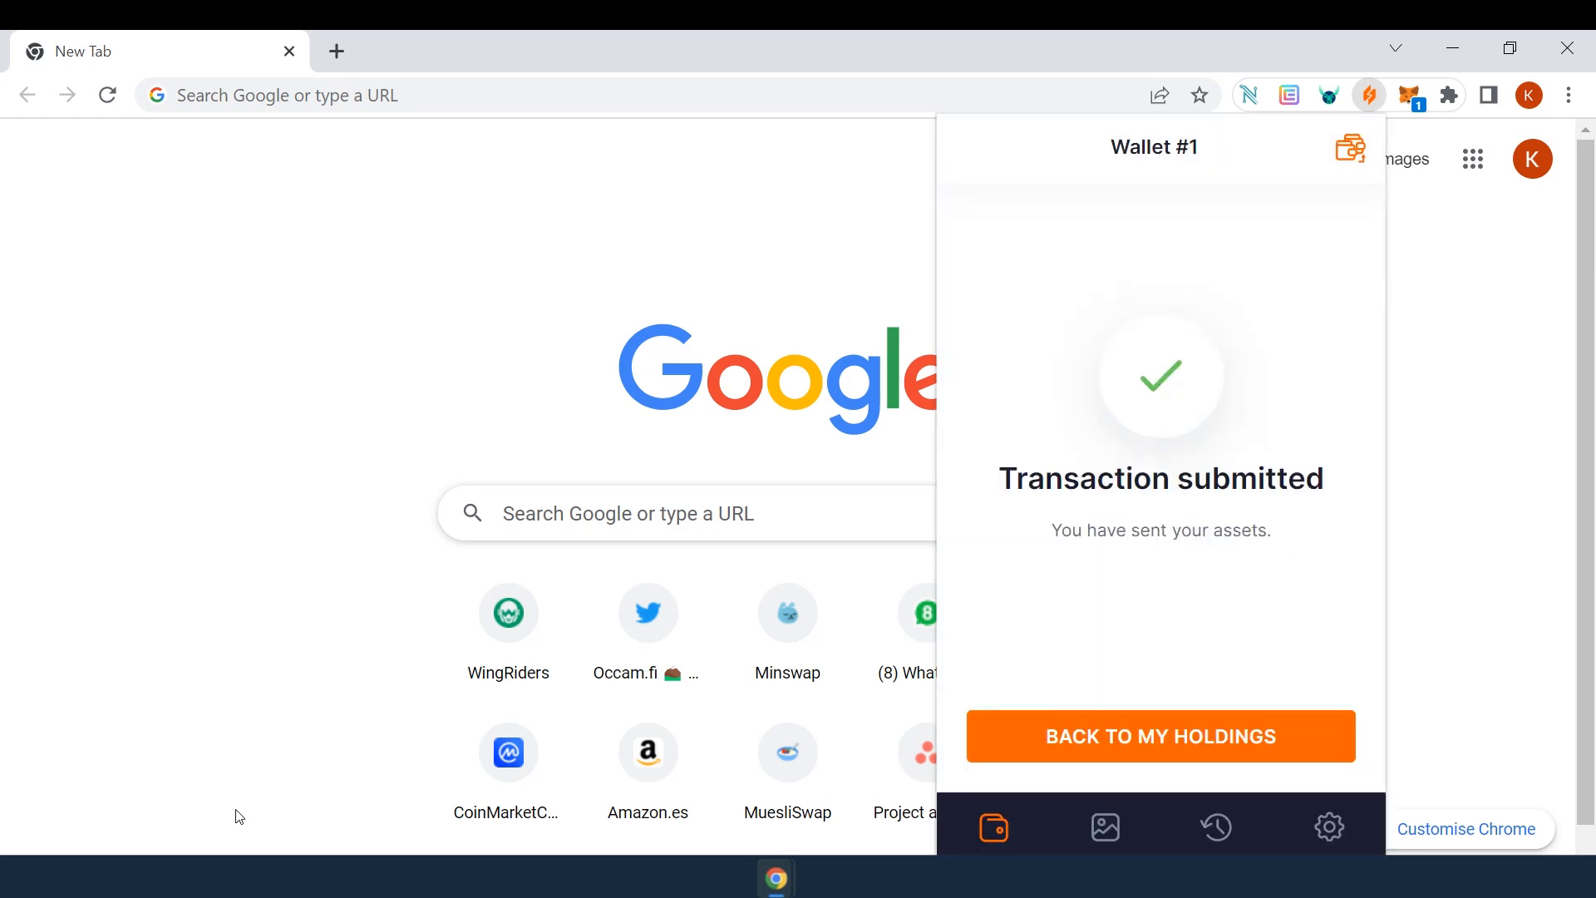
Check the Ethereum account in MetaMask and connect the wallet to Nomad Bridge.
{"action": "left_click", "coordinate": [459, 51]}
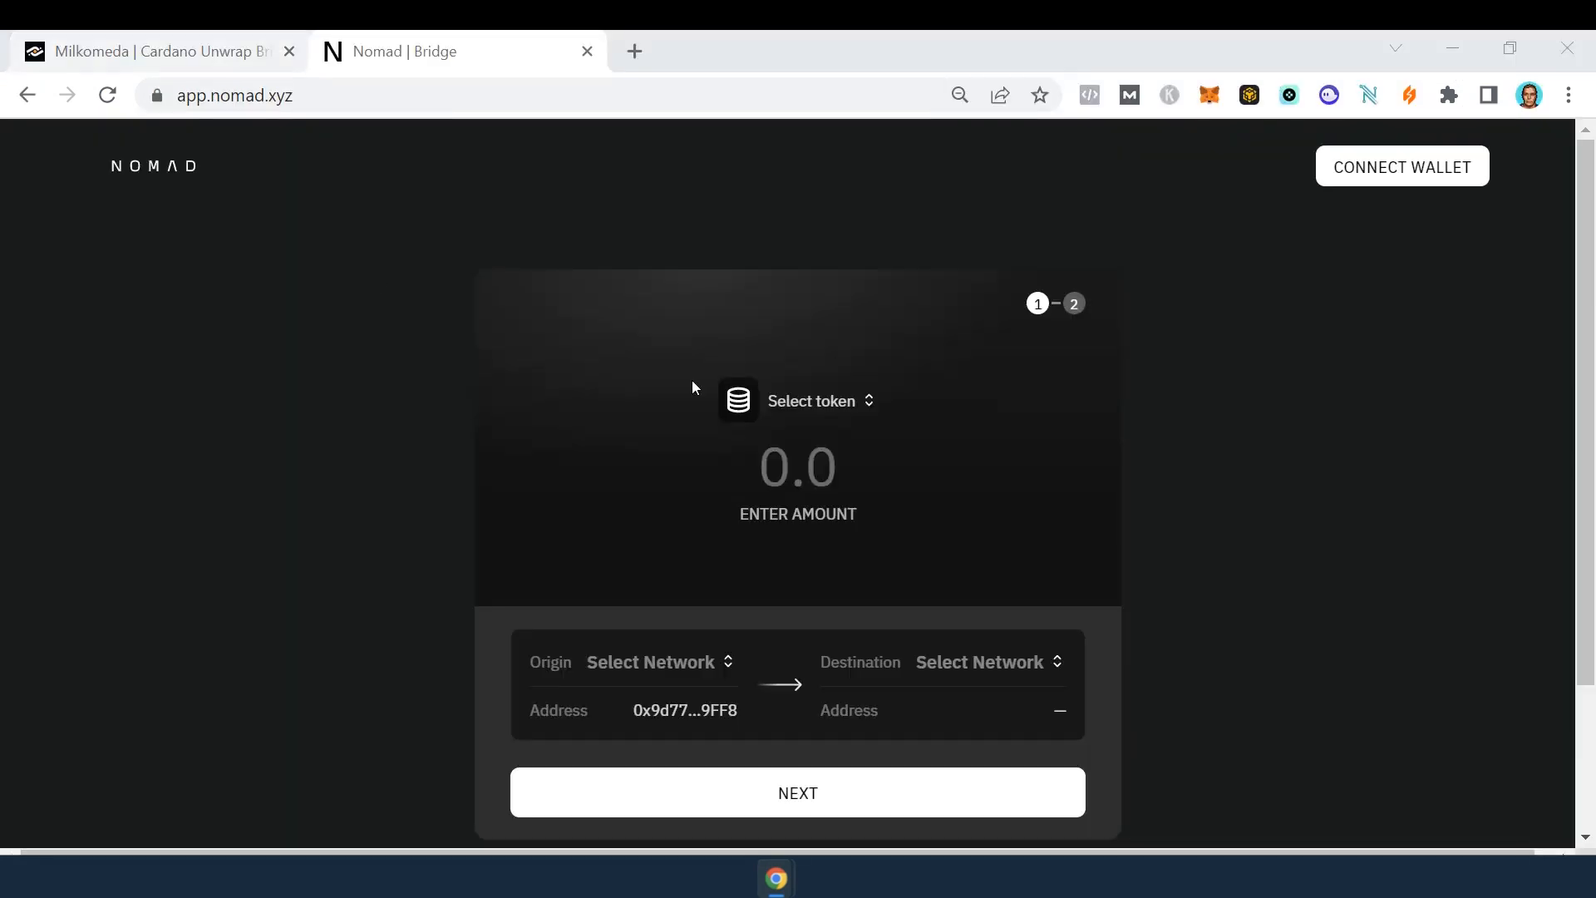
{"action": "mouse_move", "coordinate": [1211, 95]}
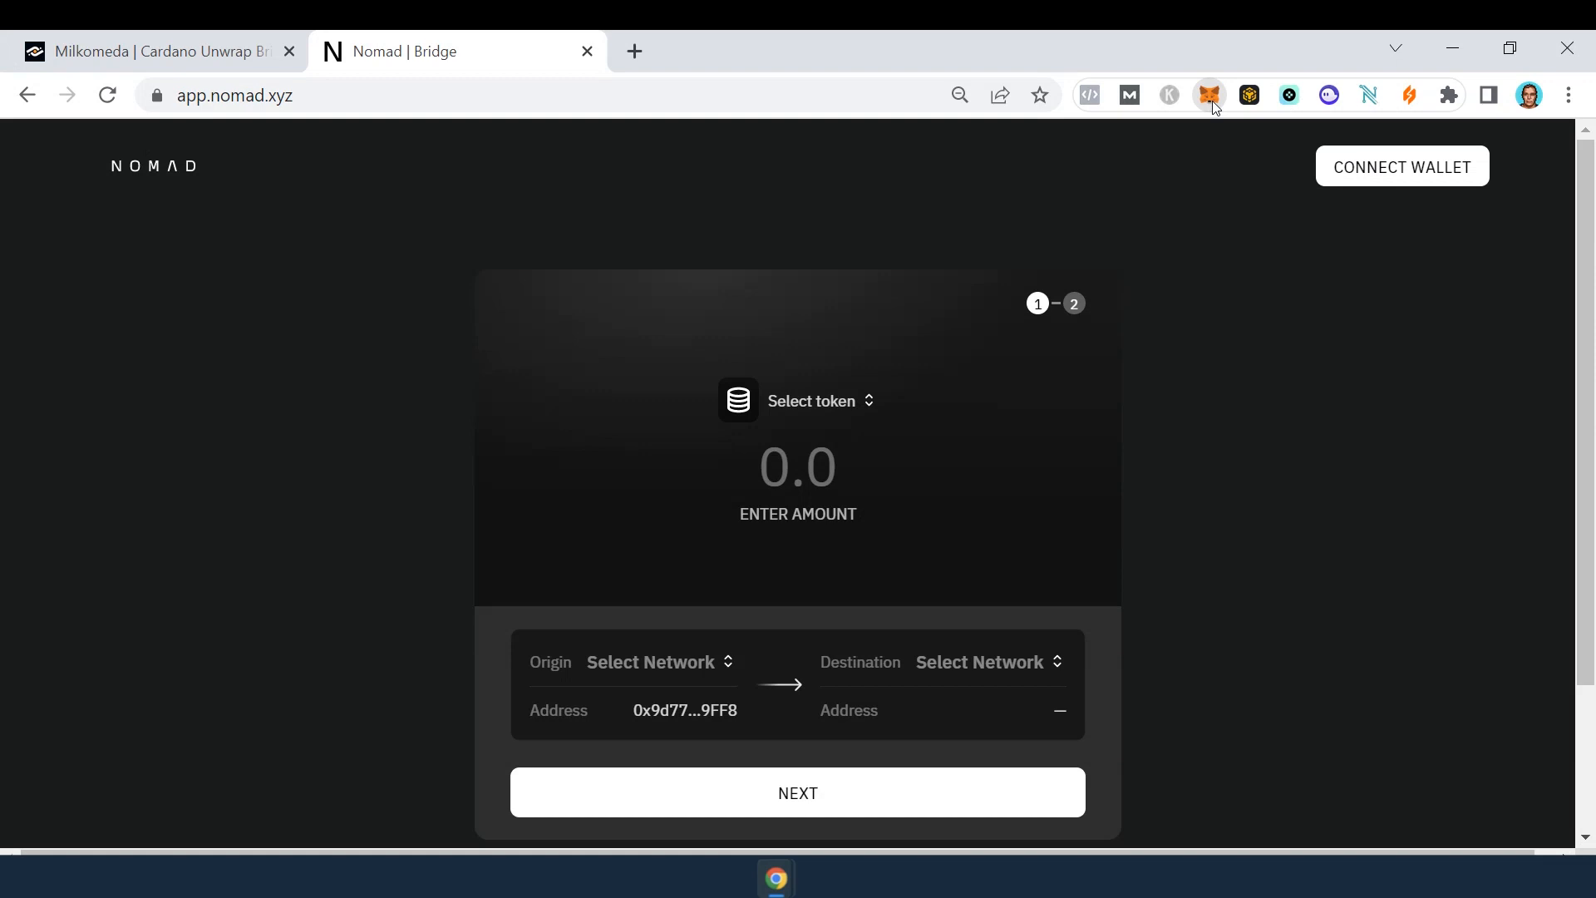
{"action": "left_click", "coordinate": [1209, 95]}
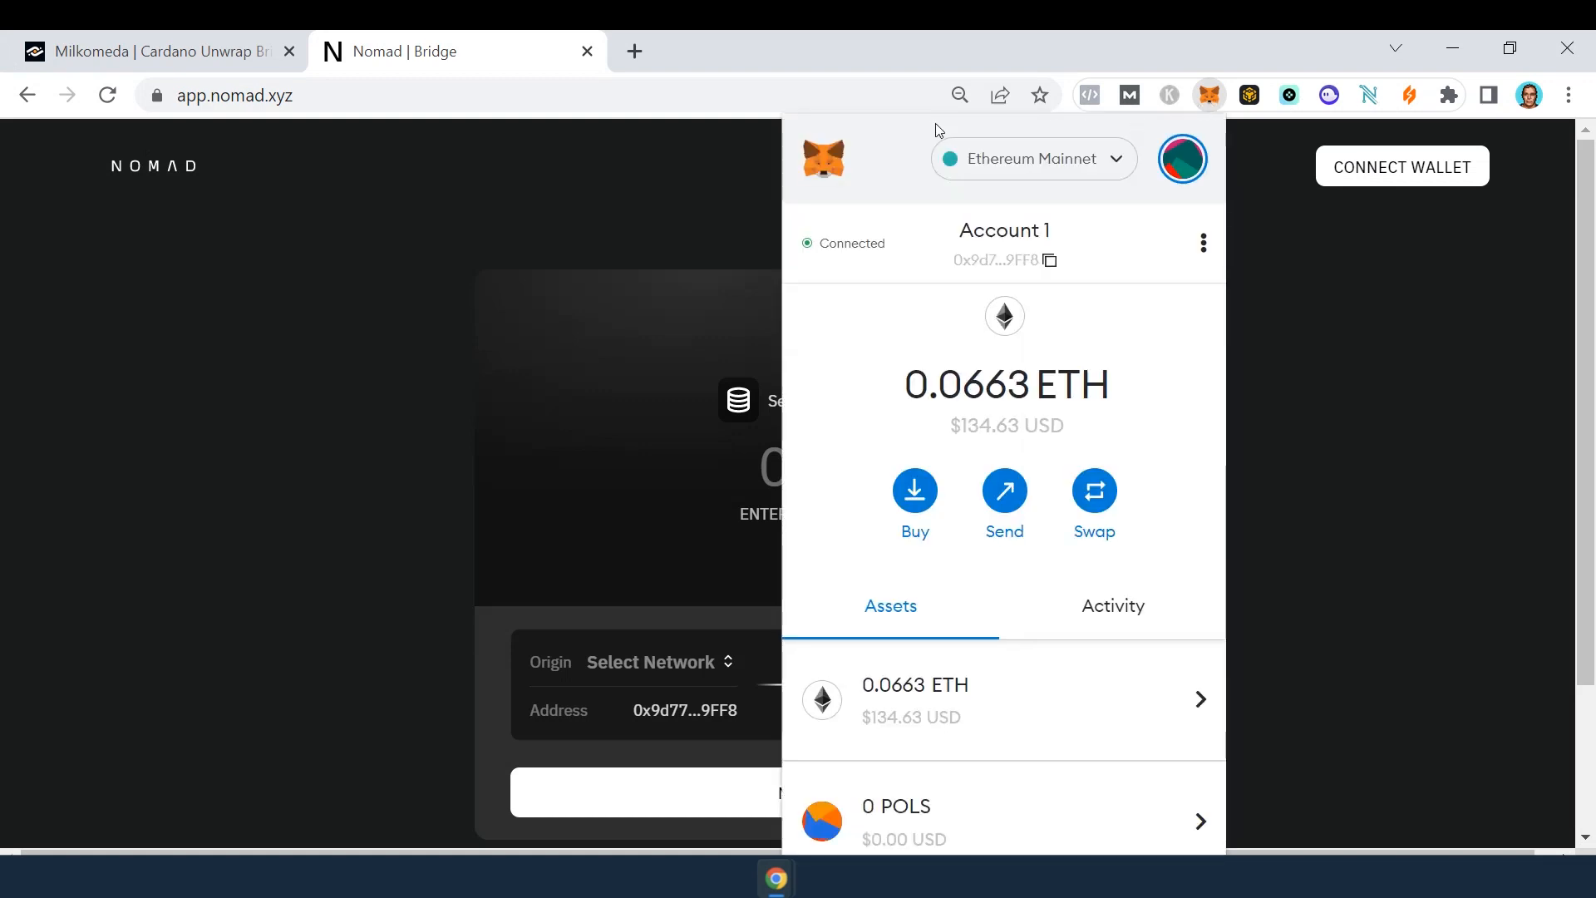
{"action": "left_click", "coordinate": [1369, 183]}
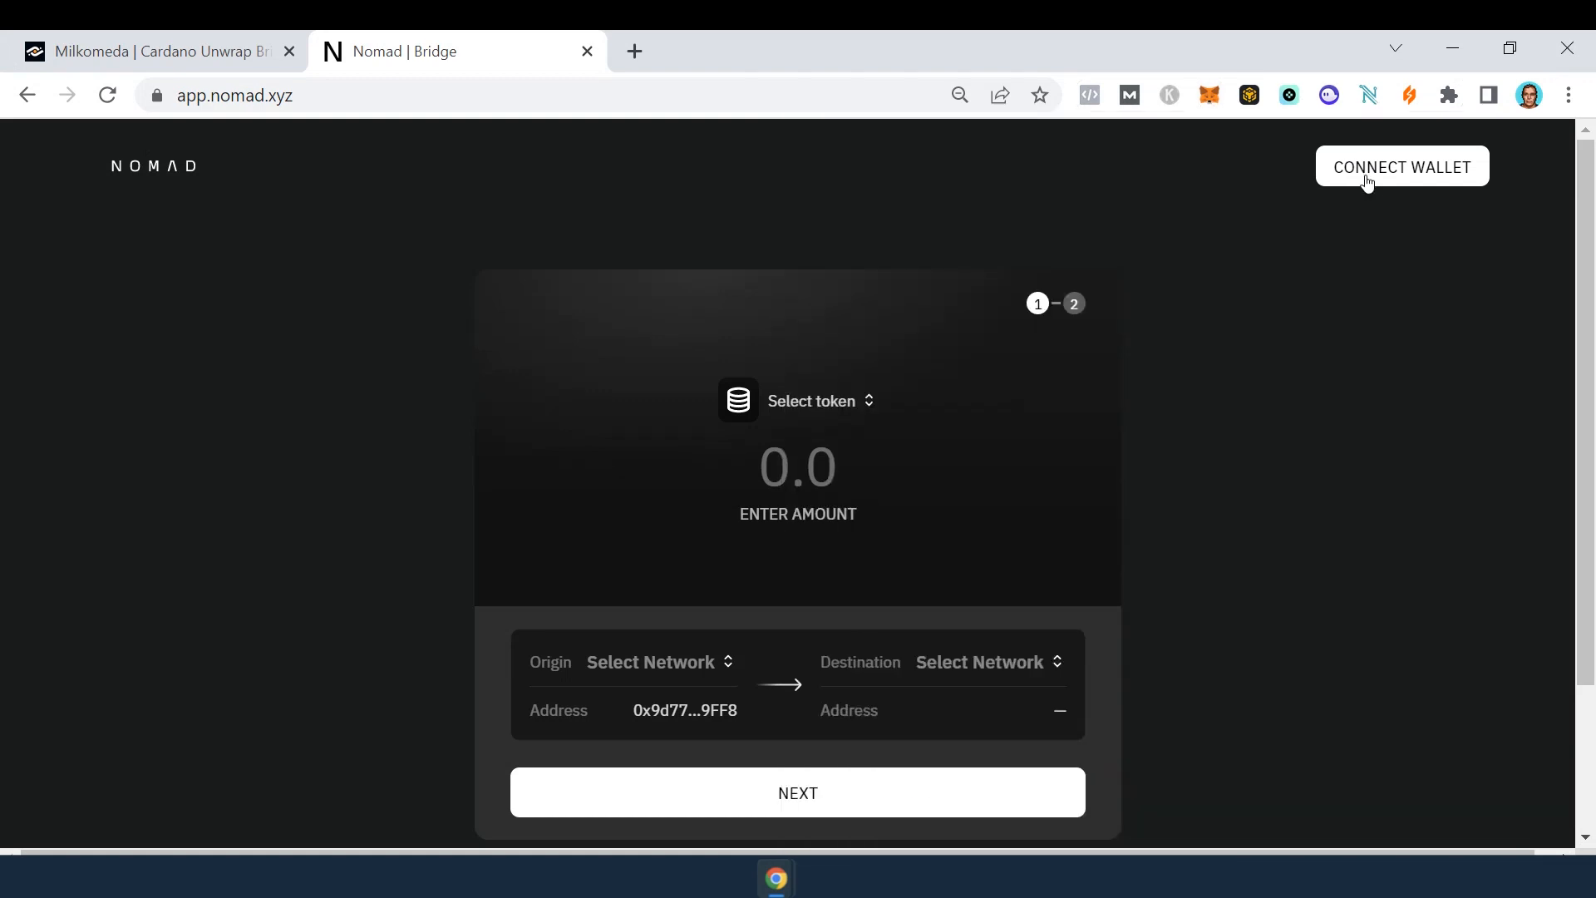
{"action": "left_click", "coordinate": [1402, 166]}
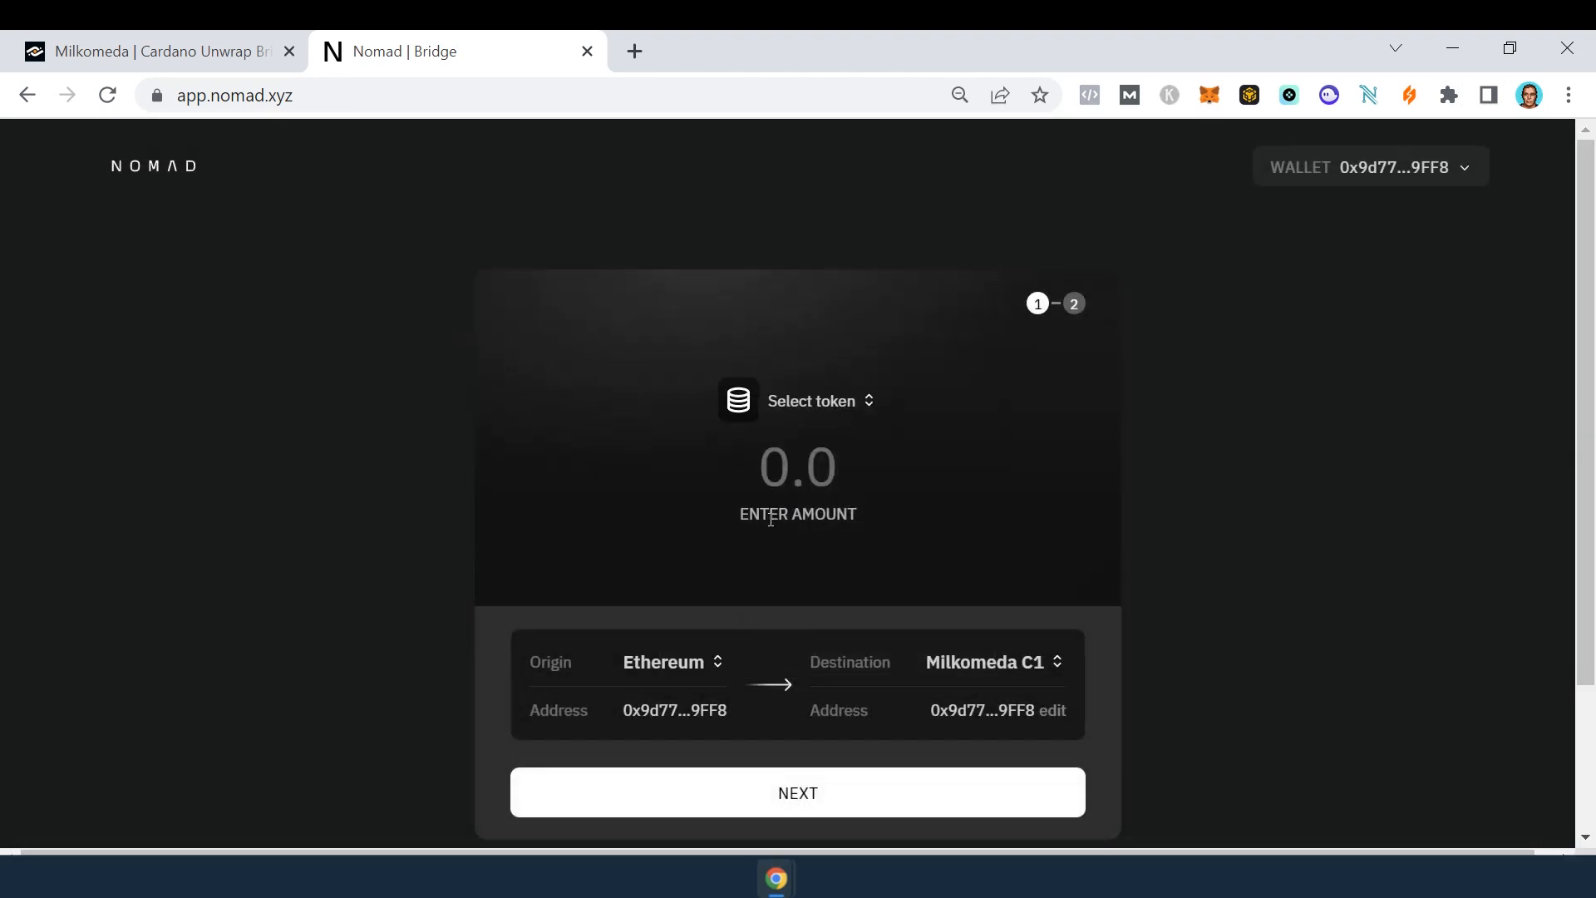
{"action": "mouse_move", "coordinate": [845, 389]}
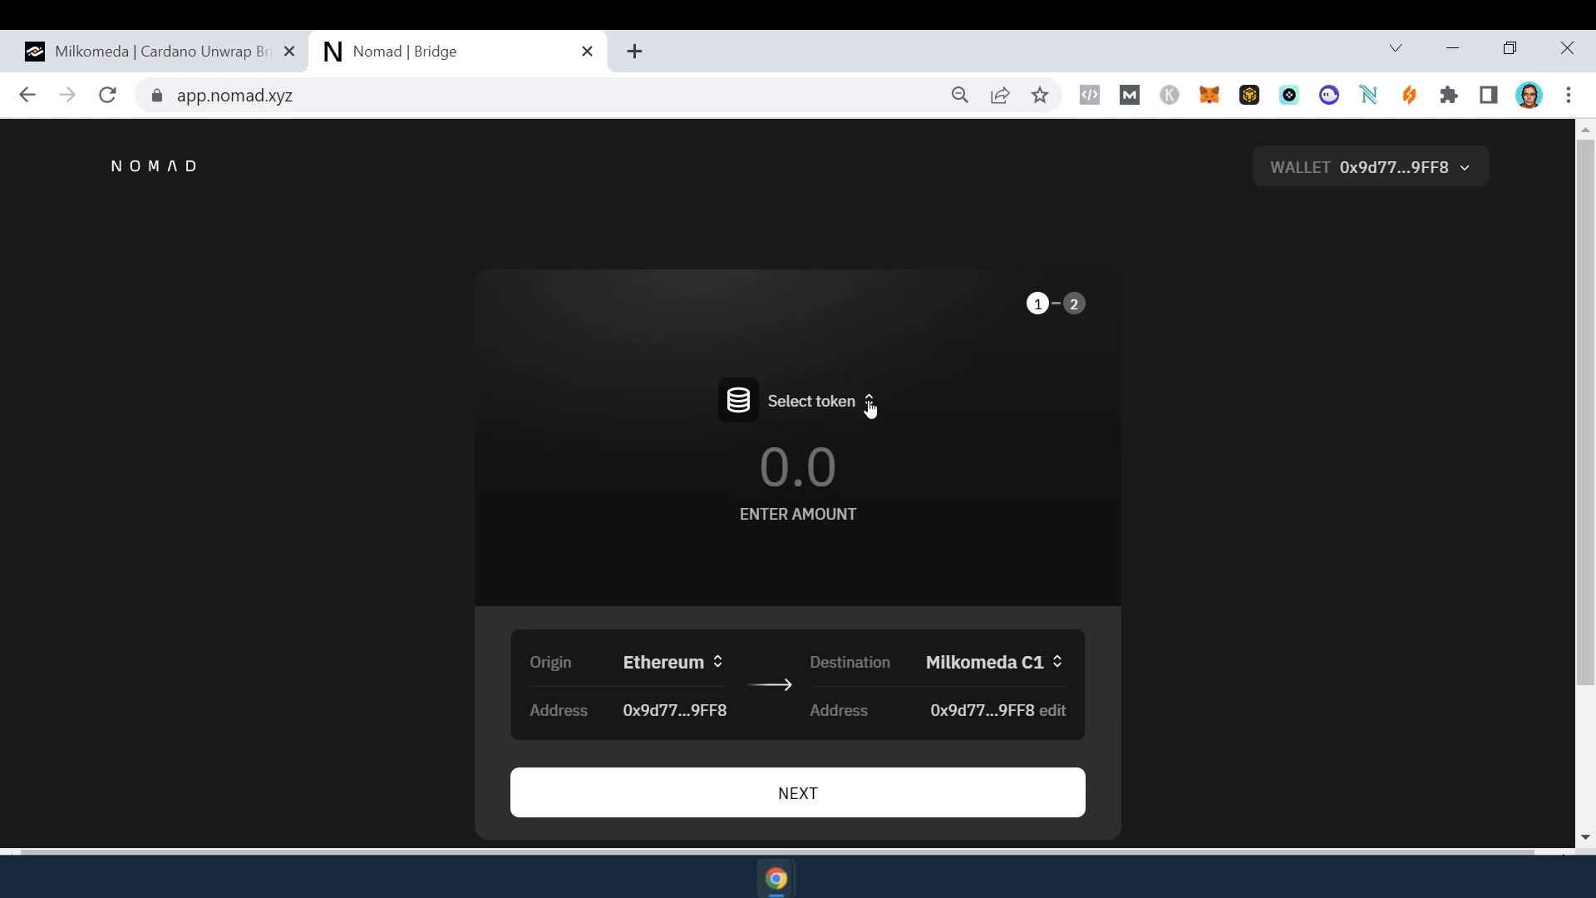
Choose USDT as the token, bridge 100 from Ethereum to Milkomeda C1 and continue to Review & Bridge.
{"action": "left_click", "coordinate": [811, 401]}
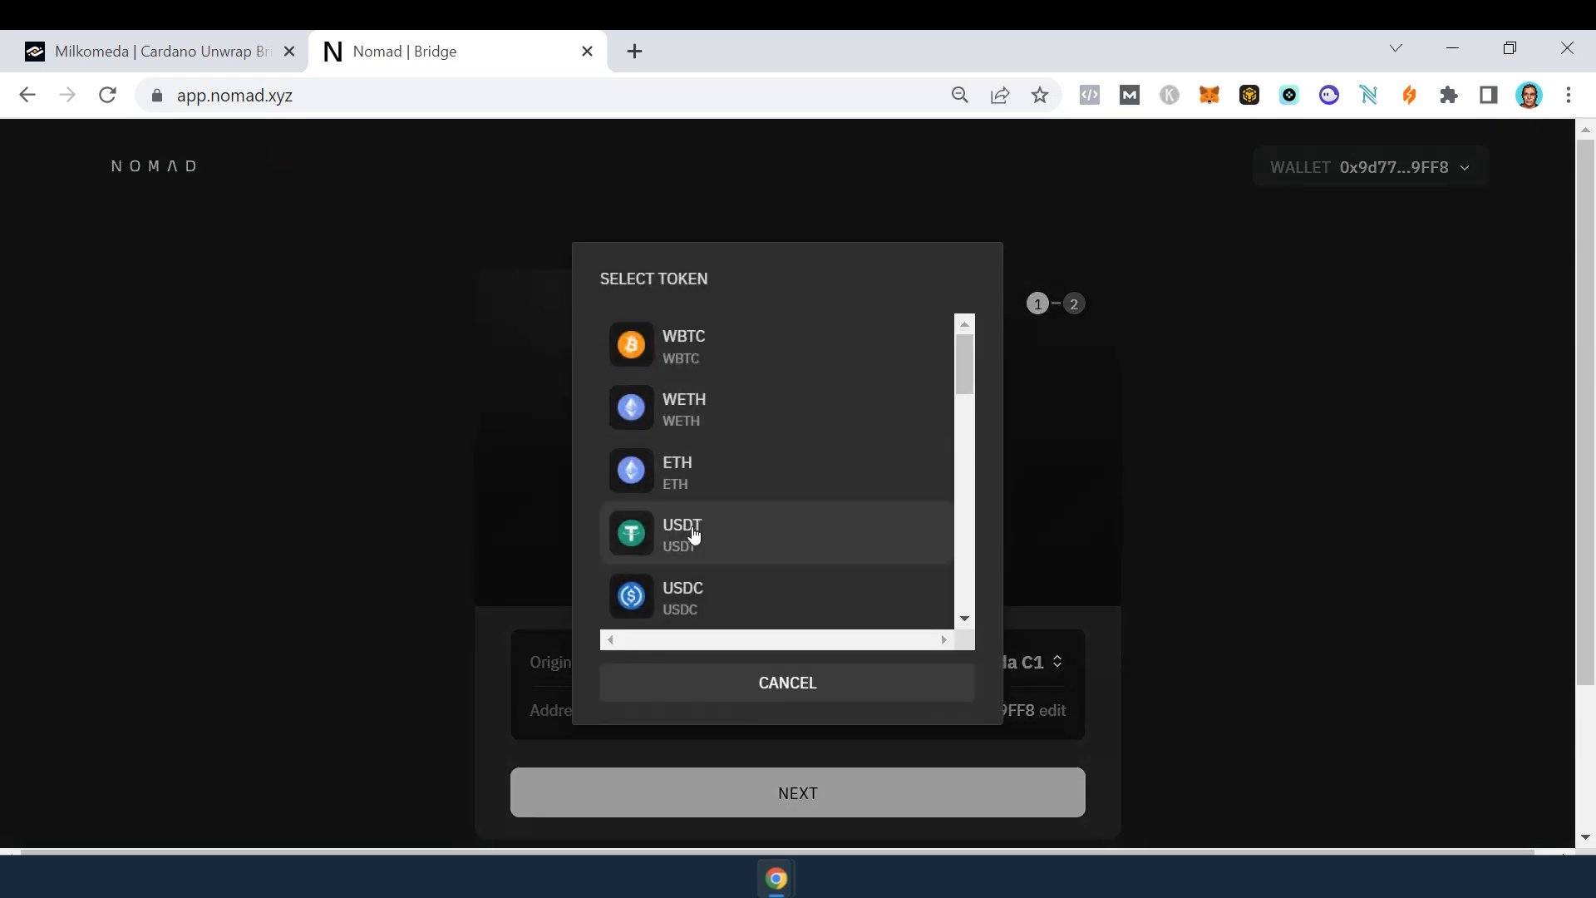
{"action": "left_click", "coordinate": [682, 534]}
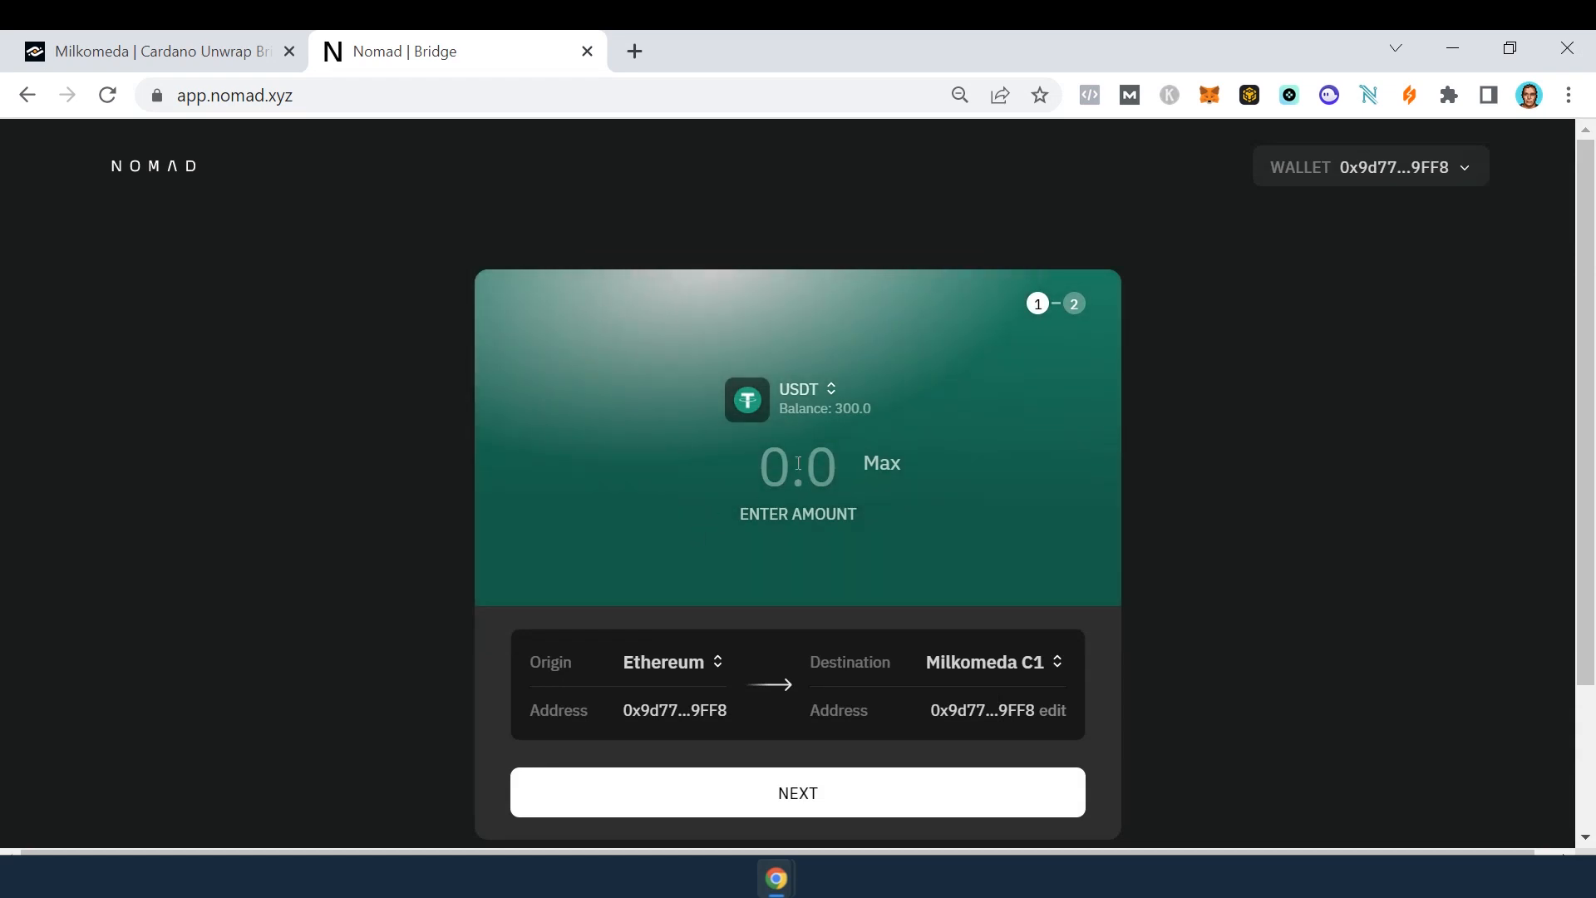
{"action": "left_click", "coordinate": [796, 792]}
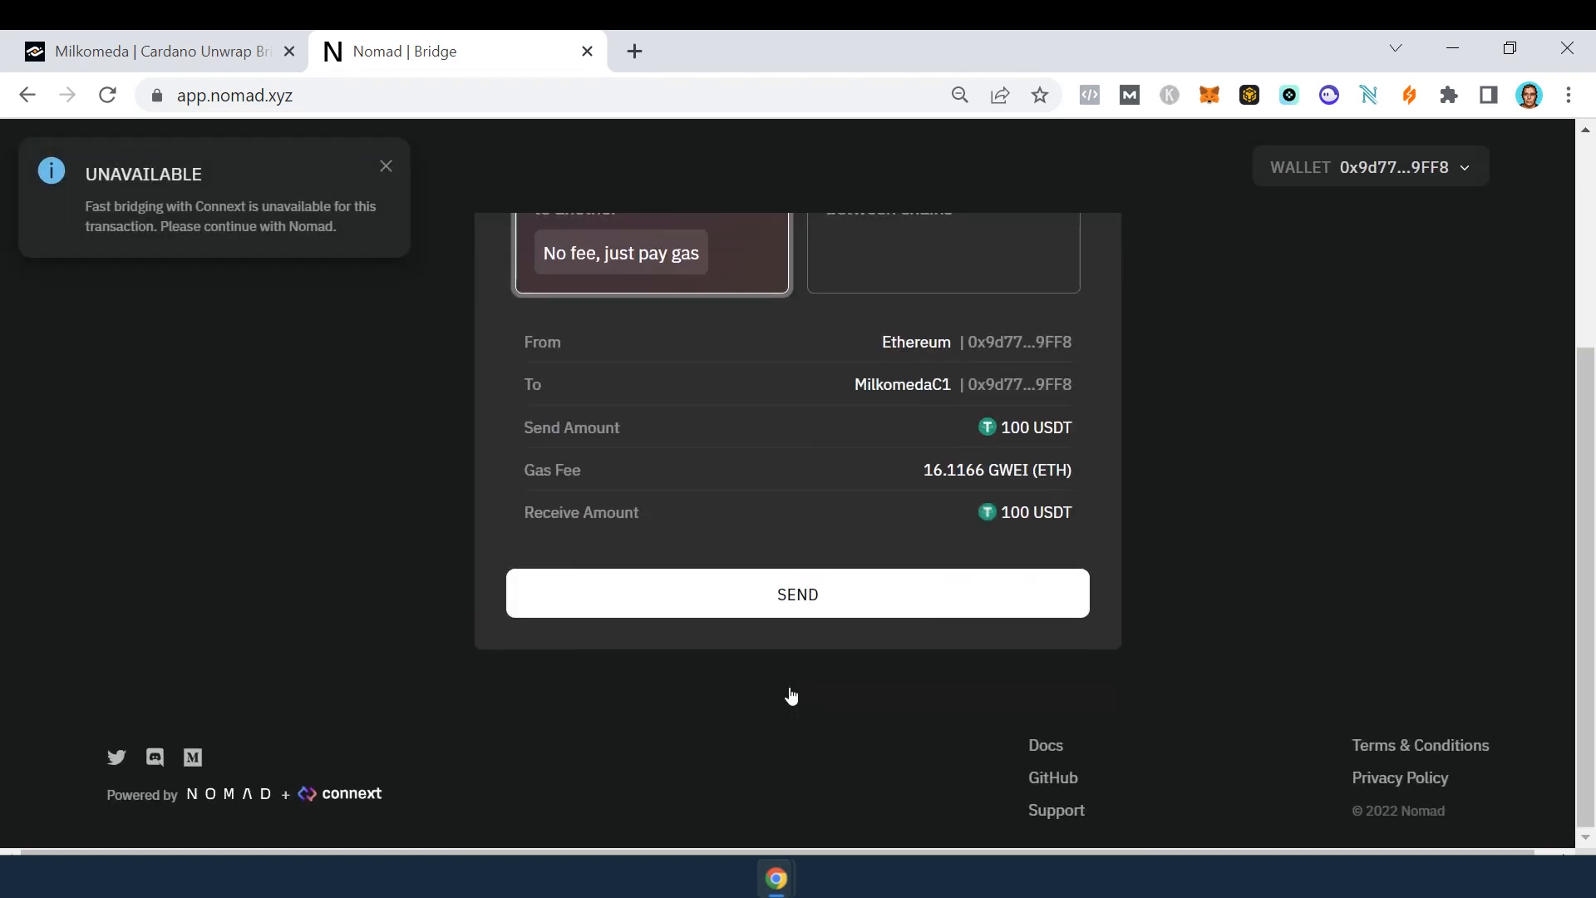
Send the 100 USDT bridge transfer, granting USDT spending permission and confirming the transaction in MetaMask.
{"action": "left_click", "coordinate": [796, 593]}
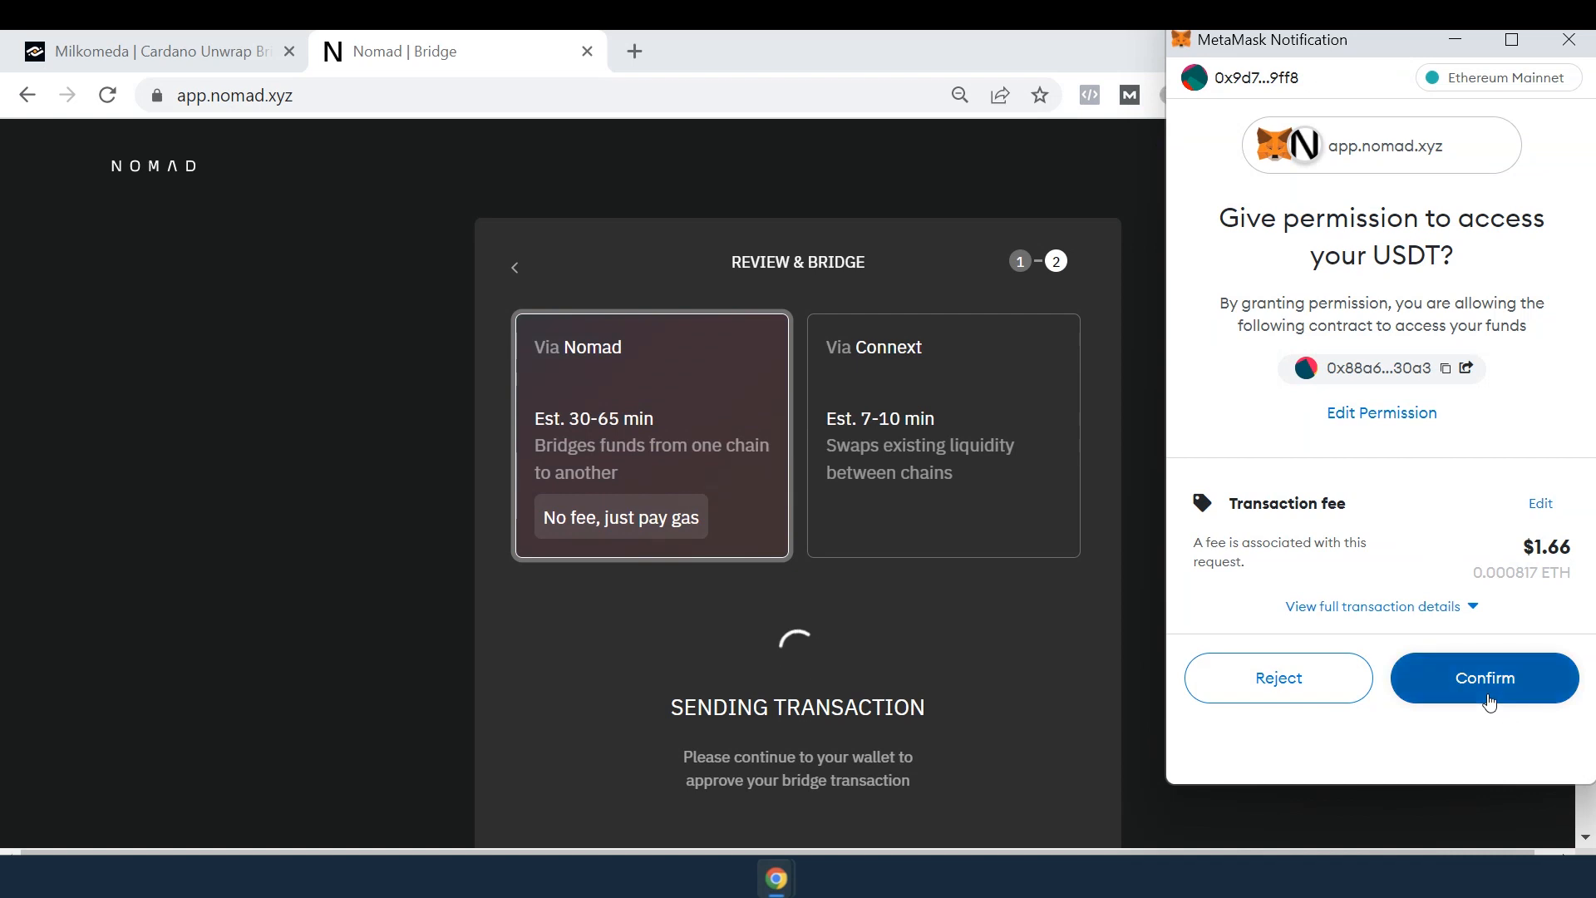
{"action": "left_click", "coordinate": [1483, 677]}
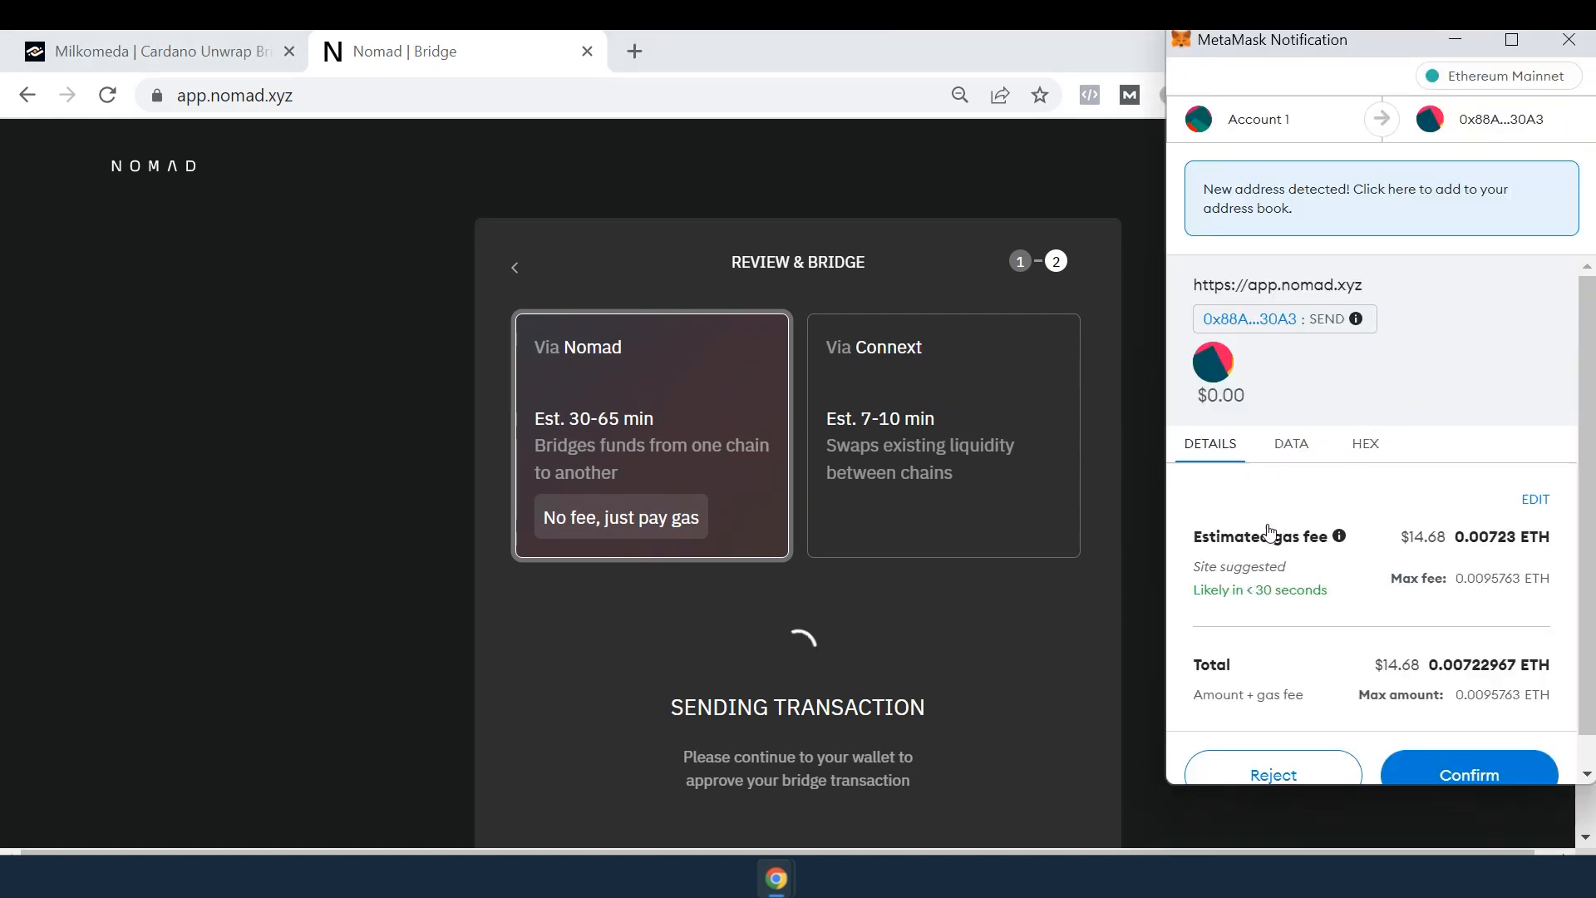
{"action": "left_click", "coordinate": [1468, 775]}
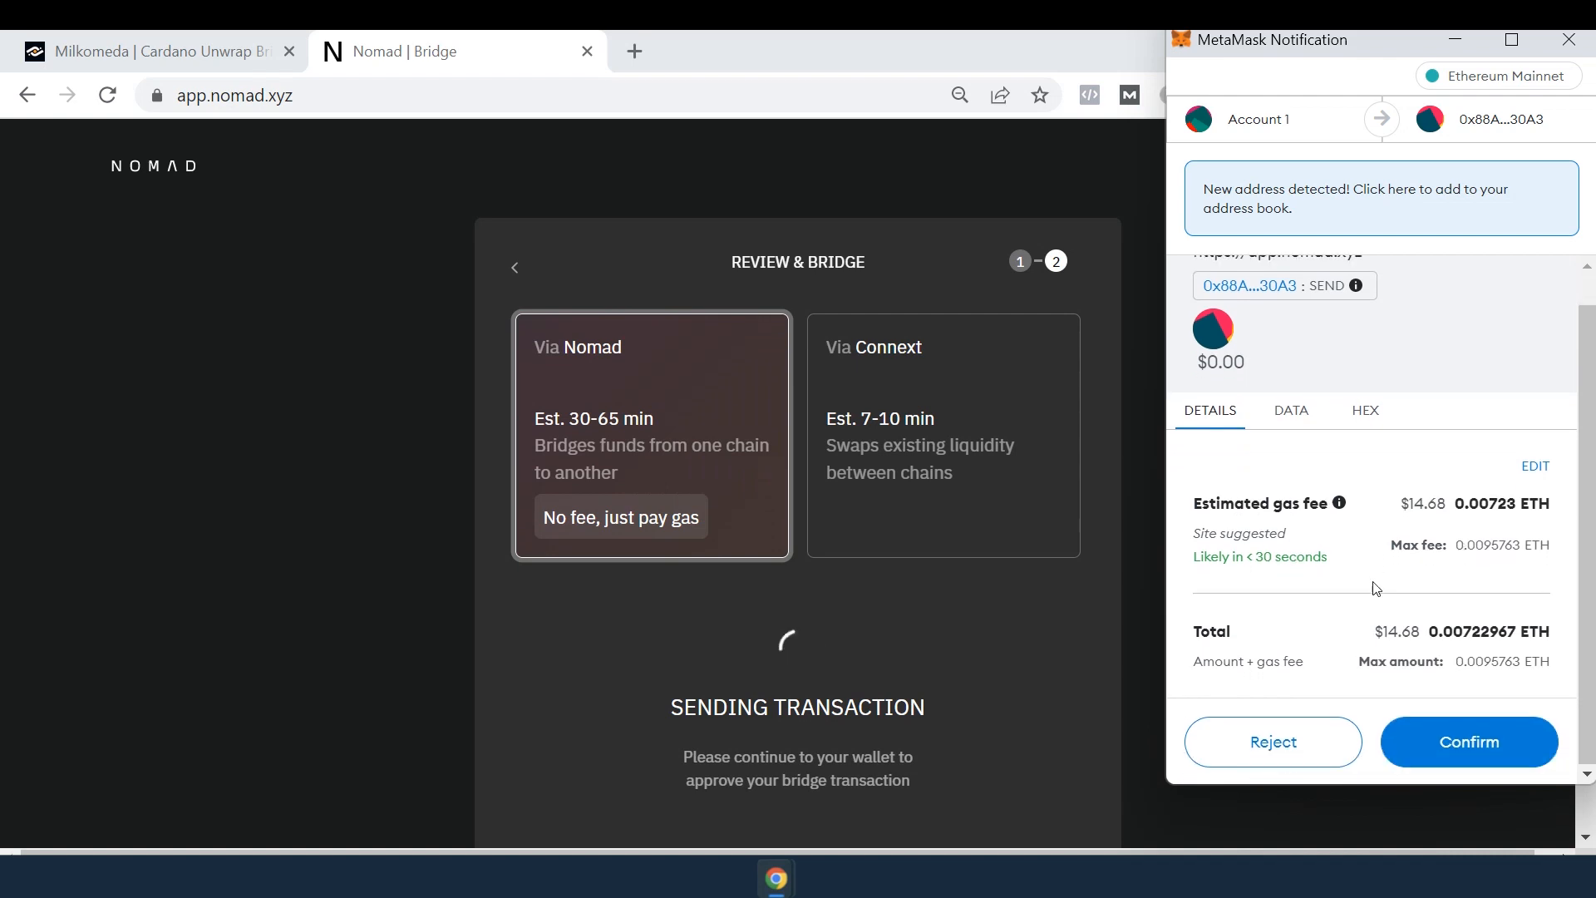
{"action": "left_click", "coordinate": [1468, 742]}
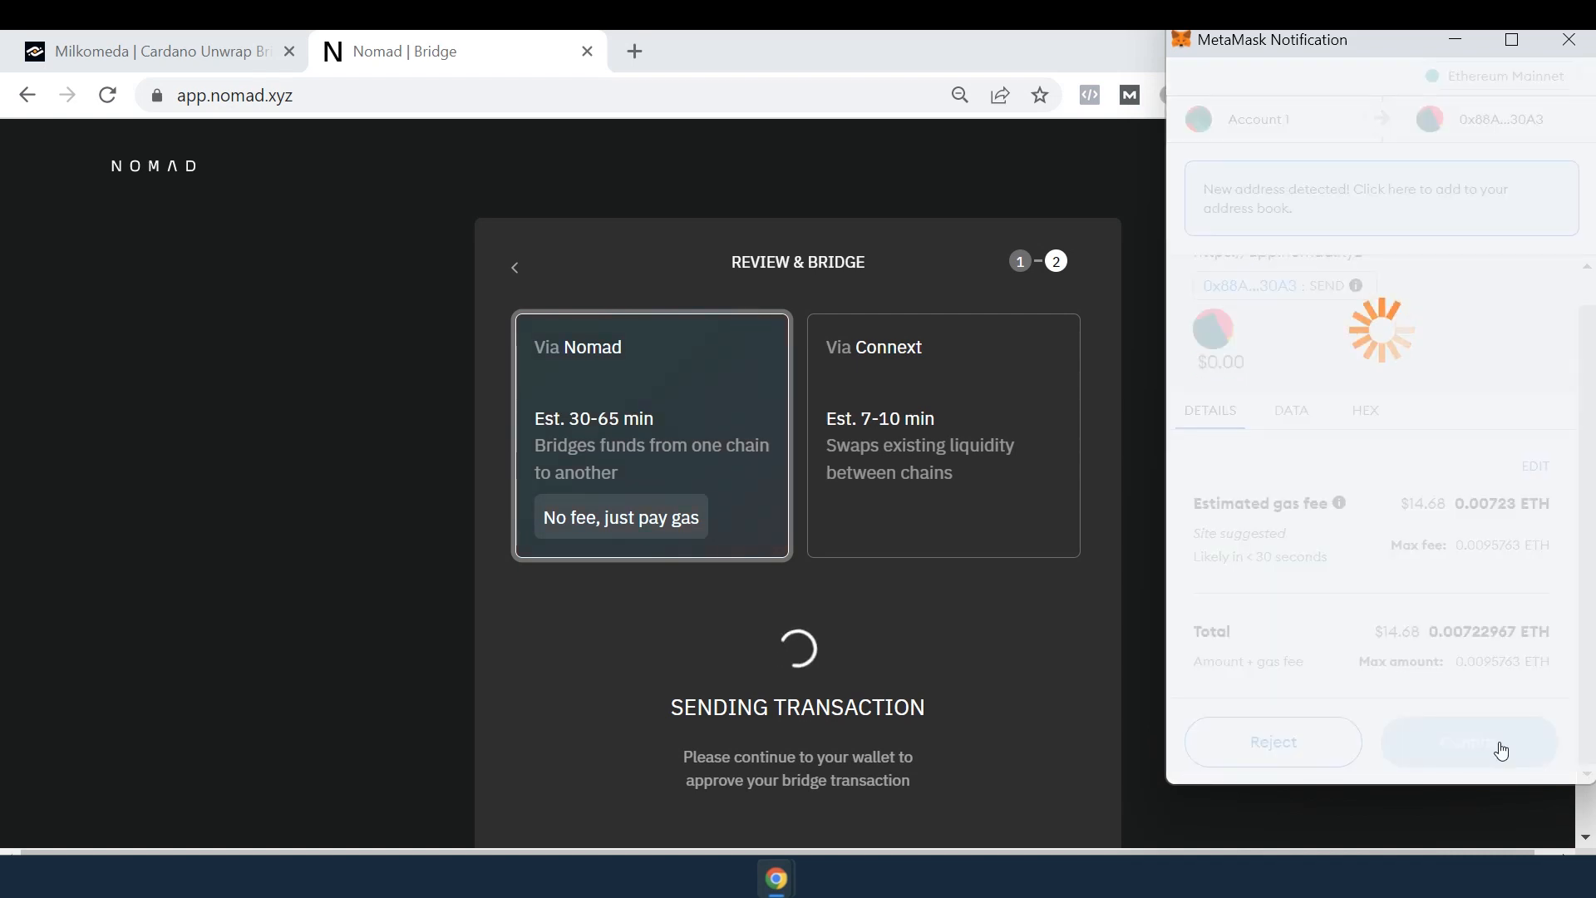
{"action": "left_click", "coordinate": [1468, 741]}
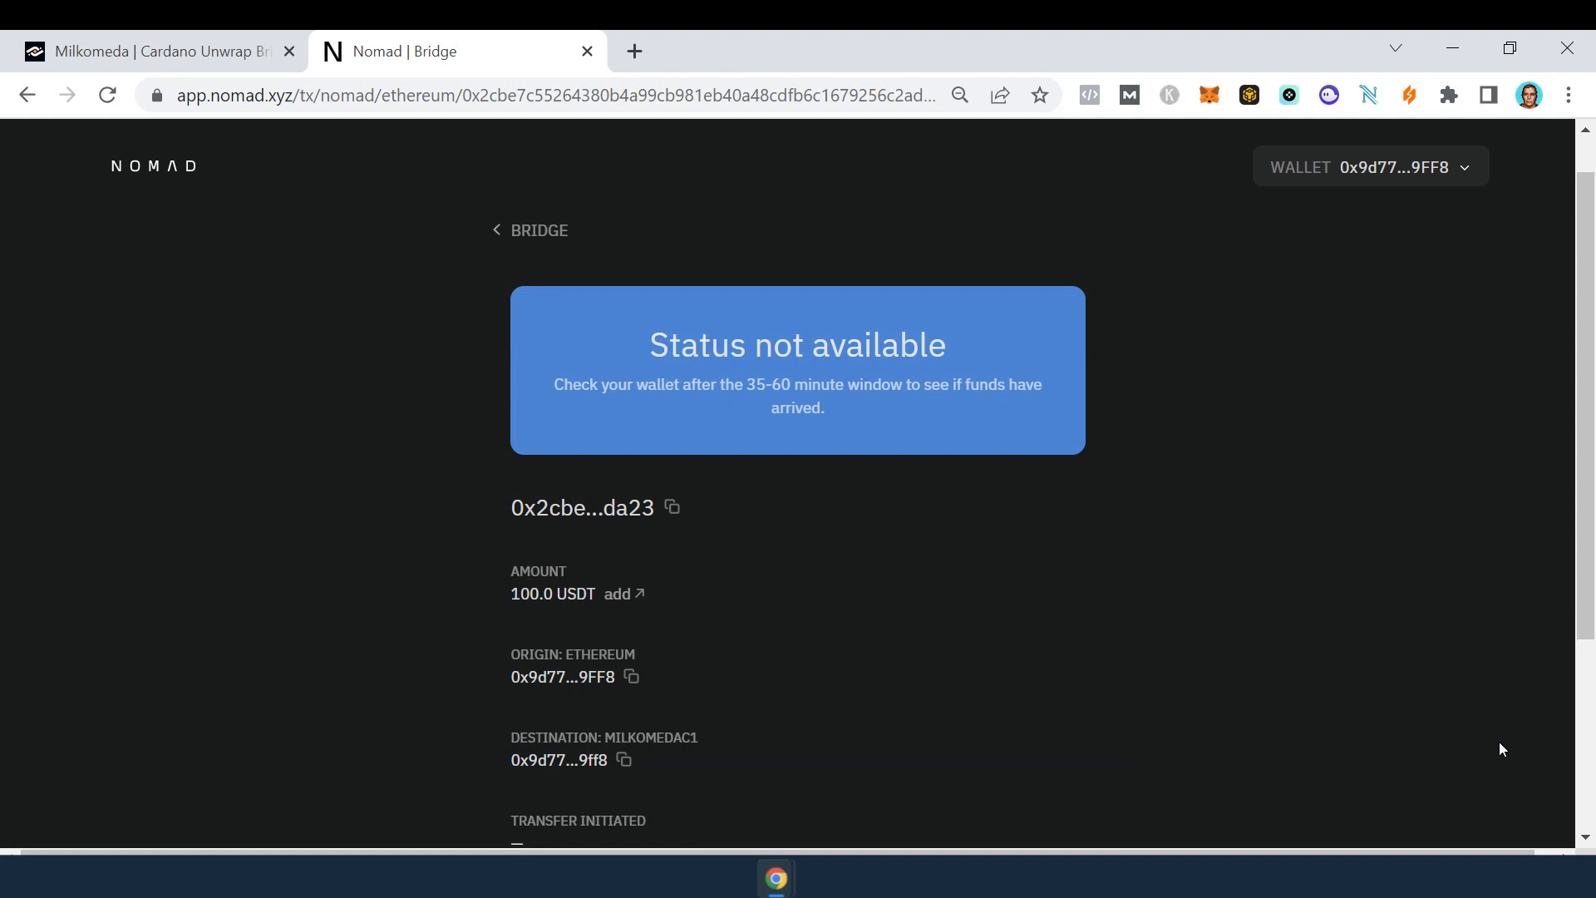
{"action": "mouse_move", "coordinate": [800, 450]}
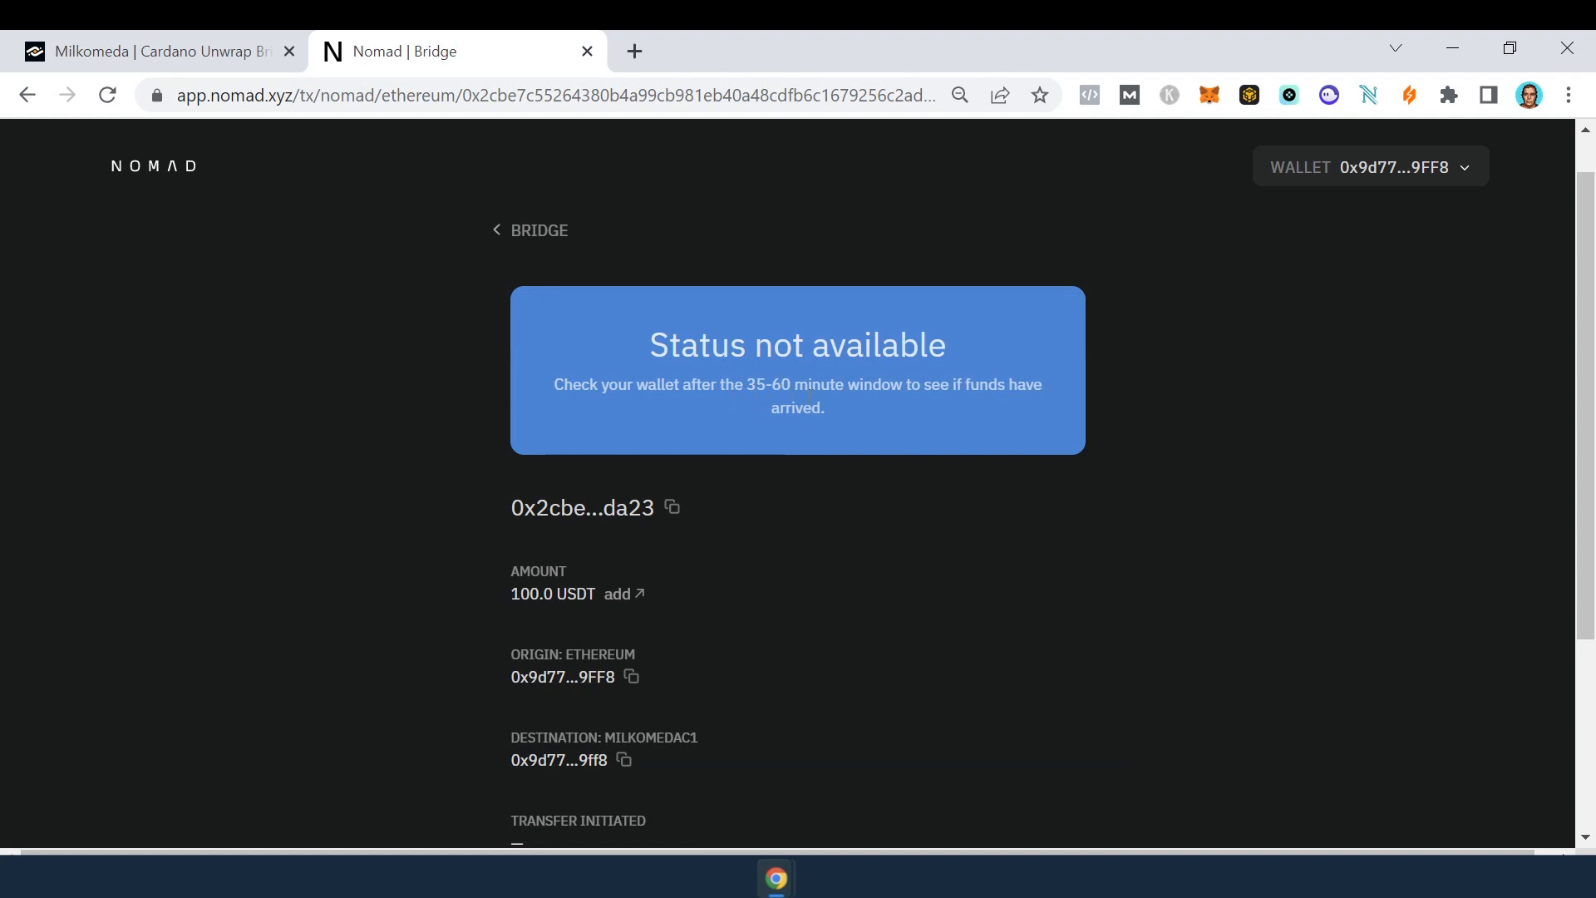
Start importing a custom token in MetaMask on Milkomeda Cardano C1 with the USDT contract address.
{"action": "left_click", "coordinate": [633, 52]}
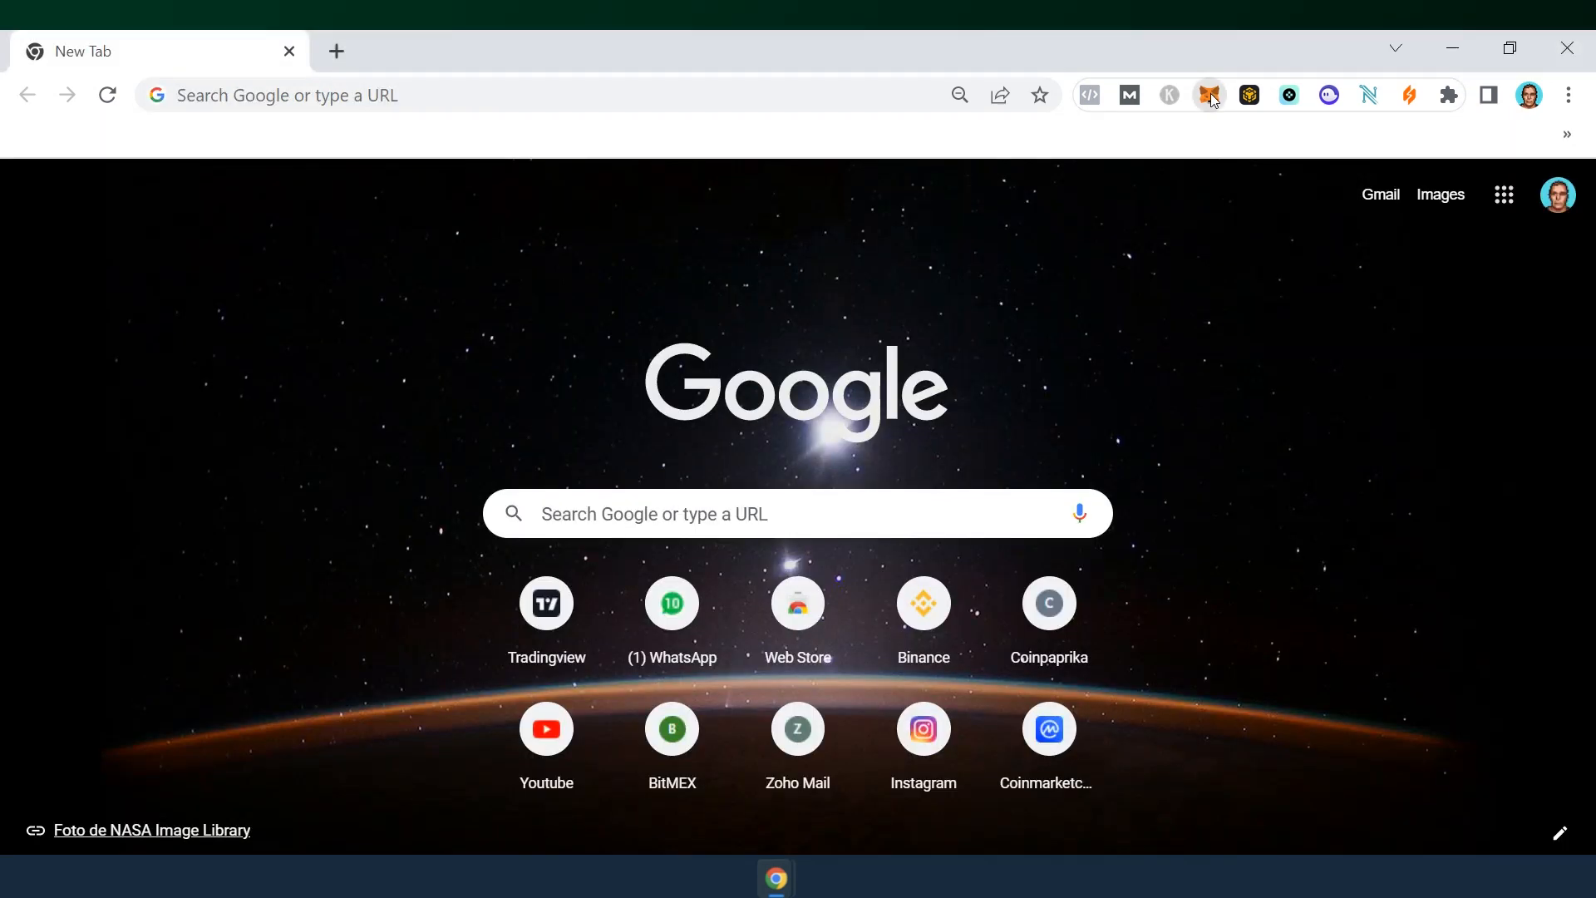
{"action": "left_click", "coordinate": [1209, 95]}
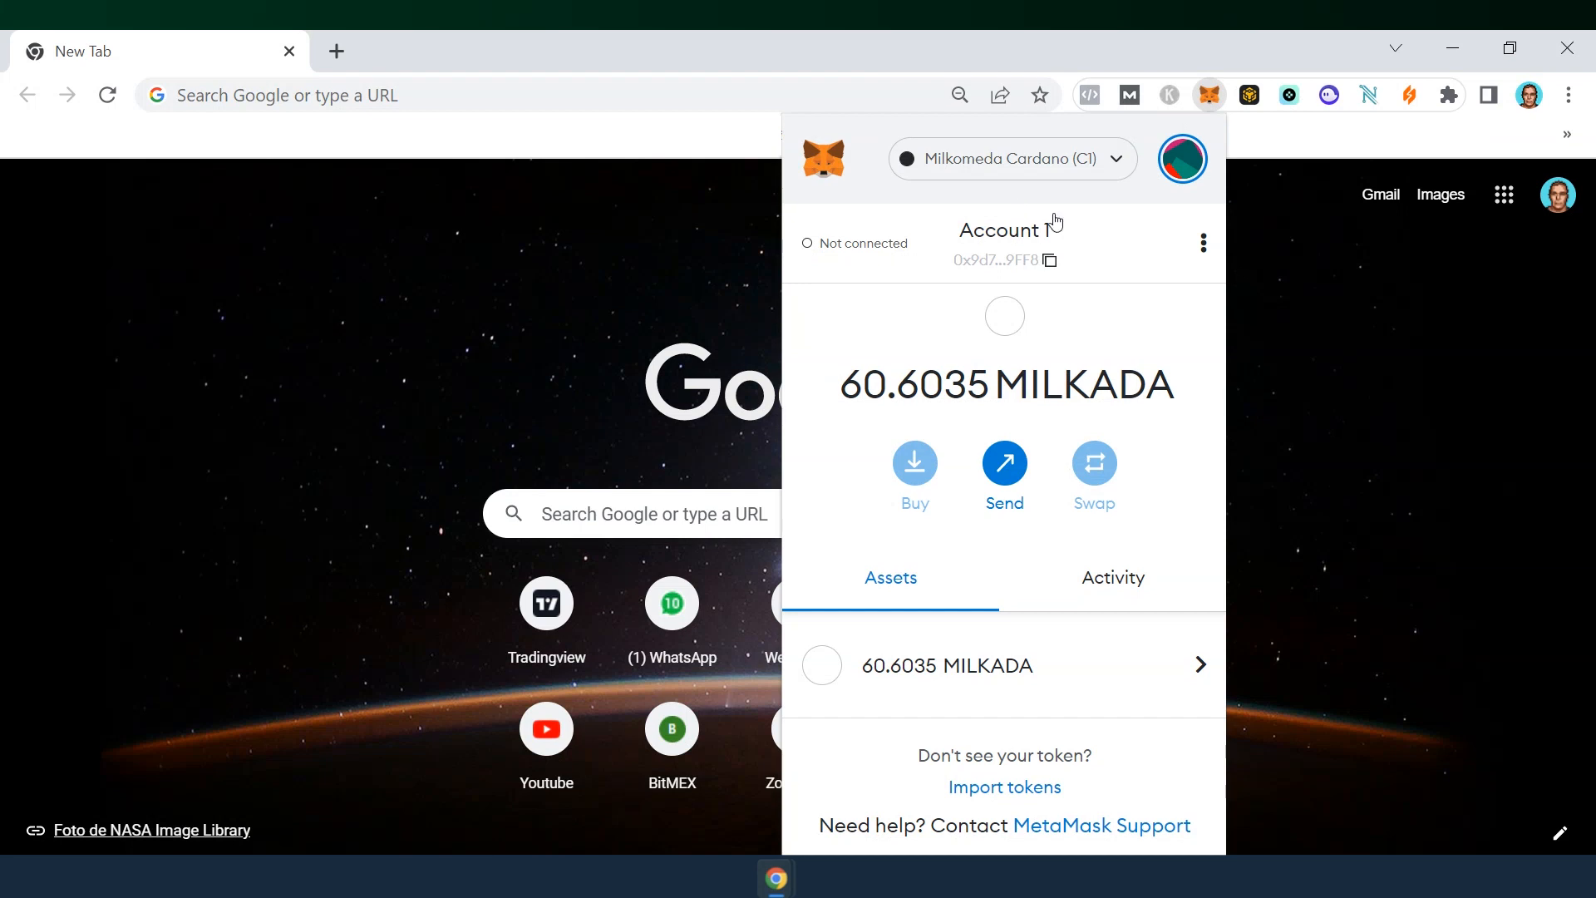
{"action": "mouse_move", "coordinate": [1003, 800]}
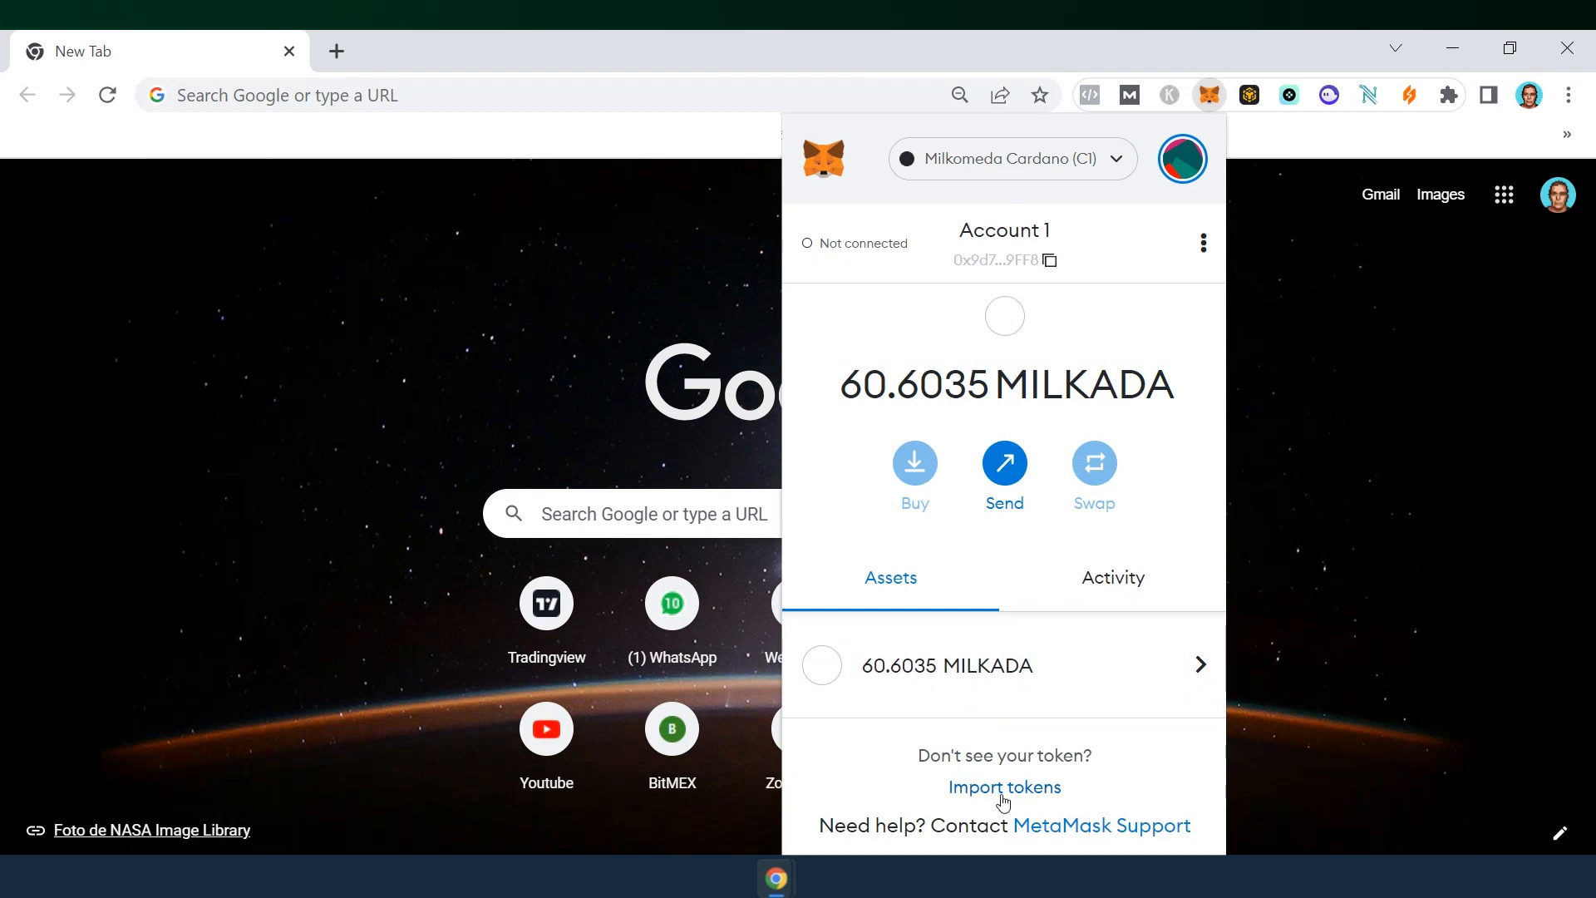
{"action": "left_click", "coordinate": [1002, 786]}
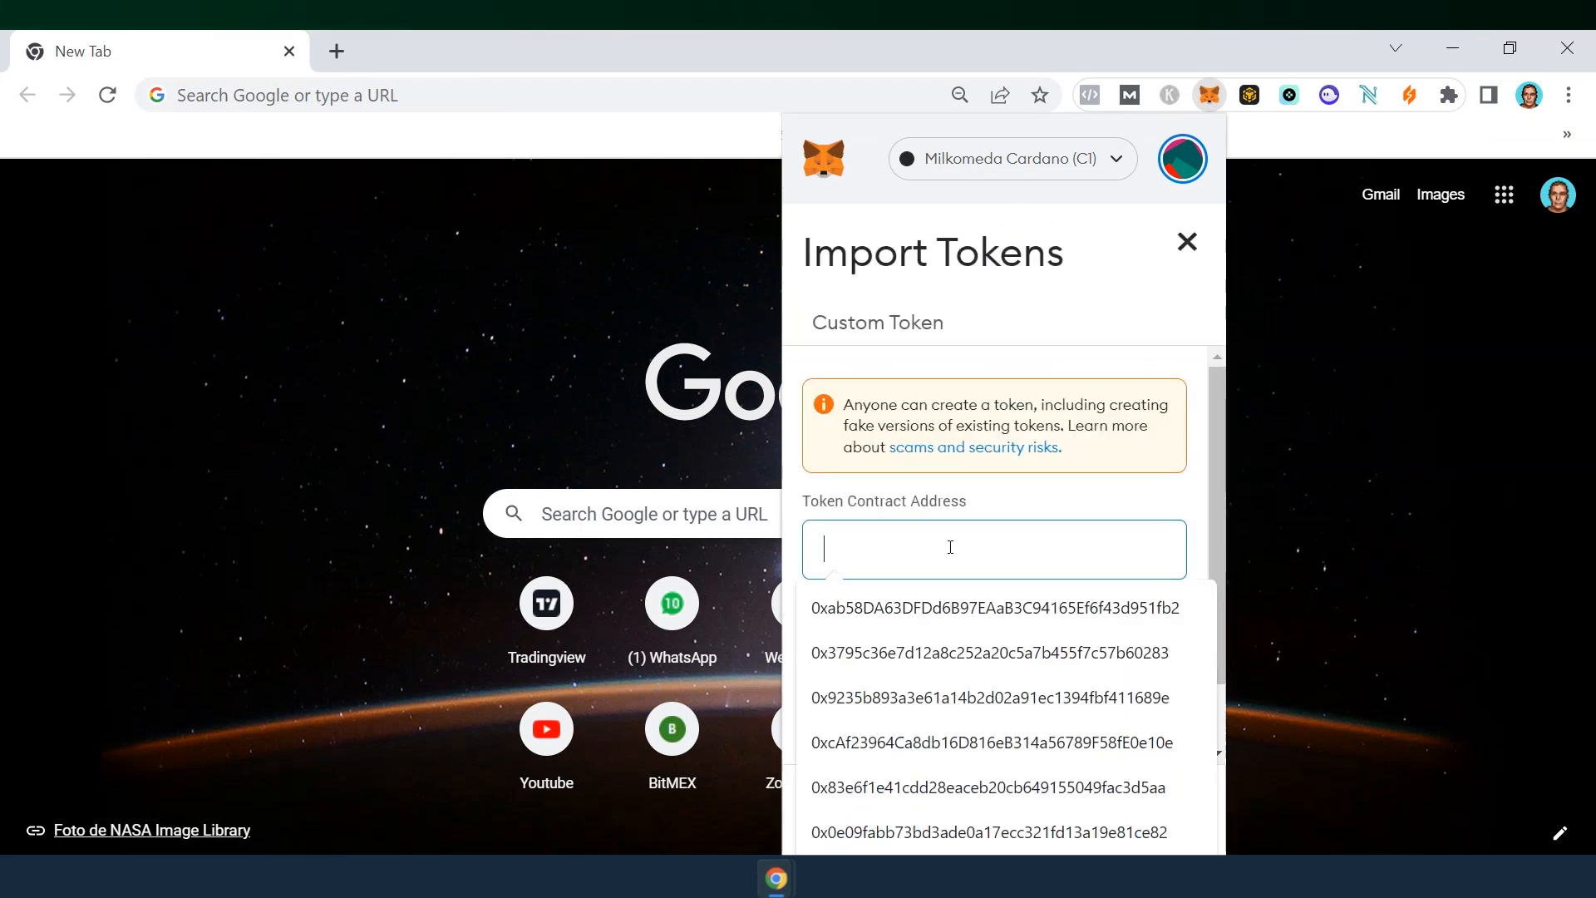
{"action": "left_click", "coordinate": [995, 609]}
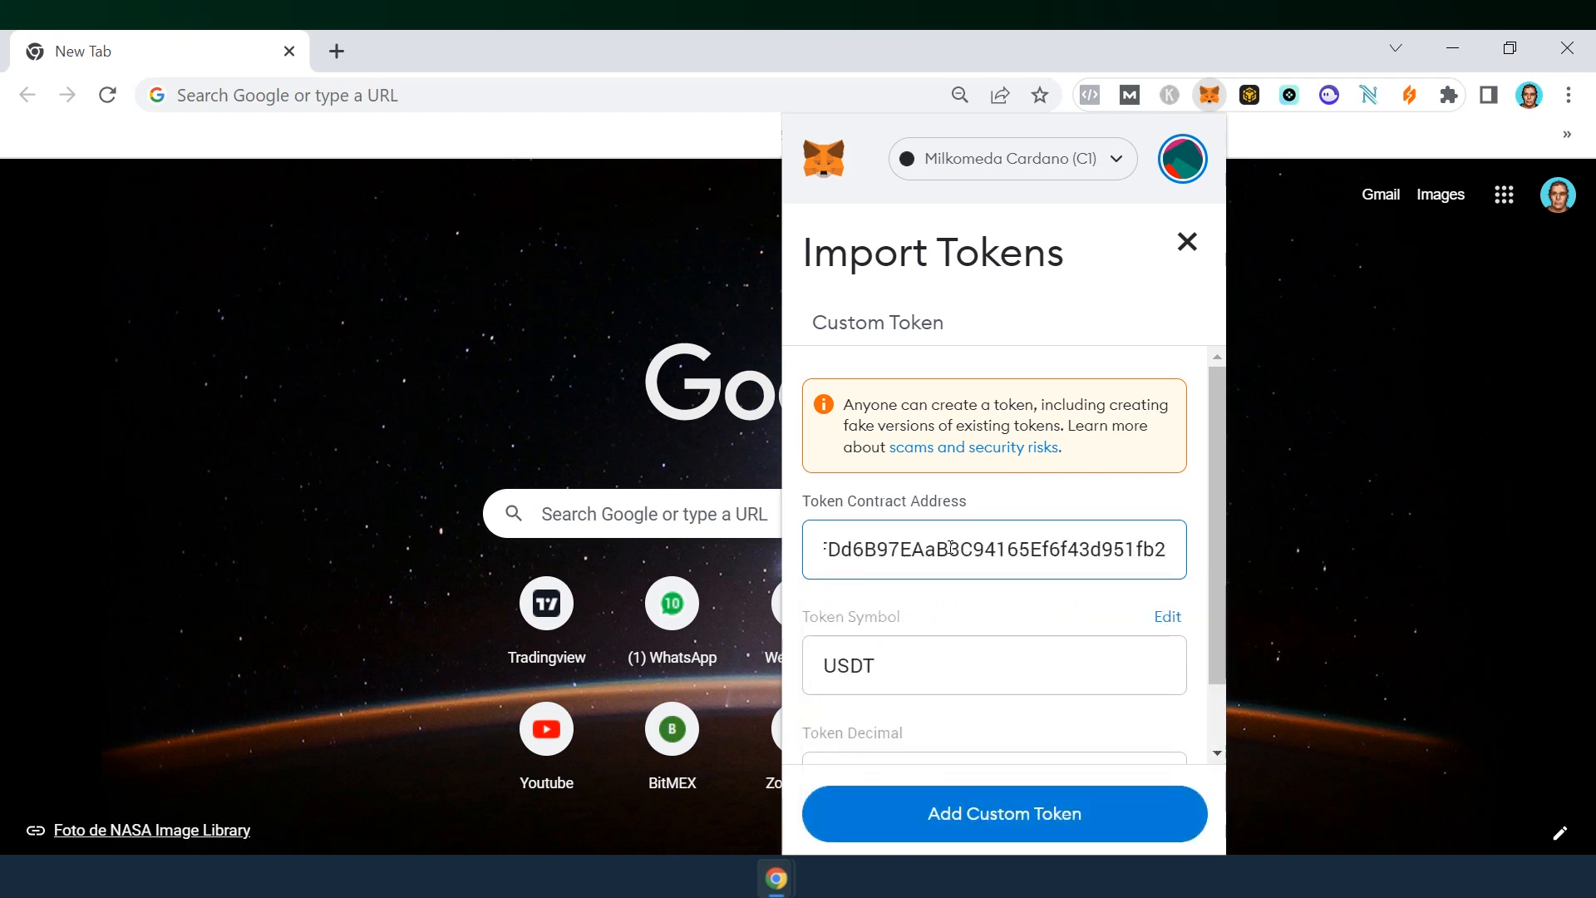
Add and import the custom USDT token so its 100 USDT balance appears.
{"action": "scroll", "scroll_direction": "down", "scroll_amount": 3}
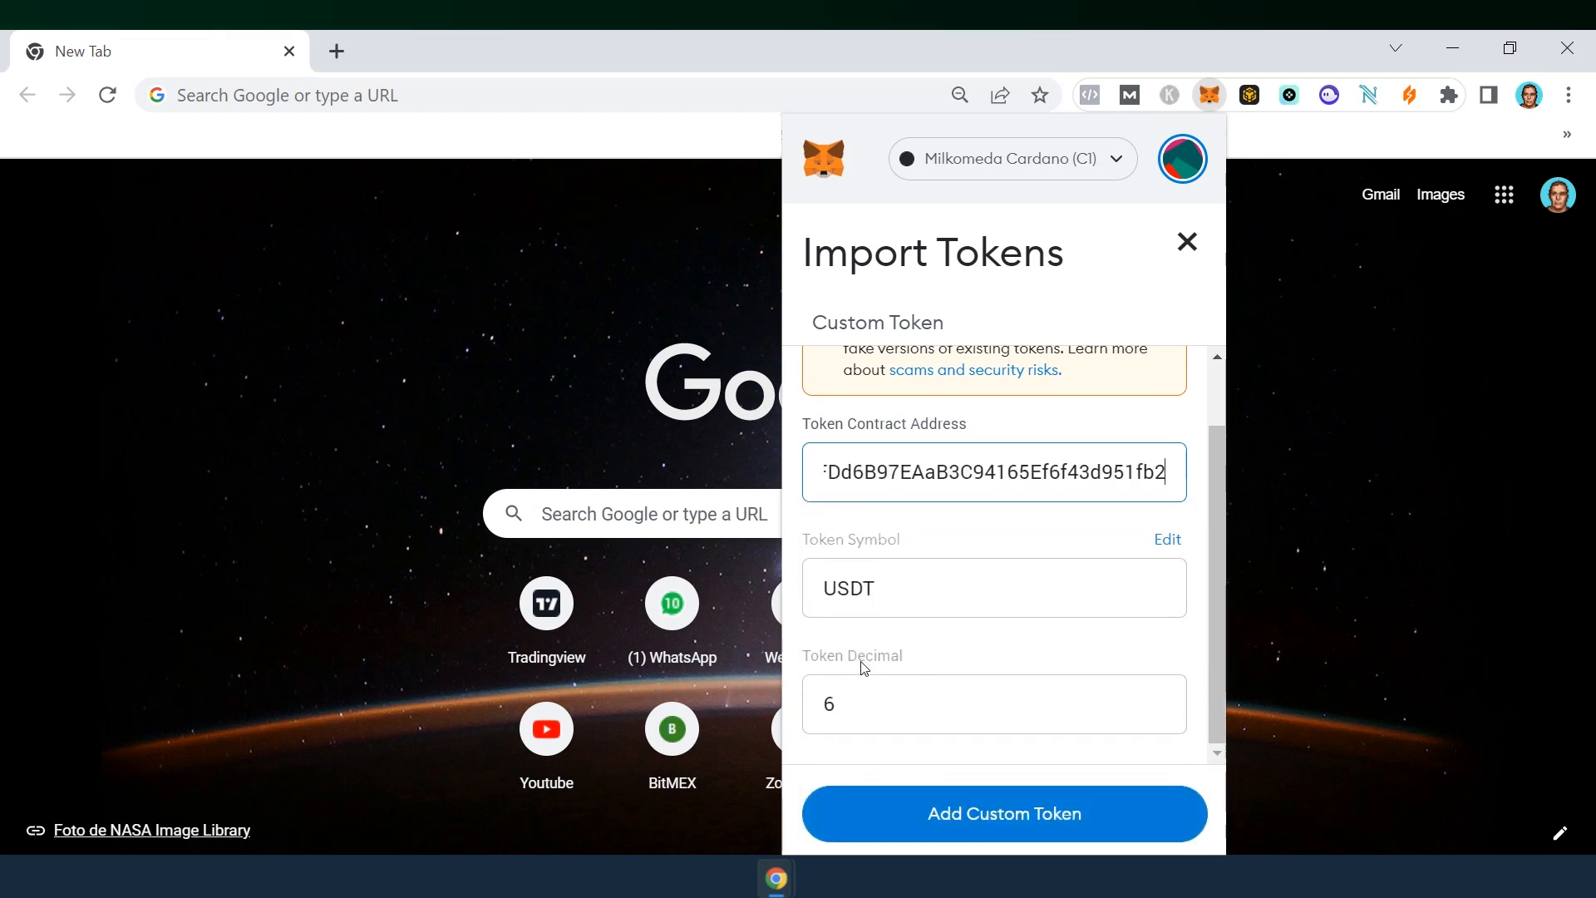
{"action": "left_click", "coordinate": [1004, 813]}
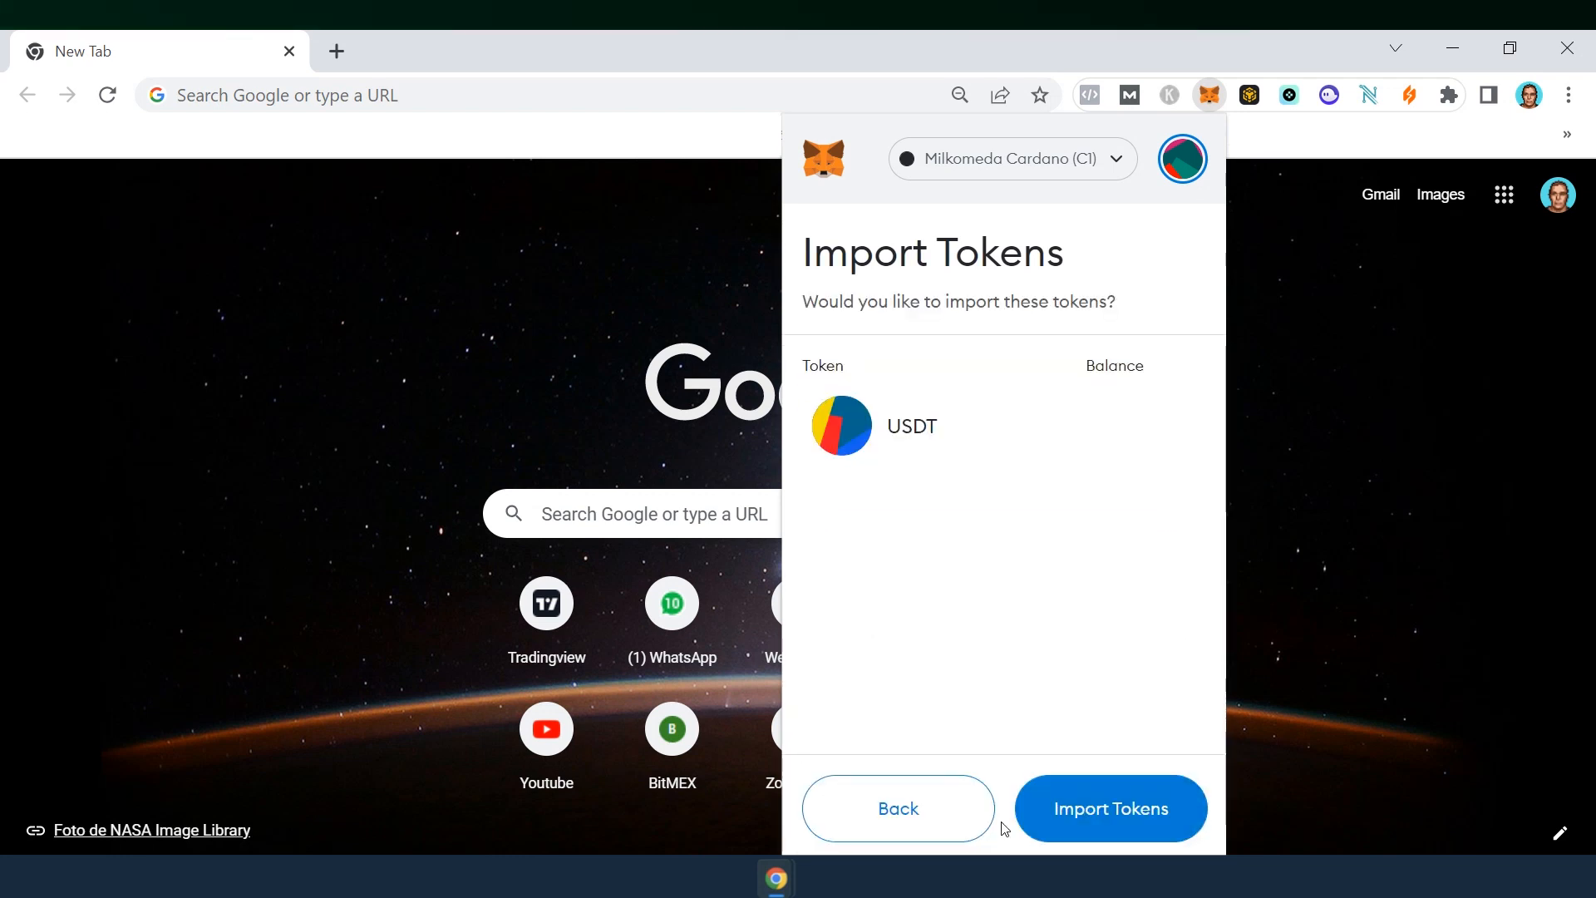
{"action": "left_click", "coordinate": [1111, 808]}
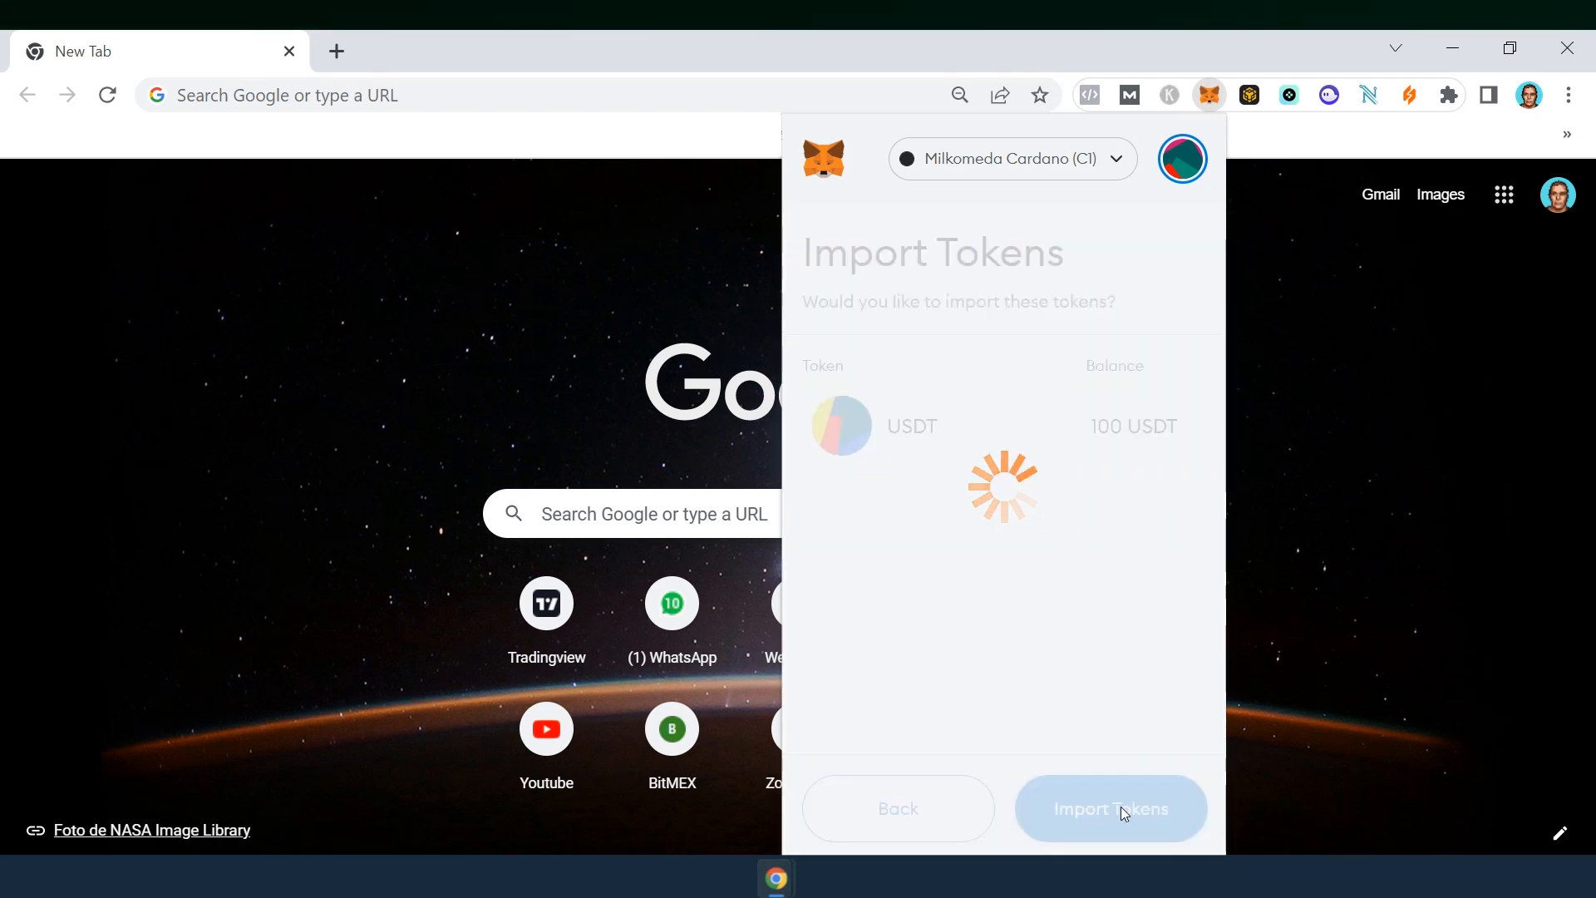
{"action": "left_click", "coordinate": [1109, 808]}
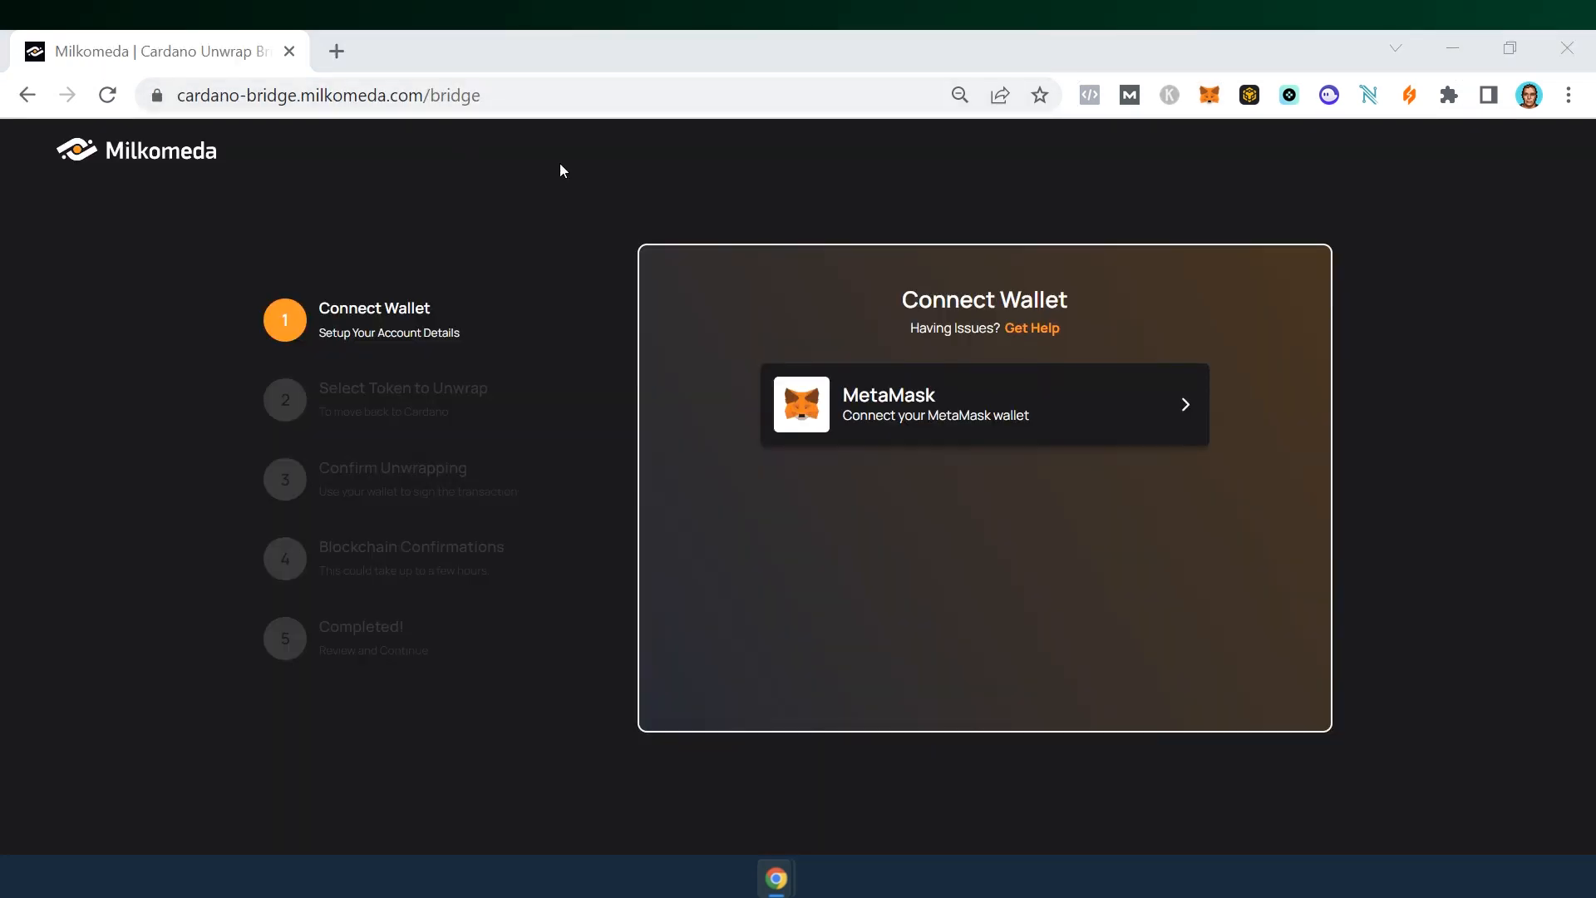
{"action": "mouse_move", "coordinate": [769, 264]}
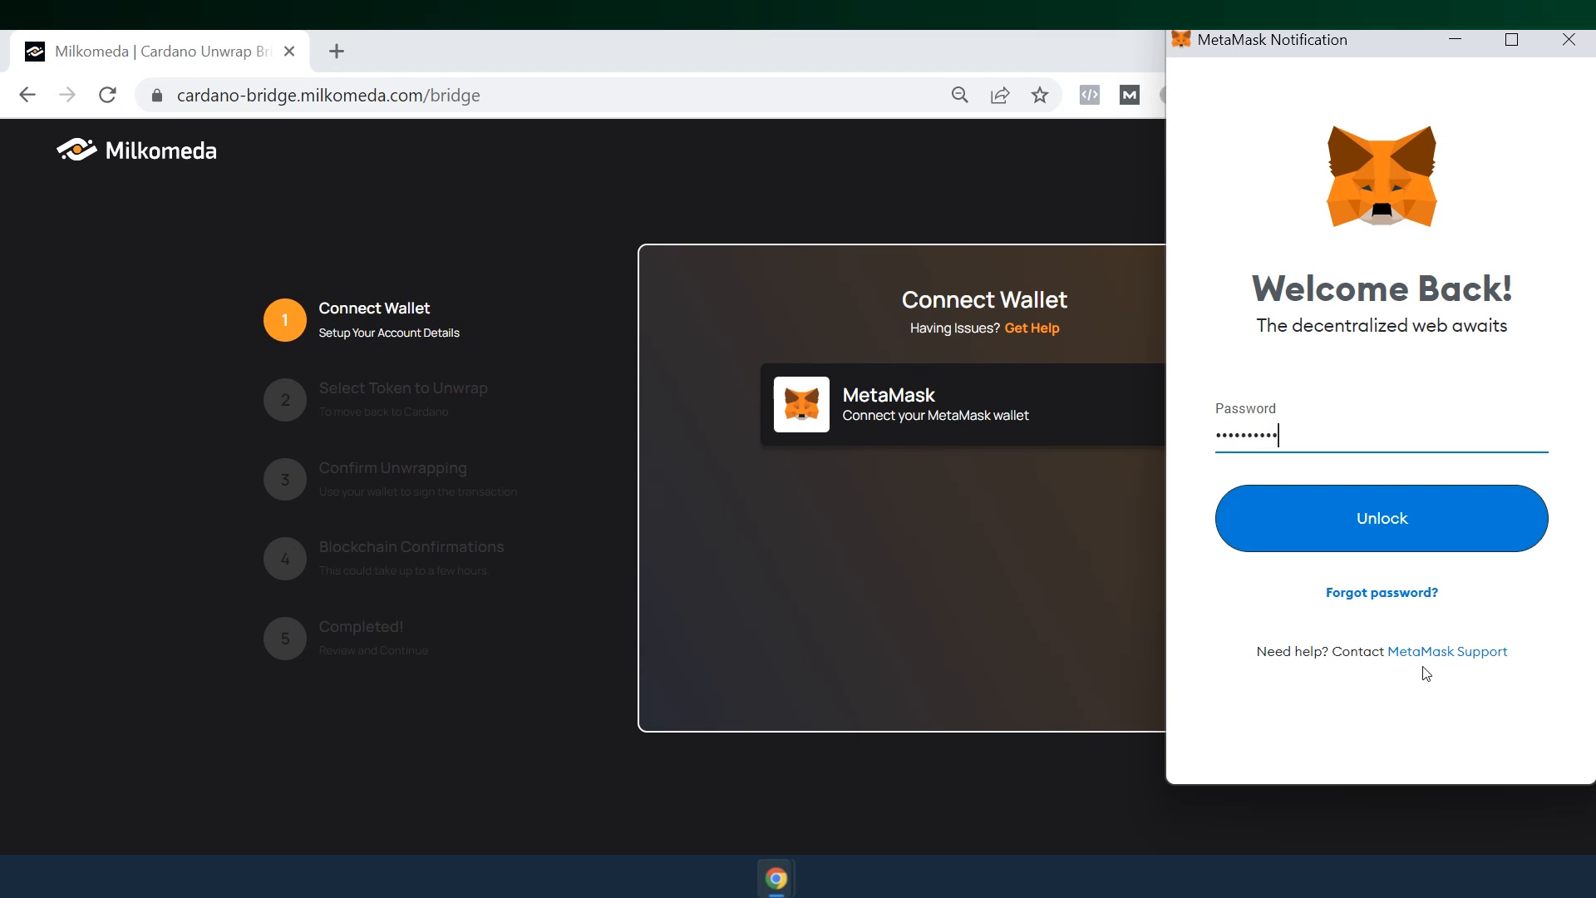
Unlock MetaMask for the bridge, select USDT to unwrap and enter the amount.
{"action": "left_click", "coordinate": [1380, 519]}
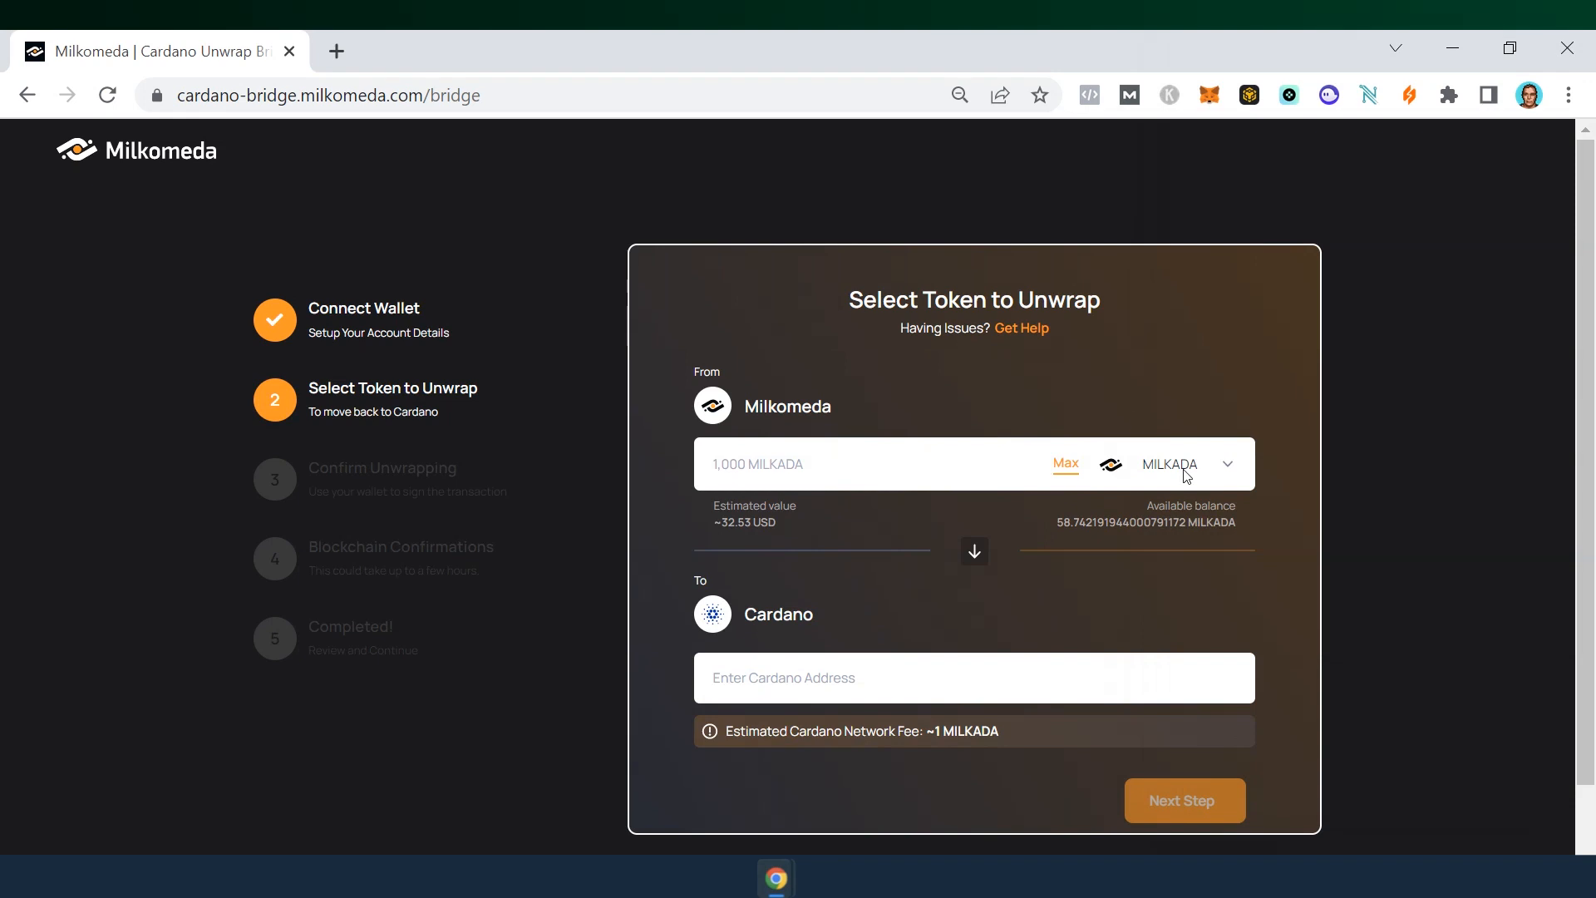
{"action": "left_click", "coordinate": [1187, 464]}
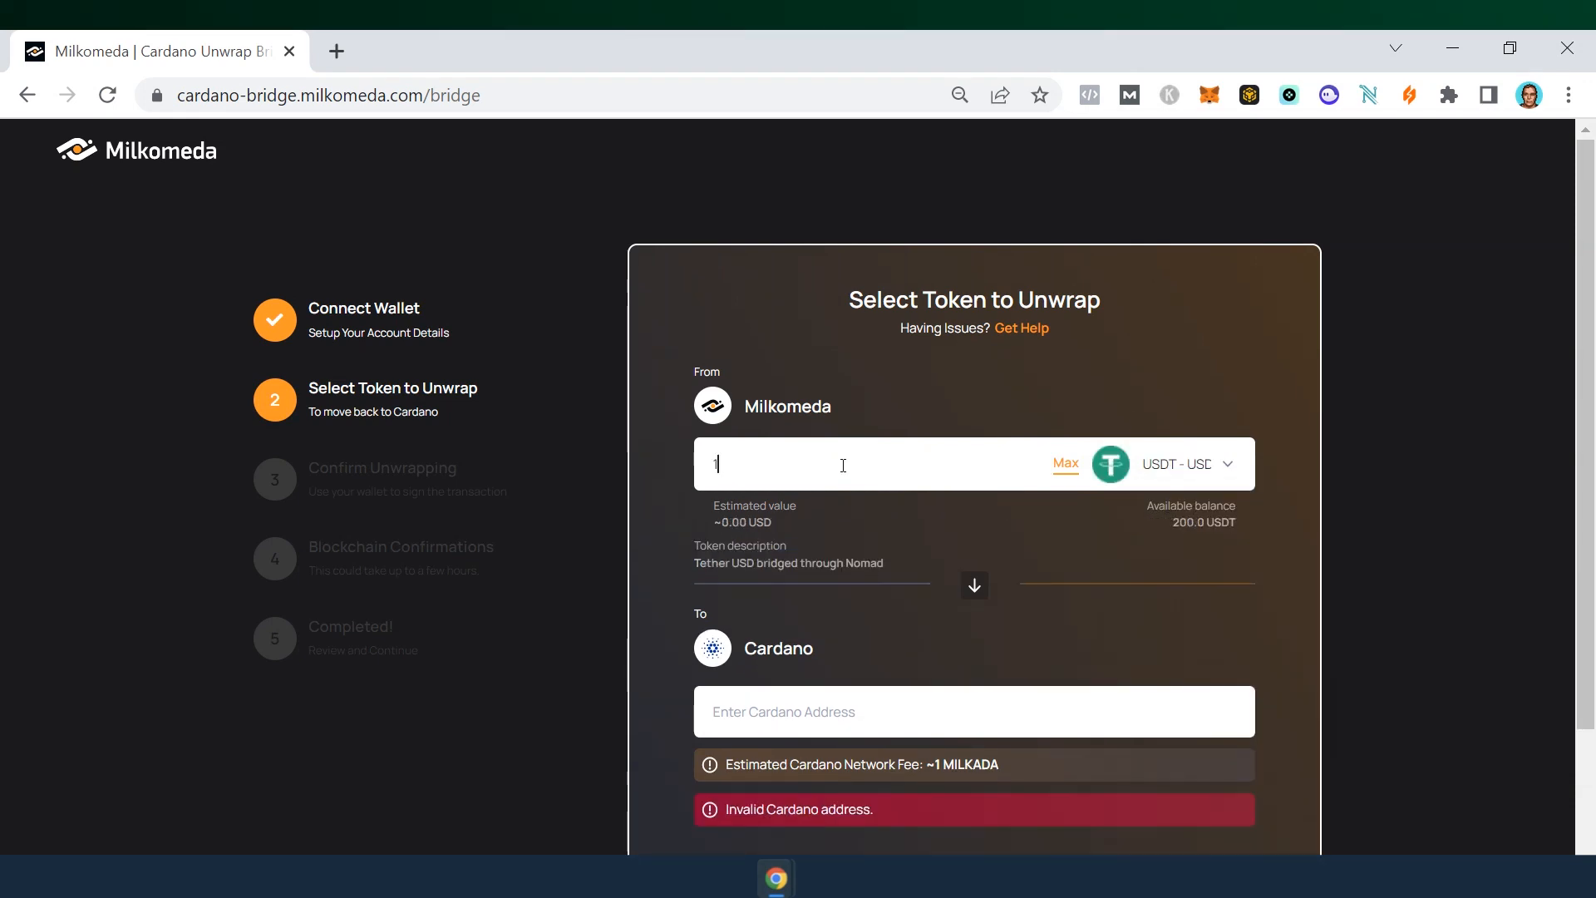
{"action": "type", "text": "00"}
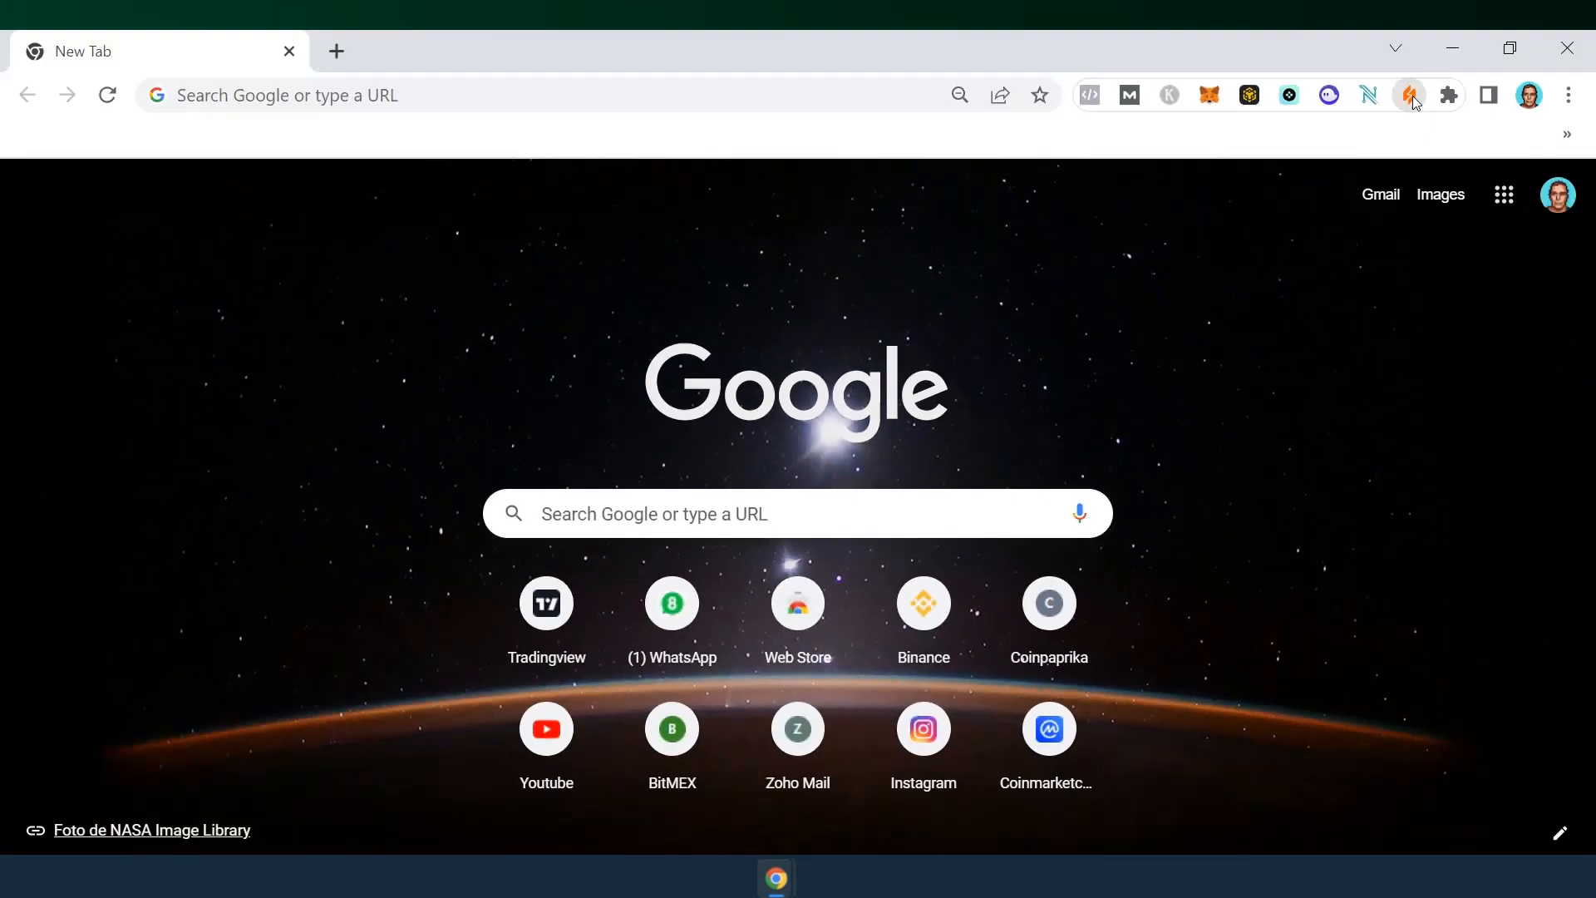
Show Wallet #1 balances in Flint with USDT (Nomad) at 98.94 madUSDT.
{"action": "left_click", "coordinate": [1410, 95]}
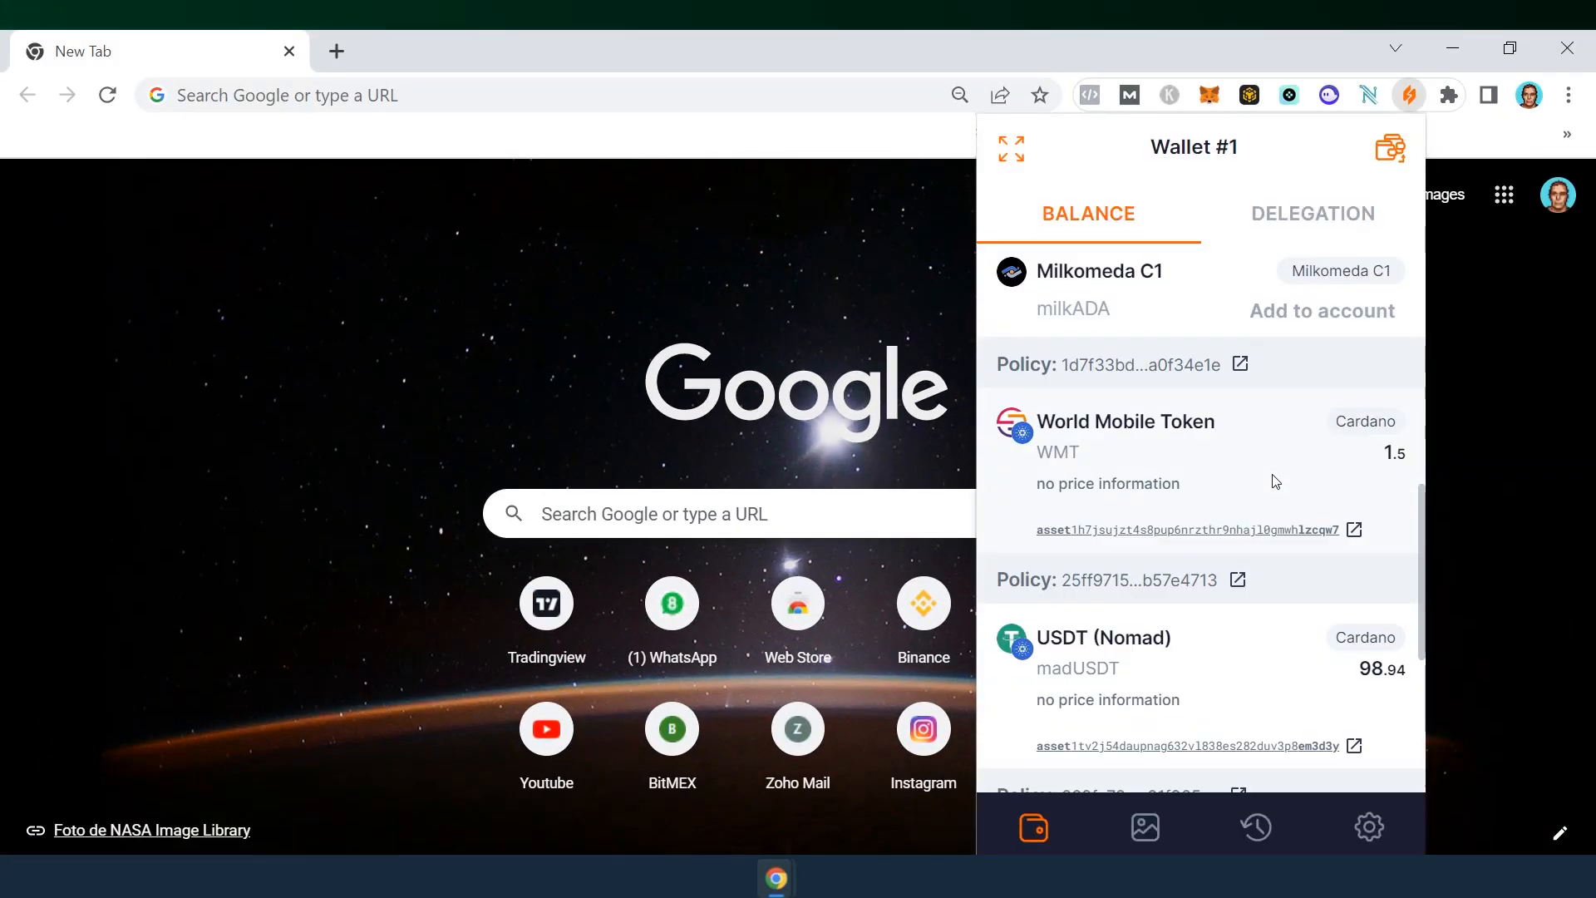
{"action": "scroll", "scroll_direction": "down", "scroll_amount": 3}
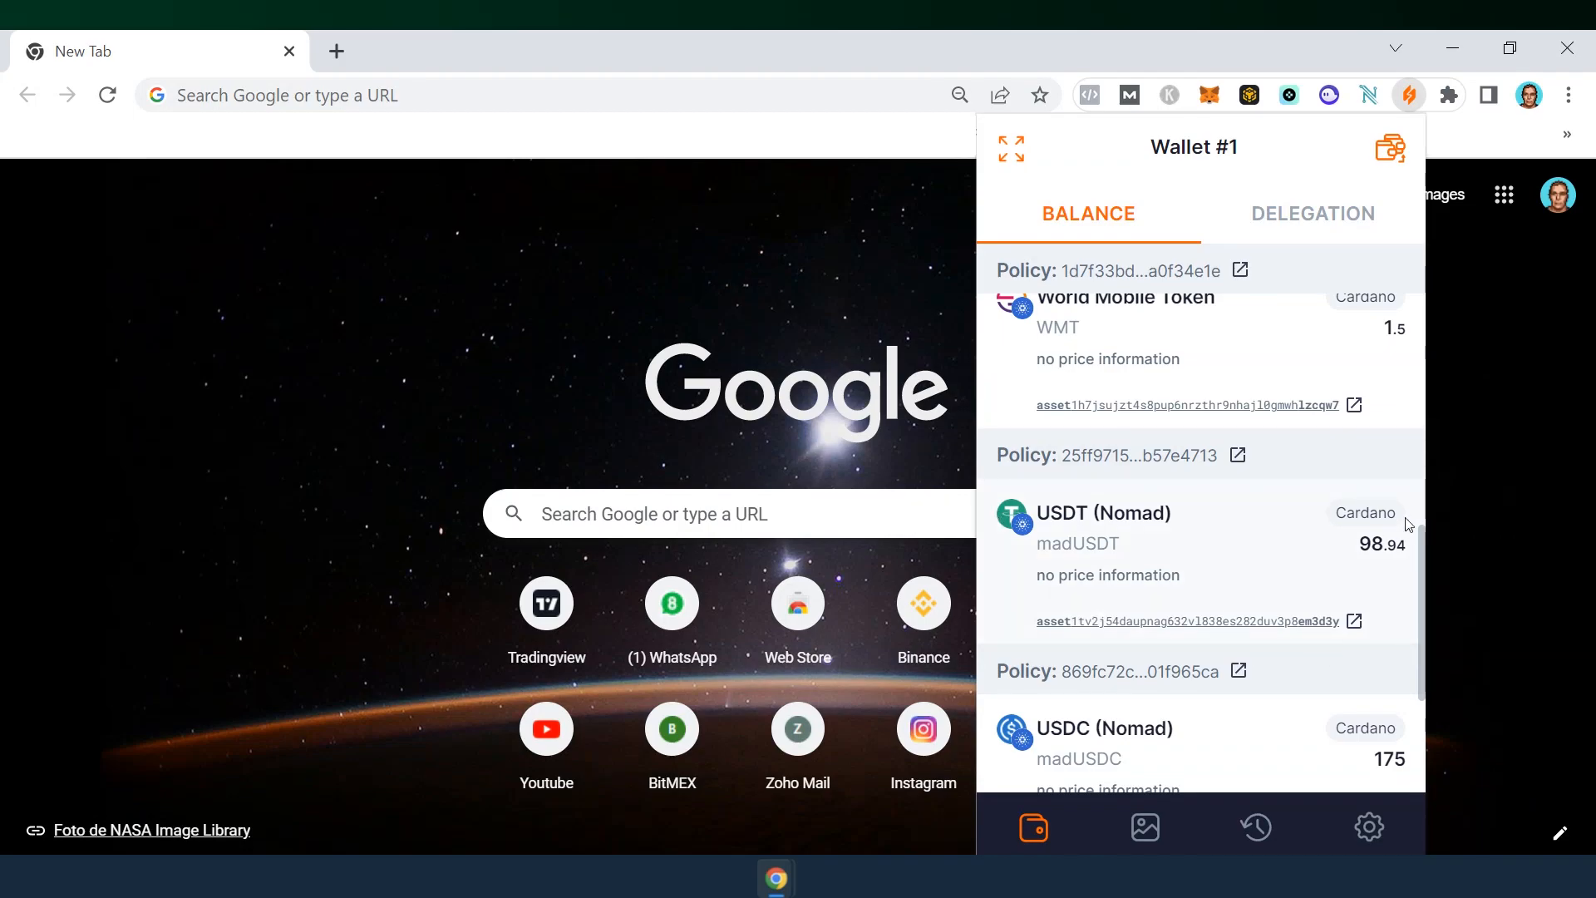